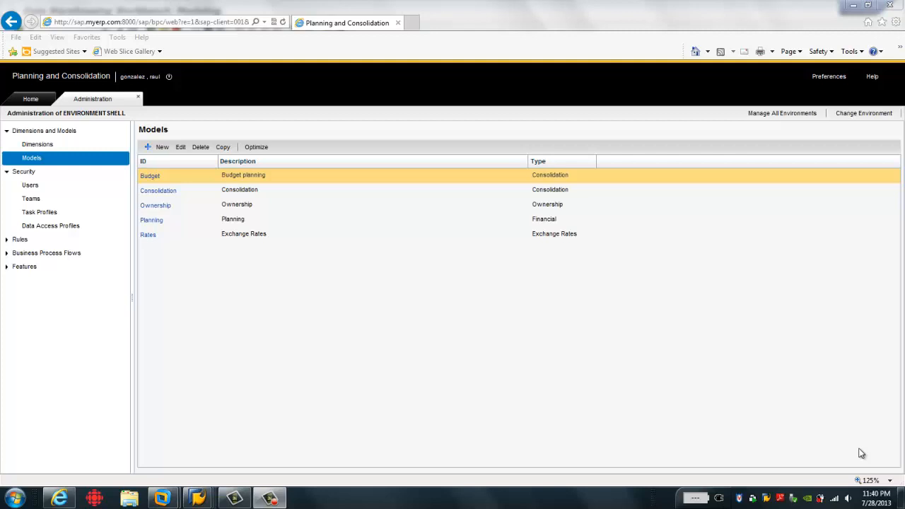
mouse_move(664, 429)
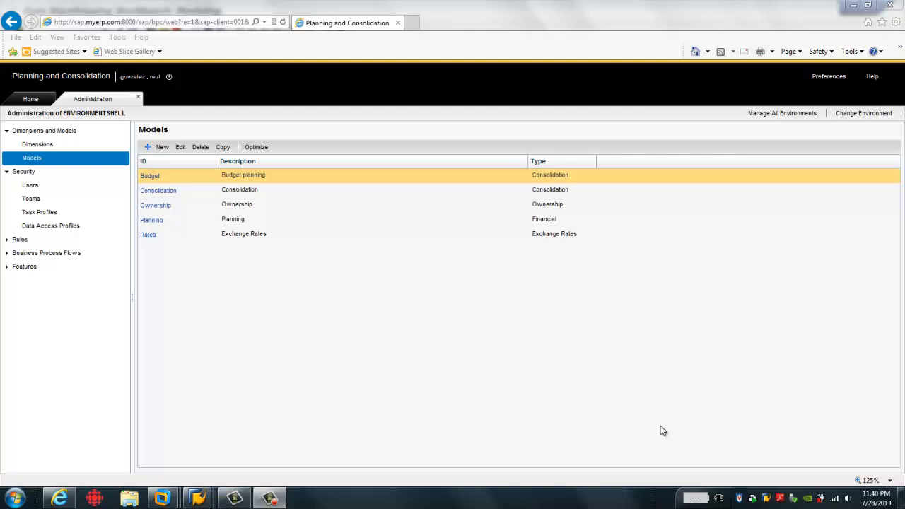
mouse_move(254, 285)
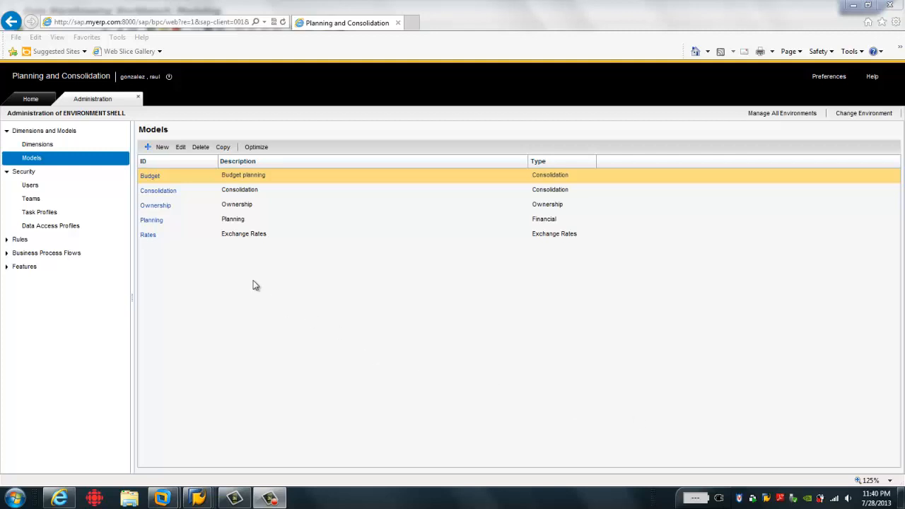
mouse_move(158, 189)
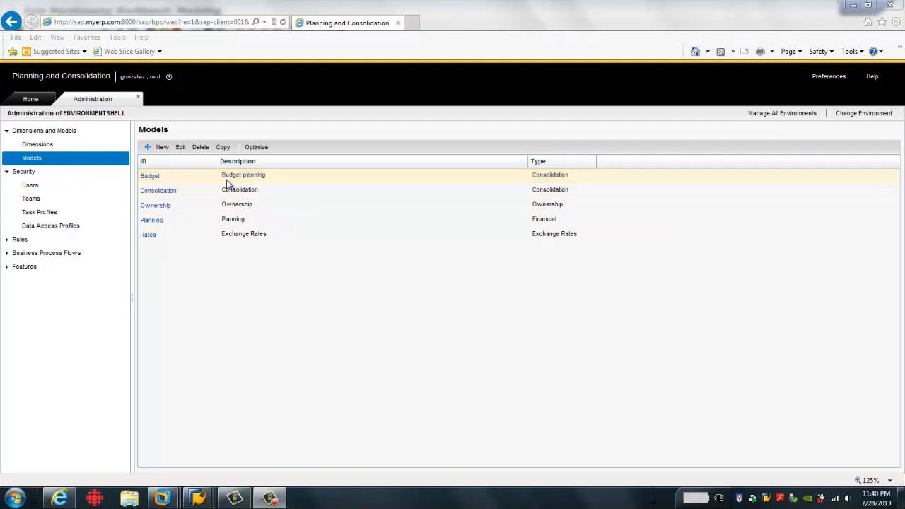
- Switch from the Budget model details to the Data Warehousing Workbench and expand the Actual InfoProvider
double_click(150, 175)
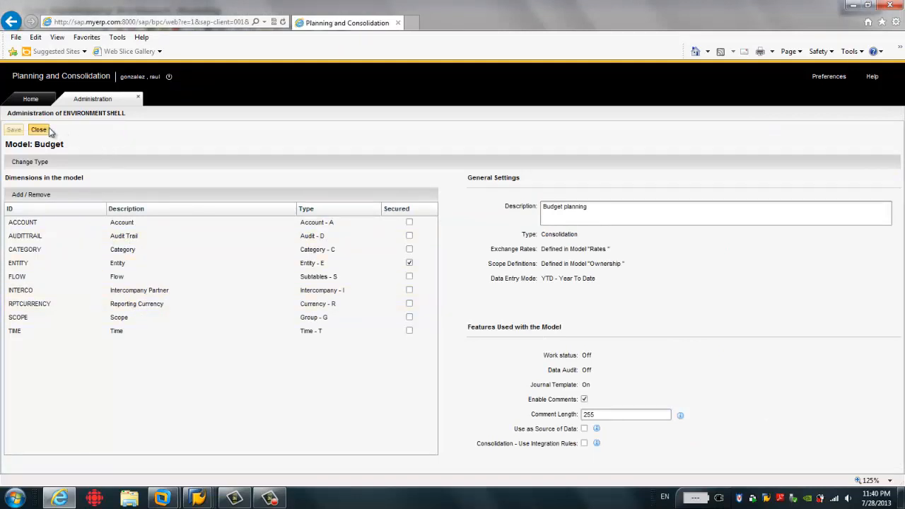
click(40, 130)
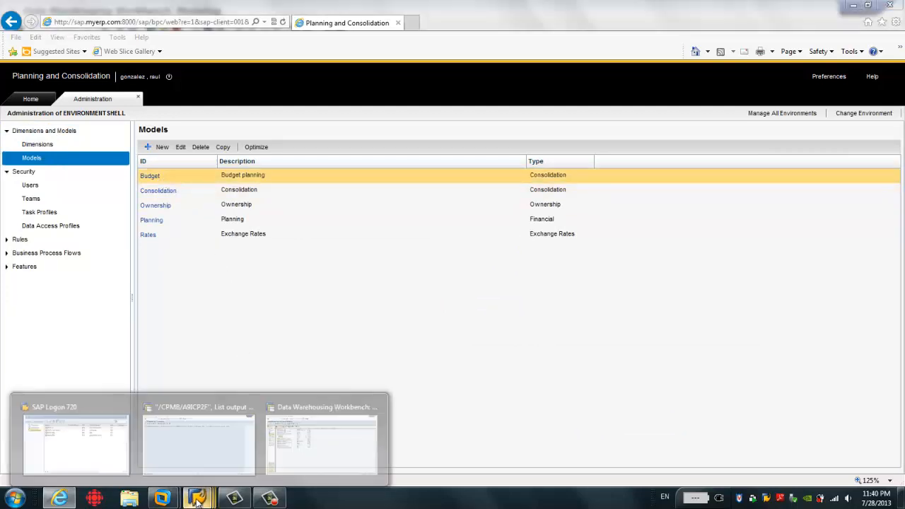
click(322, 441)
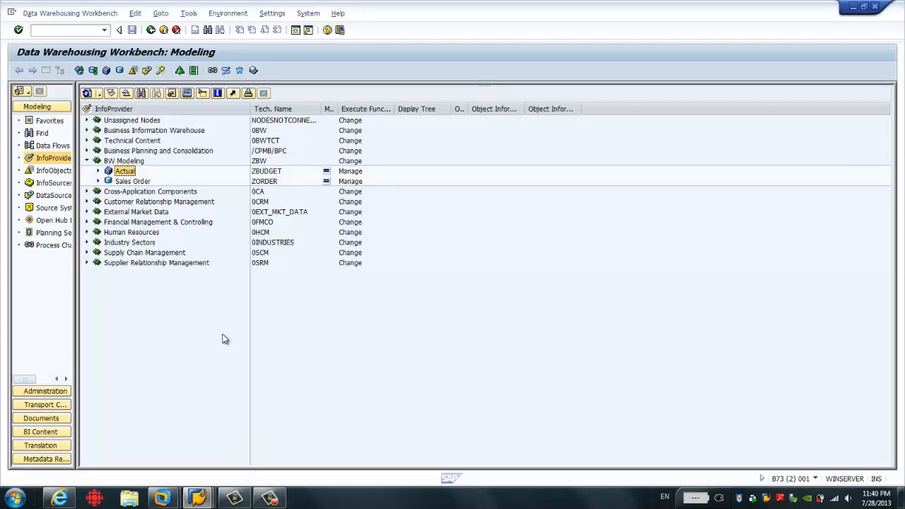
click(98, 171)
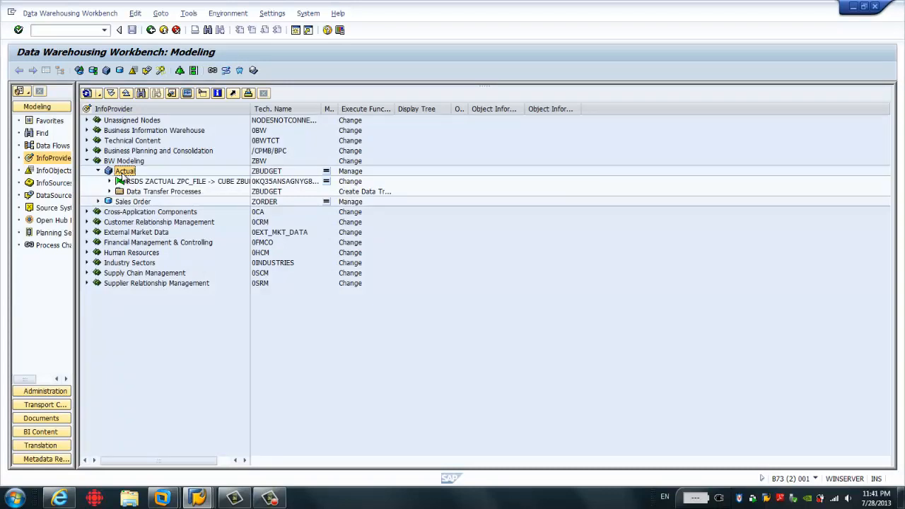
- Display the ZBUDGET InfoProvider's data with all characteristics, highlighting the Actual CATEGORY rows for KPI1 and KPI5
right_click(125, 170)
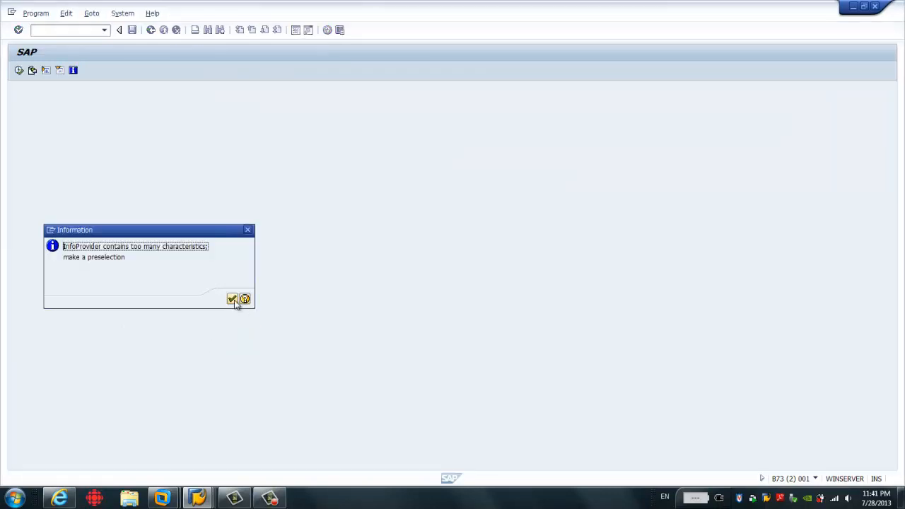
click(232, 299)
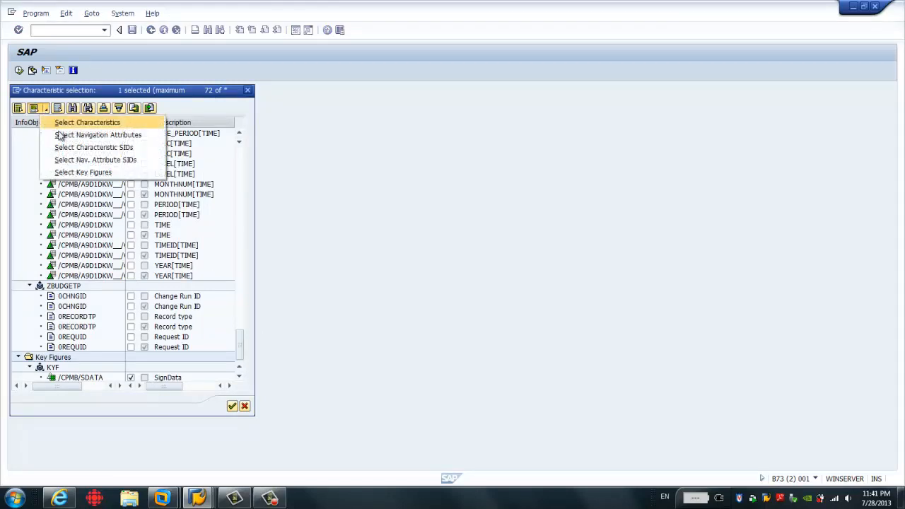
click(88, 121)
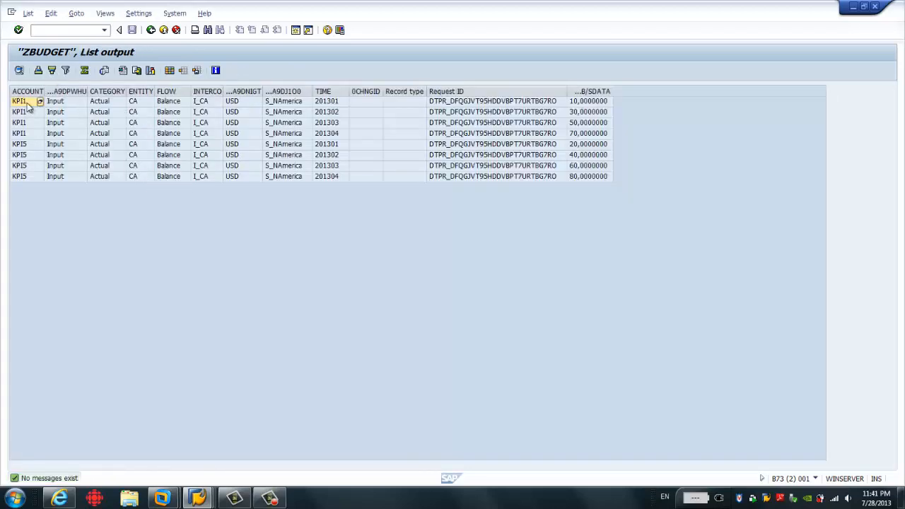
click(20, 101)
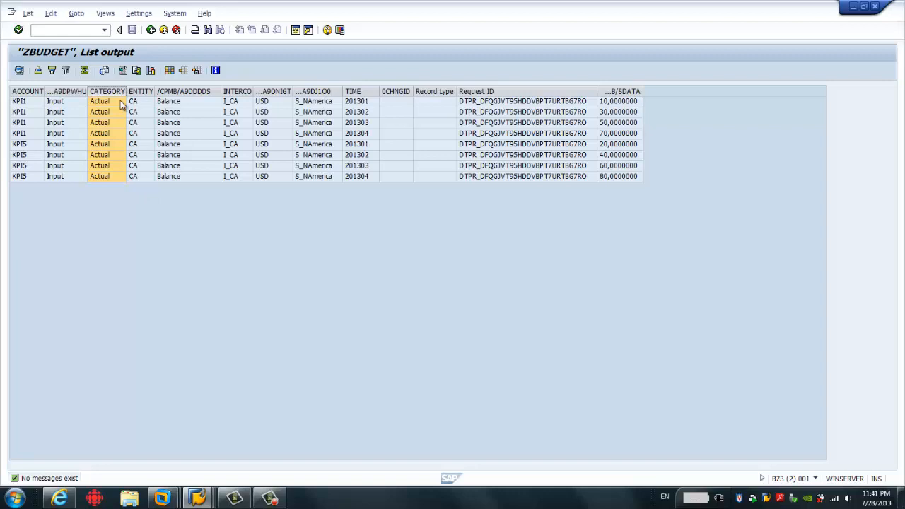
mouse_move(118, 120)
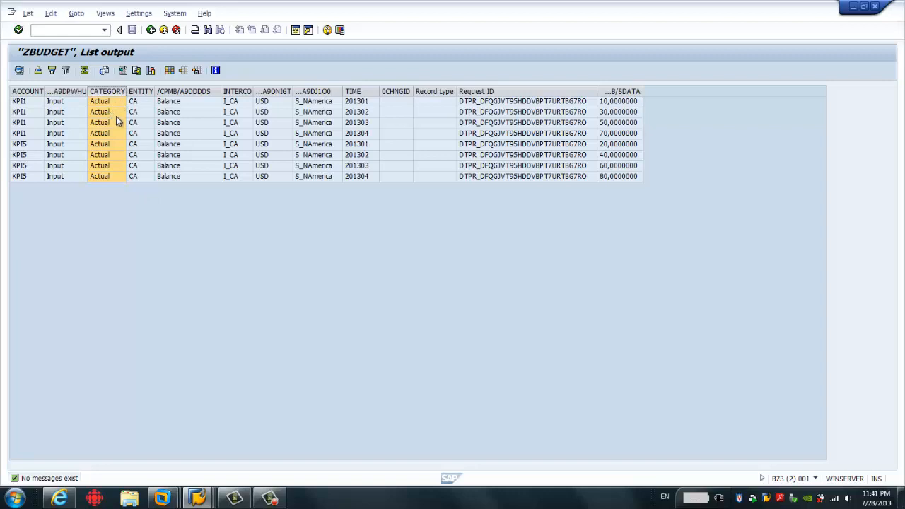
mouse_move(145, 483)
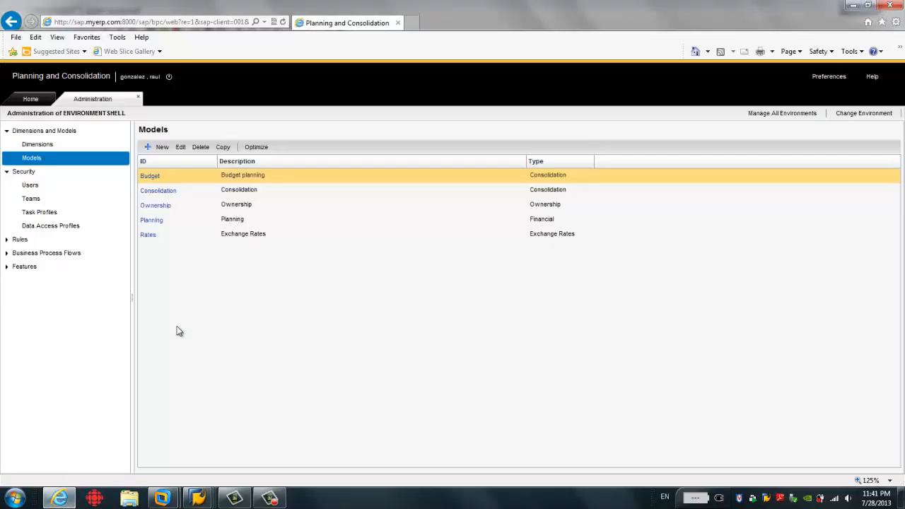
- From the BPC start page launch the EPM add-in for Excel and connect it to the Budget model
click(32, 99)
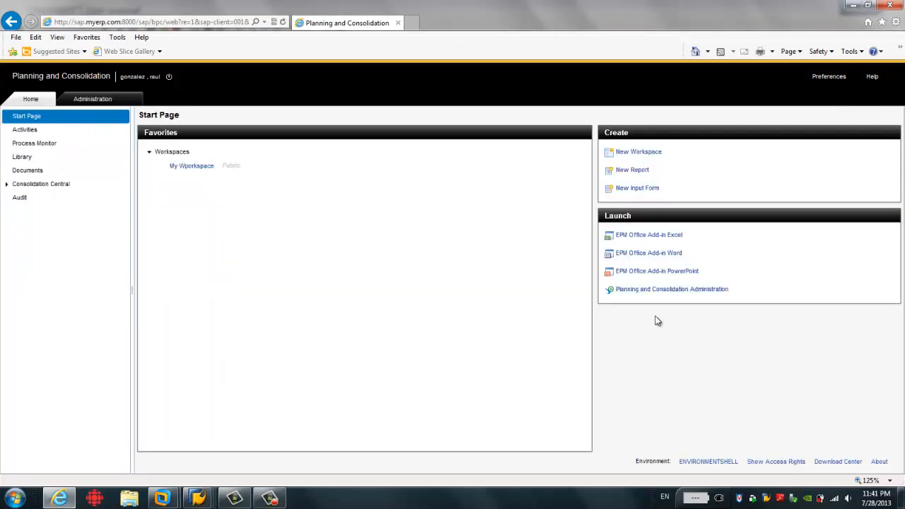
mouse_move(648, 235)
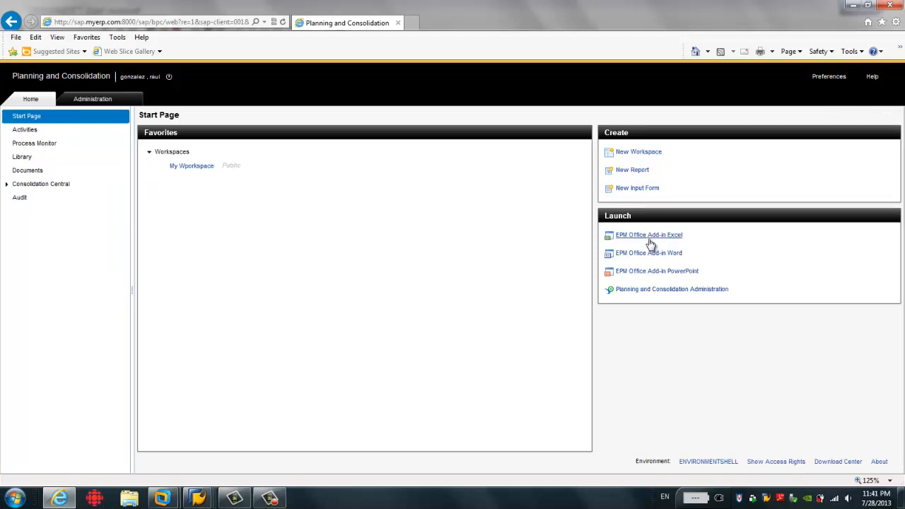
click(647, 234)
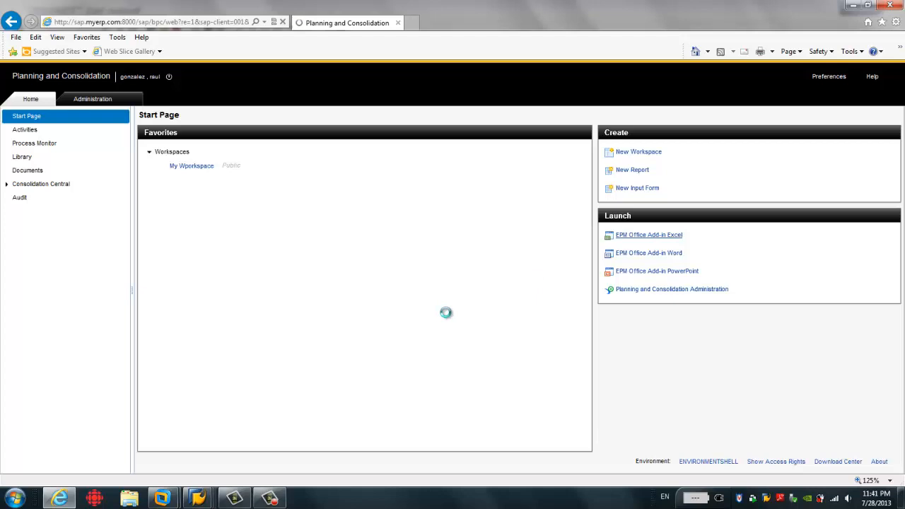
click(647, 235)
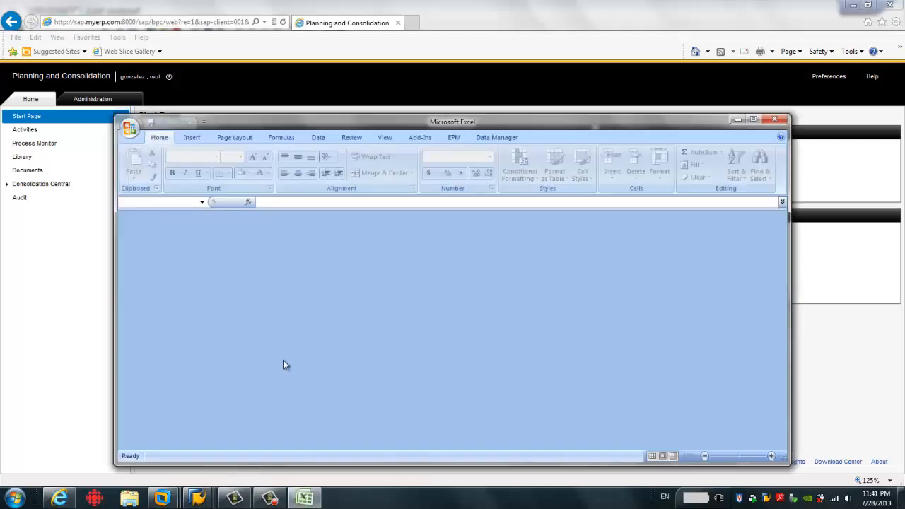
click(452, 137)
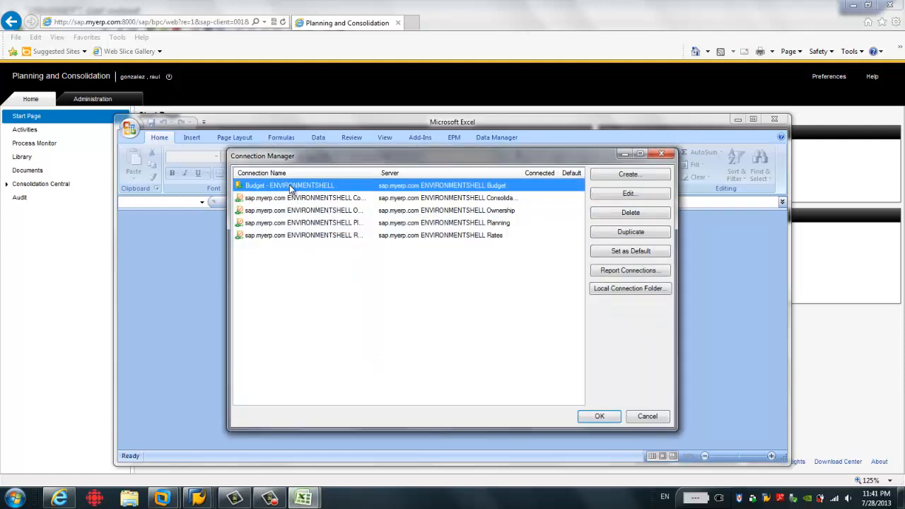
click(599, 416)
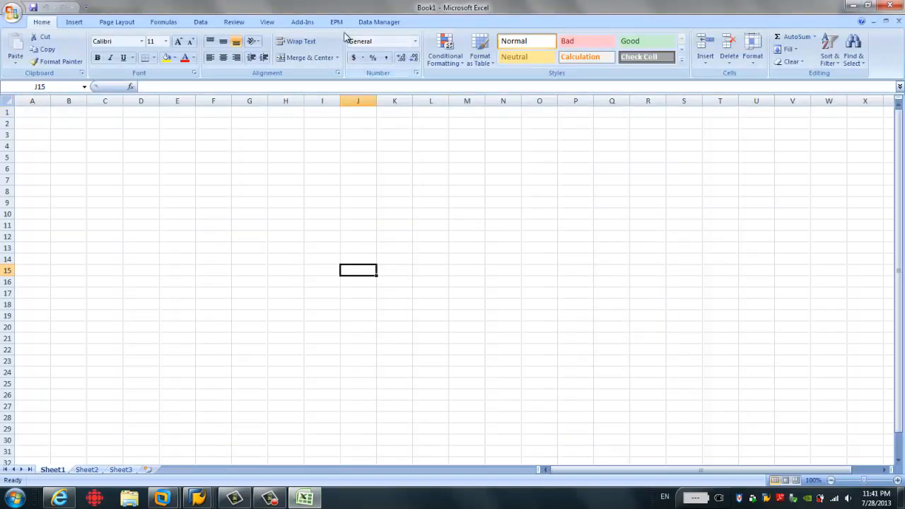
- Open the Trend By Account input form from the server root folder and select the KPI1 Budget cell
click(337, 23)
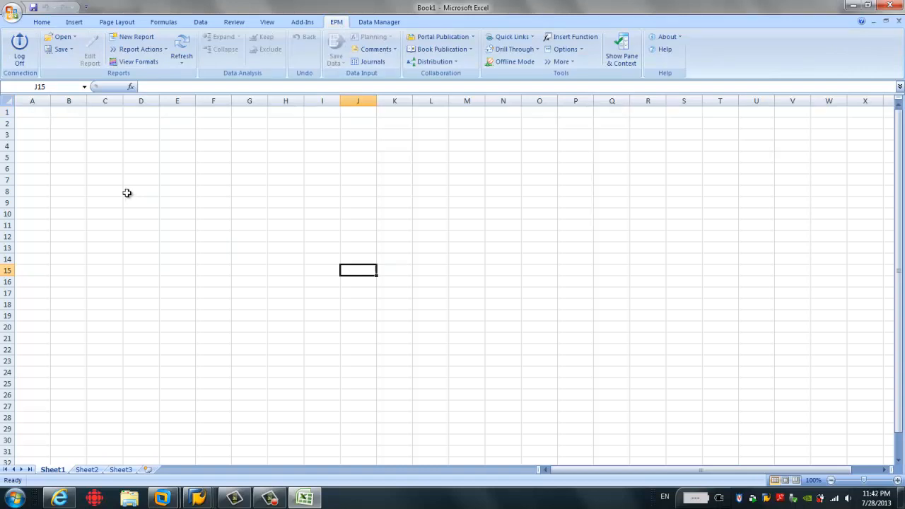
click(63, 37)
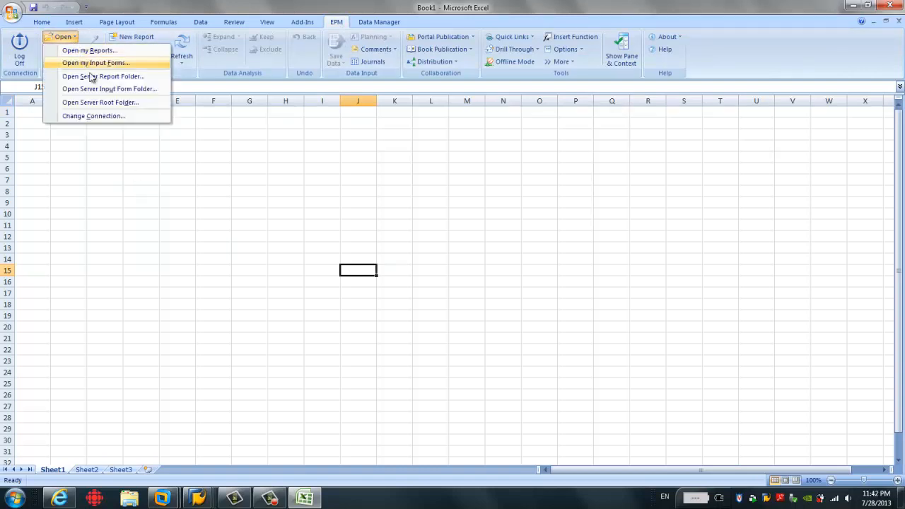
mouse_move(100, 102)
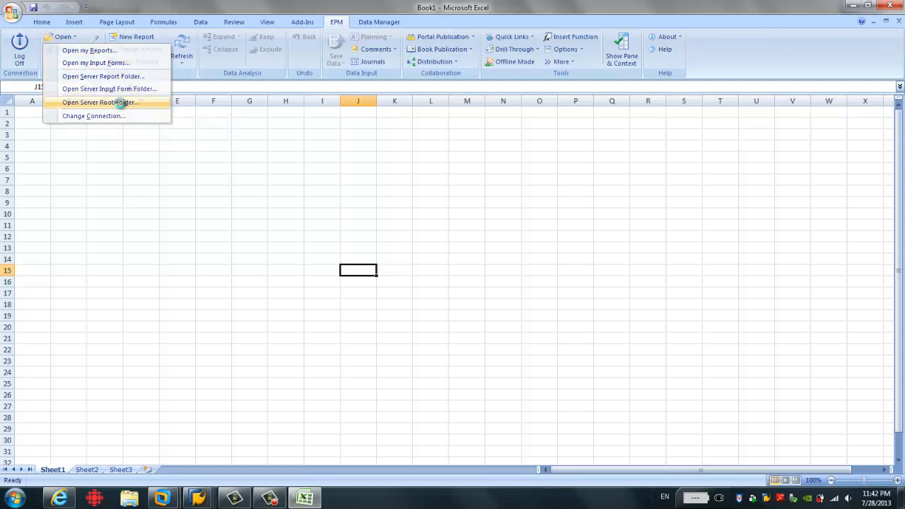
click(89, 51)
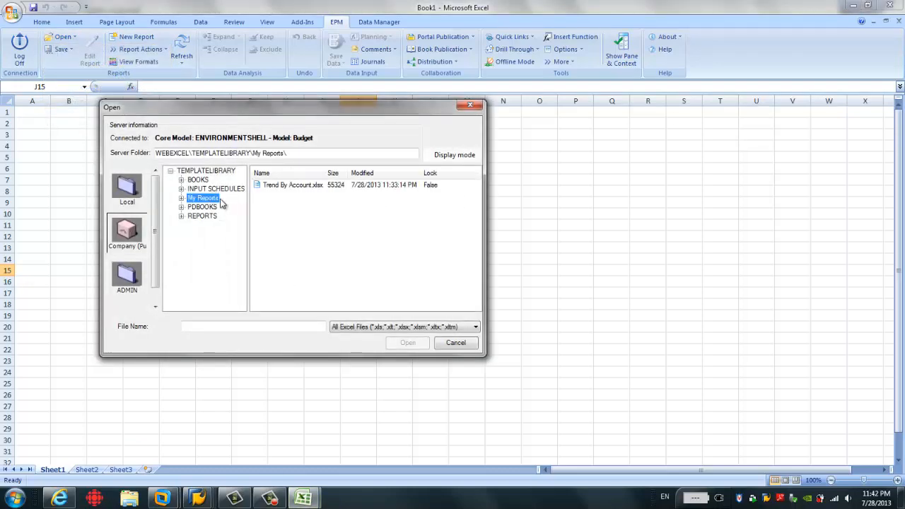
click(292, 184)
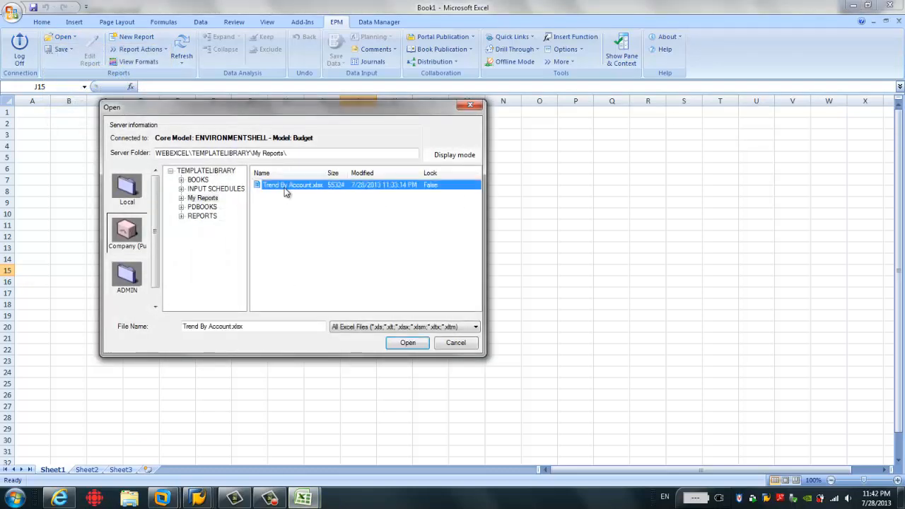
click(407, 342)
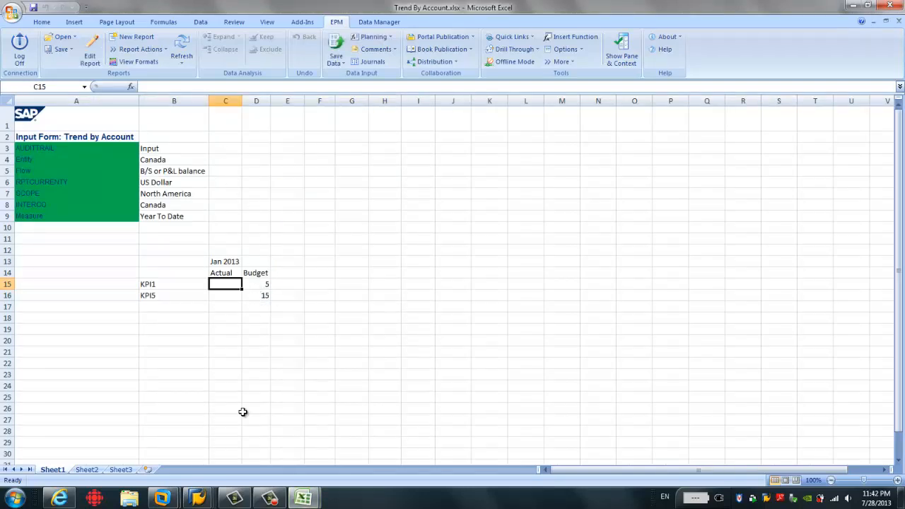
mouse_move(235, 364)
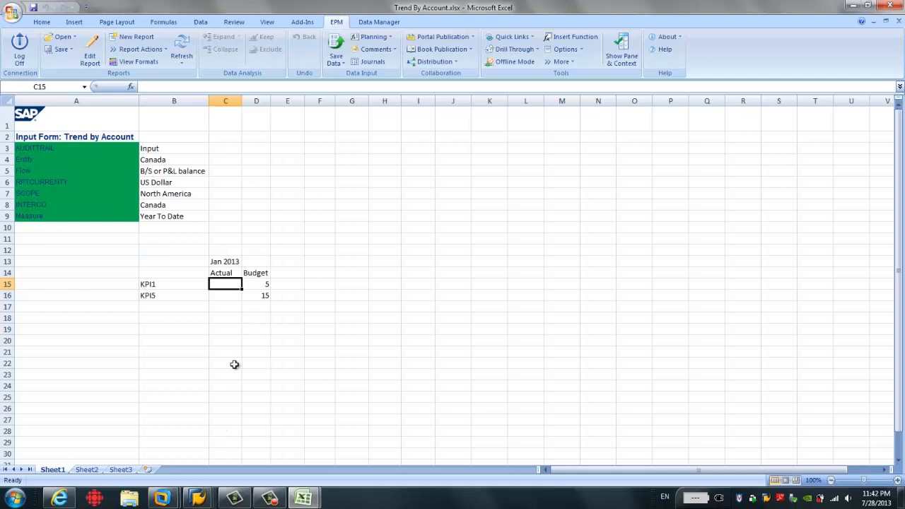
mouse_move(246, 362)
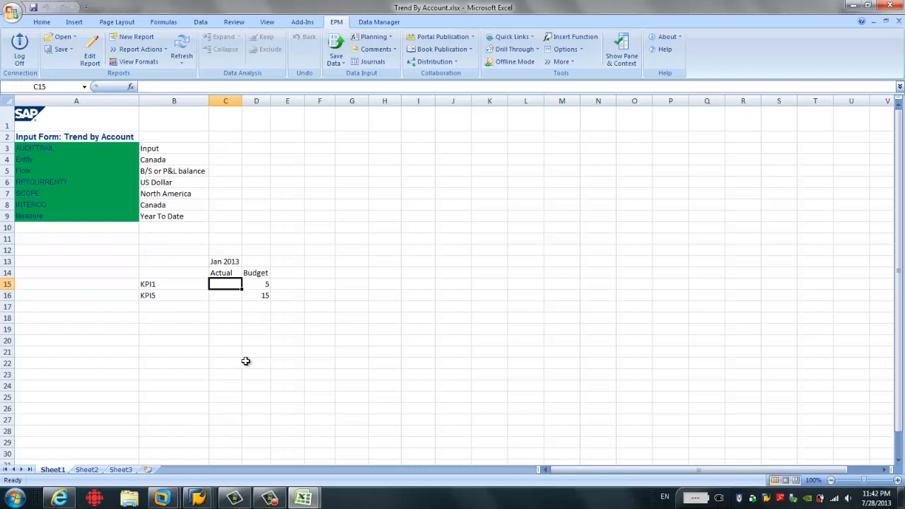
mouse_move(248, 313)
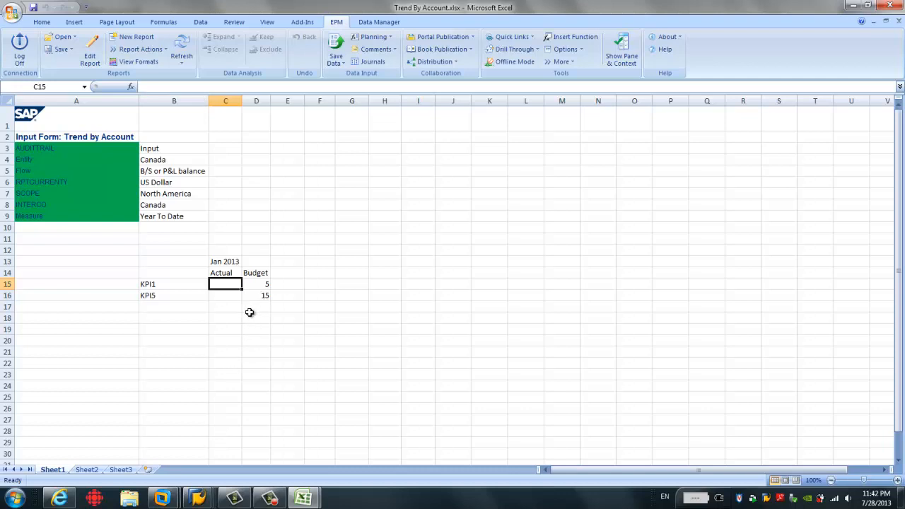
mouse_move(260, 289)
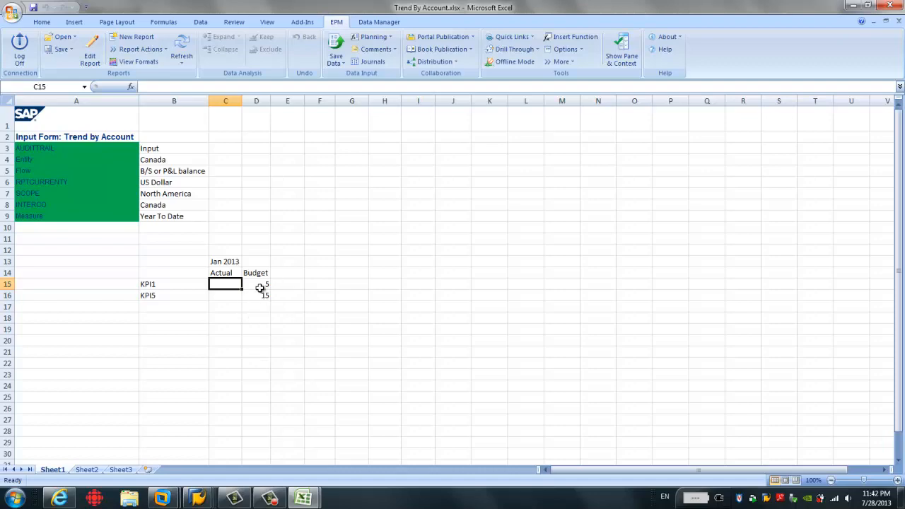
click(256, 296)
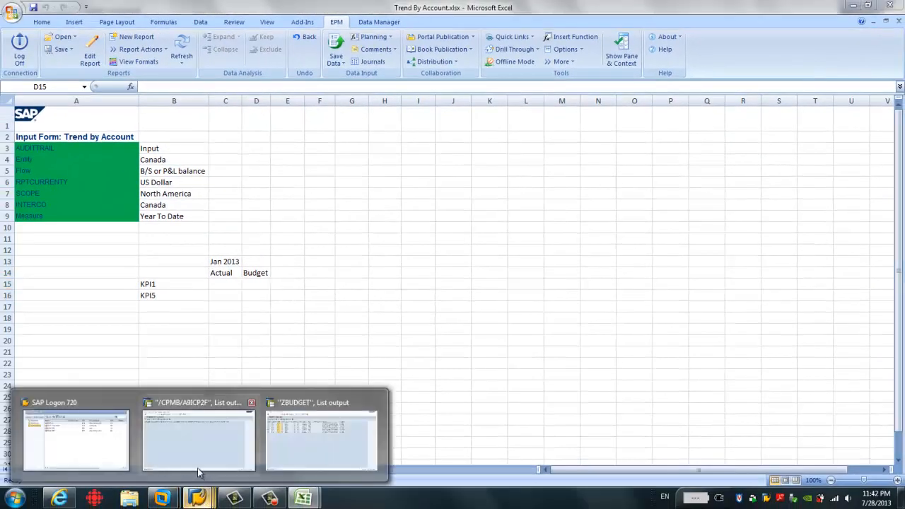
- Return to the InfoProvider tree and request Display Data on the Budget InfoCube, acknowledging the characteristics message
click(198, 438)
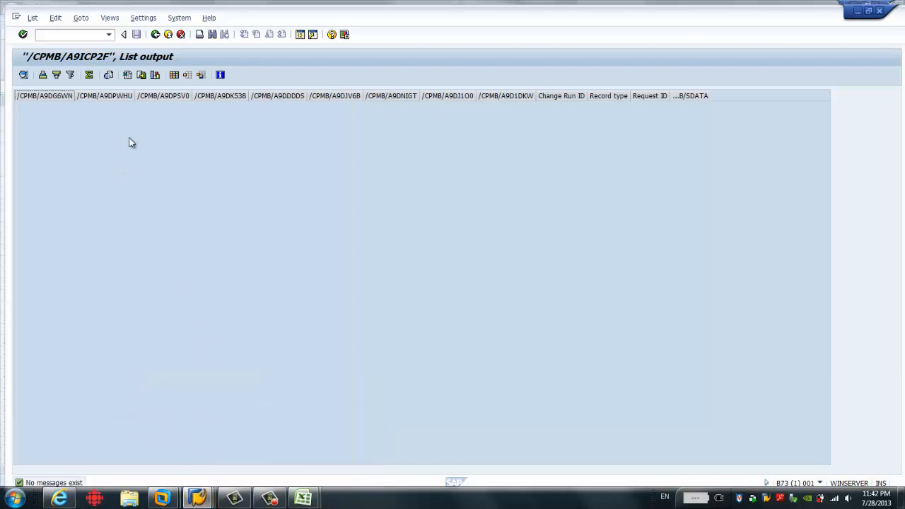
click(118, 30)
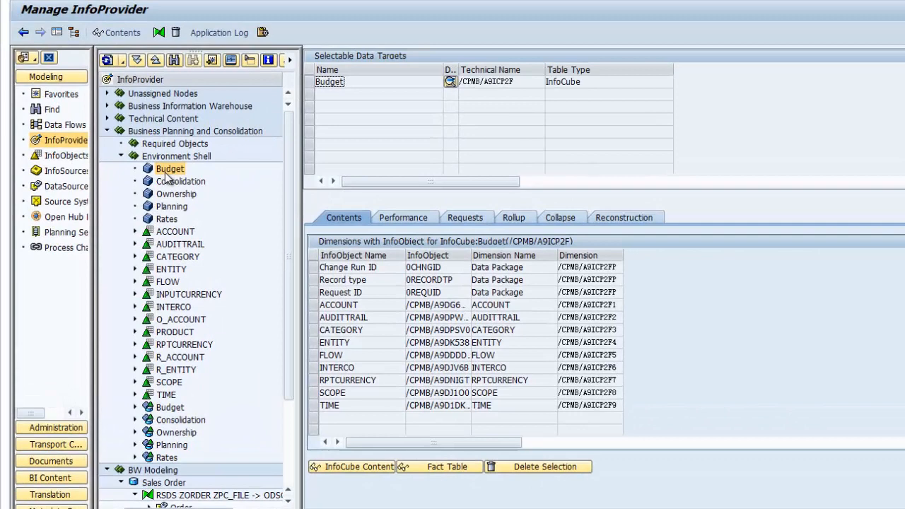
right_click(170, 168)
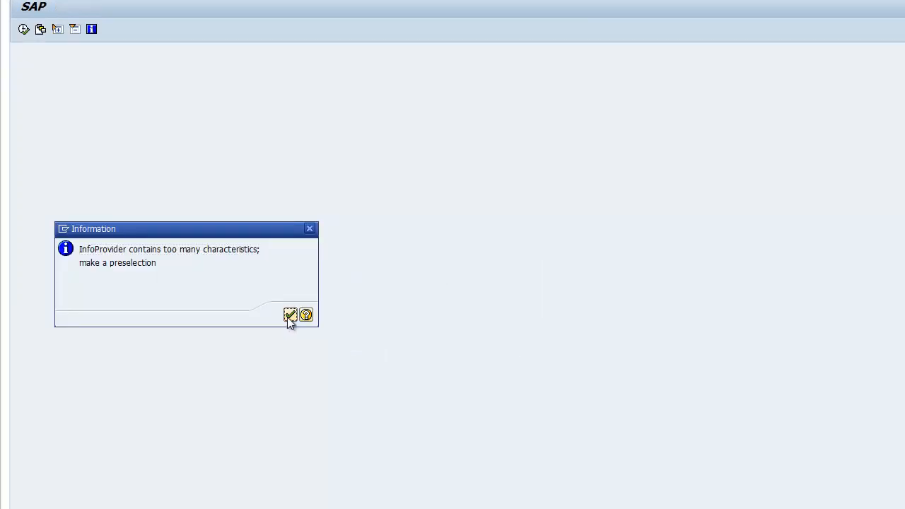
click(290, 314)
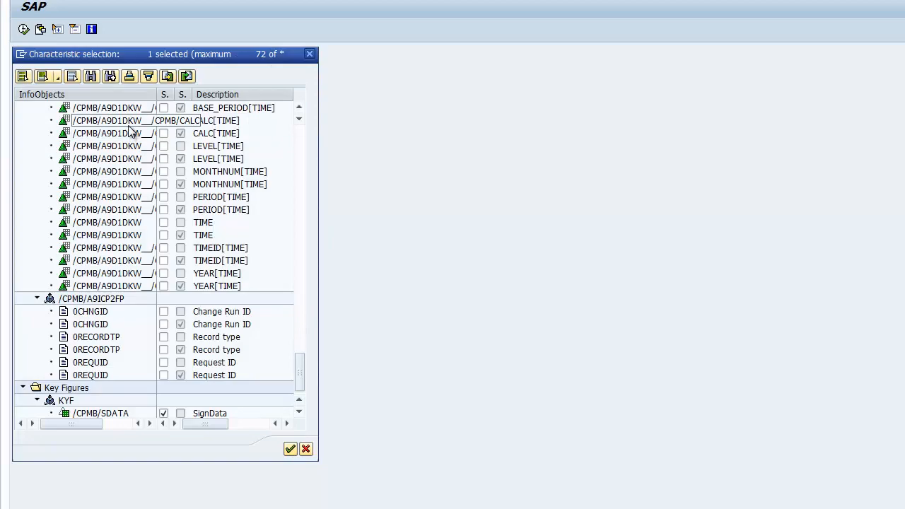
- Confirm the preselection, select all fields for output and execute; the Budget cube lists no records
click(48, 76)
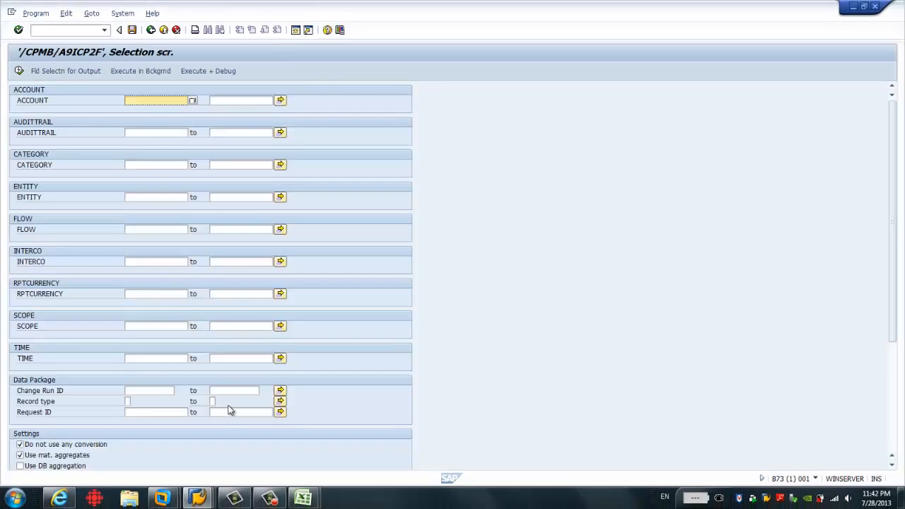
click(65, 71)
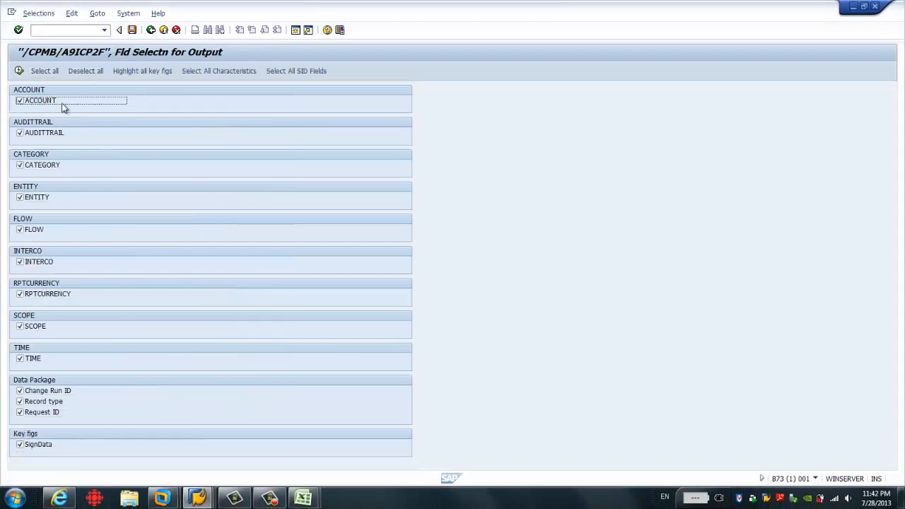
click(20, 70)
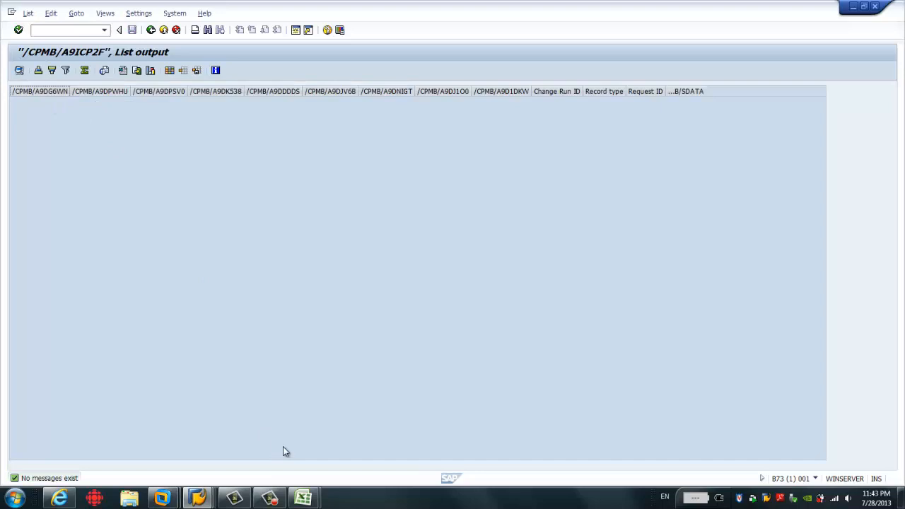
mouse_move(302, 497)
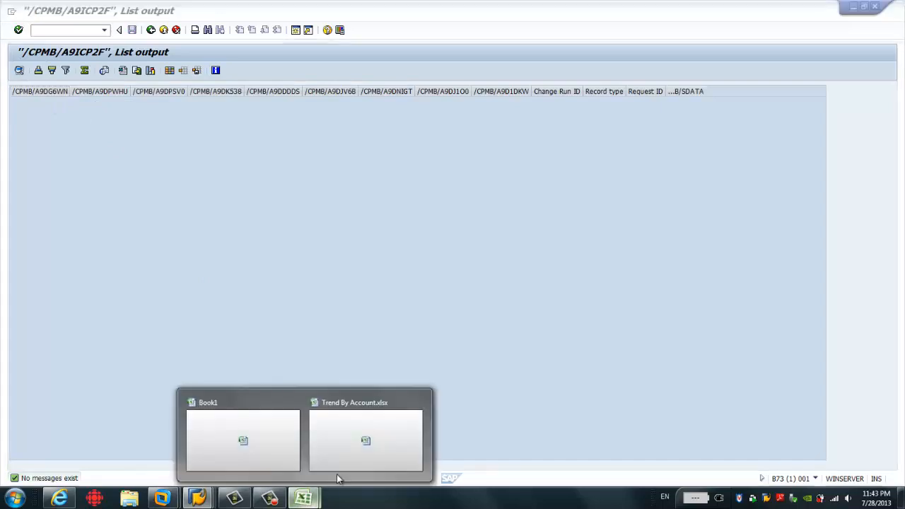
- Enter the Budget value for KPI1 in the Trend By Account form
click(365, 438)
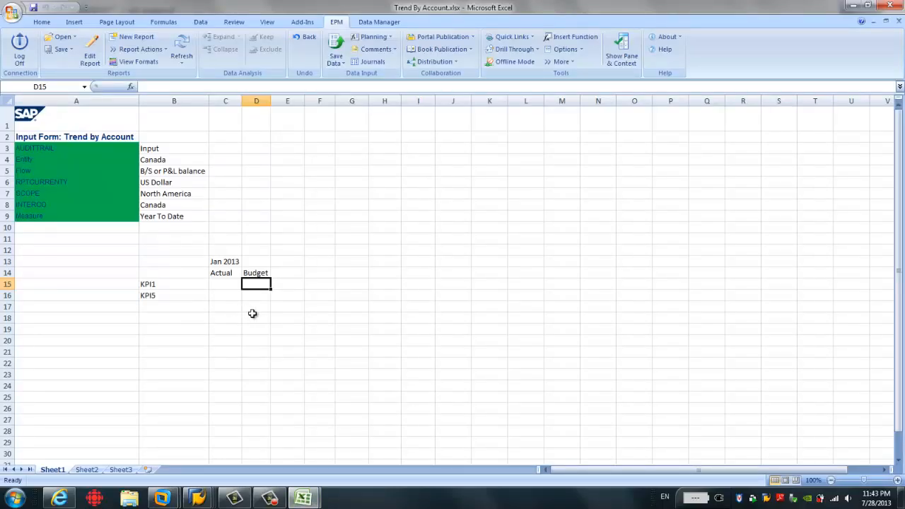
mouse_move(275, 150)
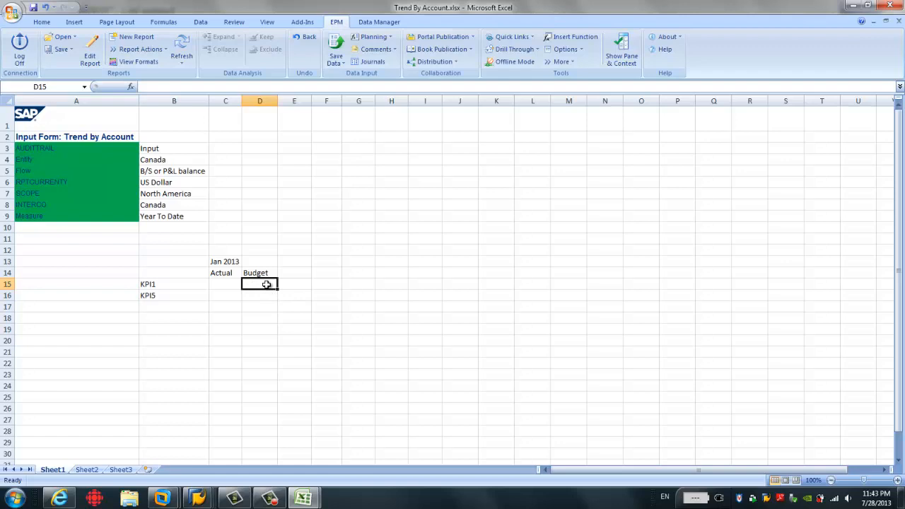
text(10)
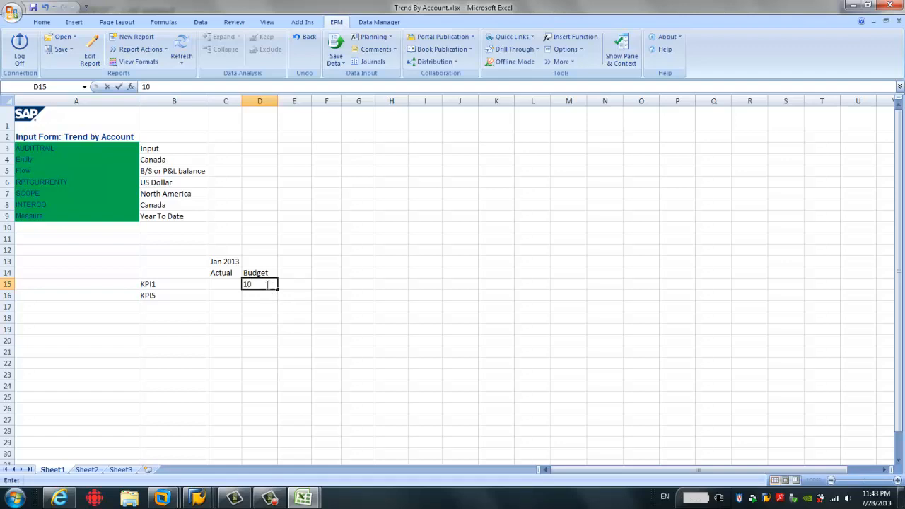
key(Delete)
text(5)
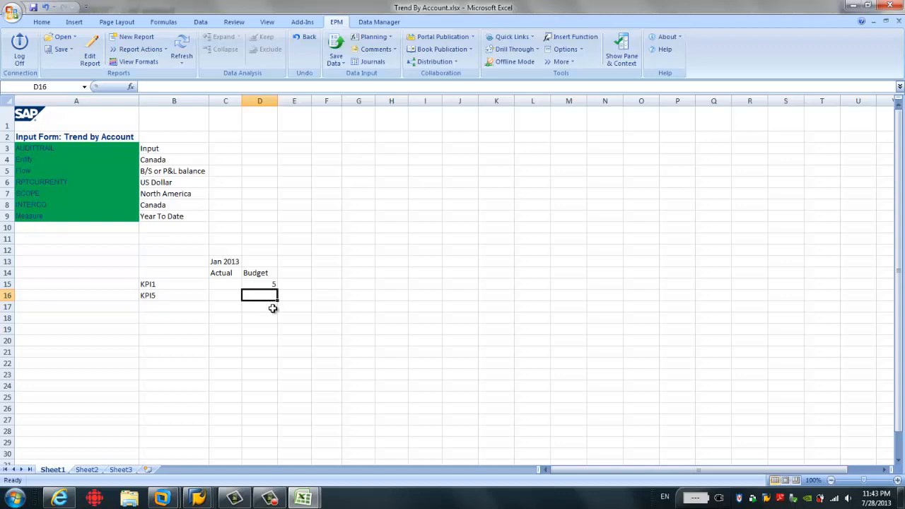
mouse_move(258, 305)
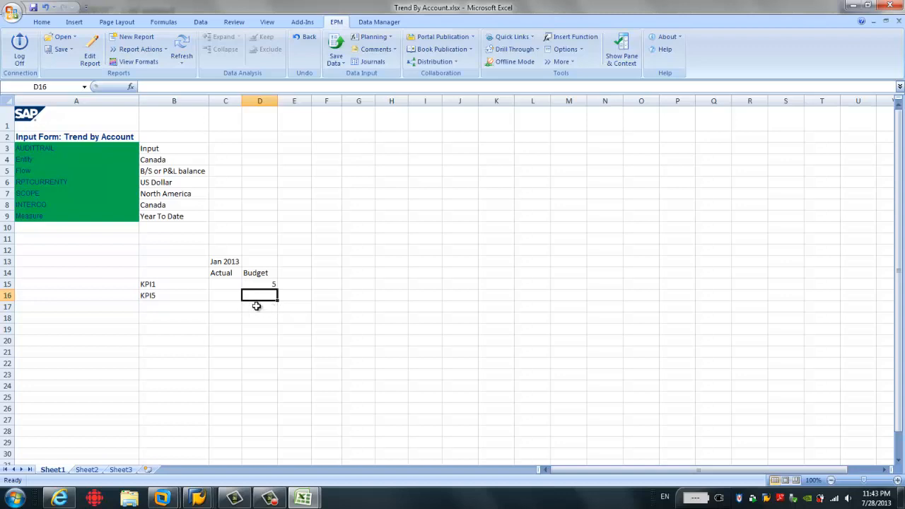
mouse_move(237, 302)
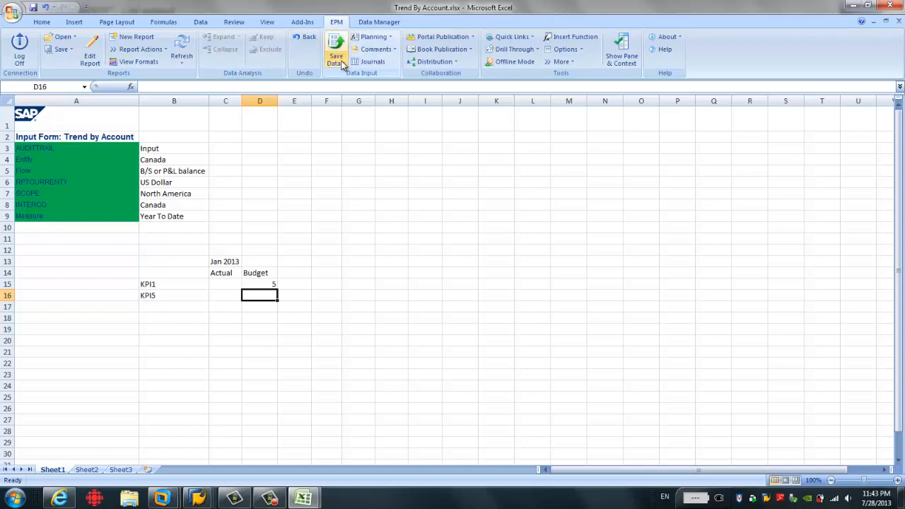
- Save and refresh workbook data to the Budget model, confirm the record, then return to the BW list output
click(335, 57)
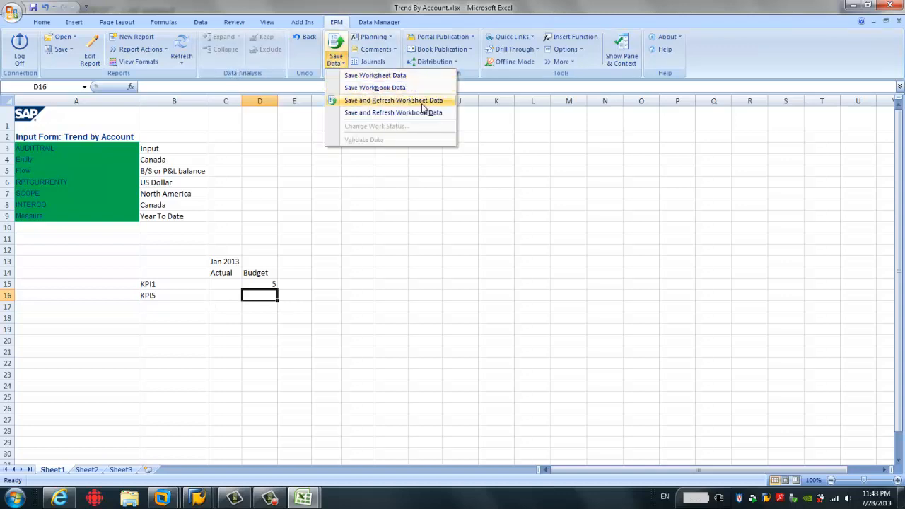
mouse_move(393, 113)
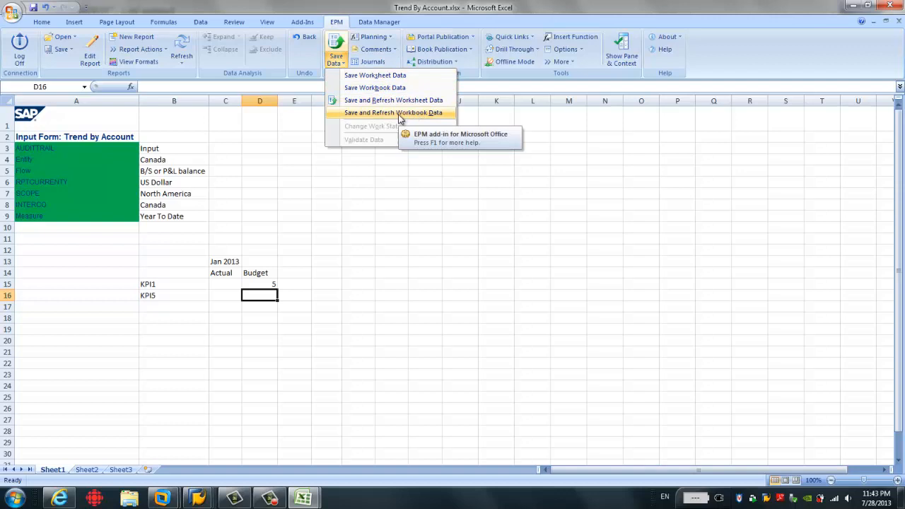
click(393, 99)
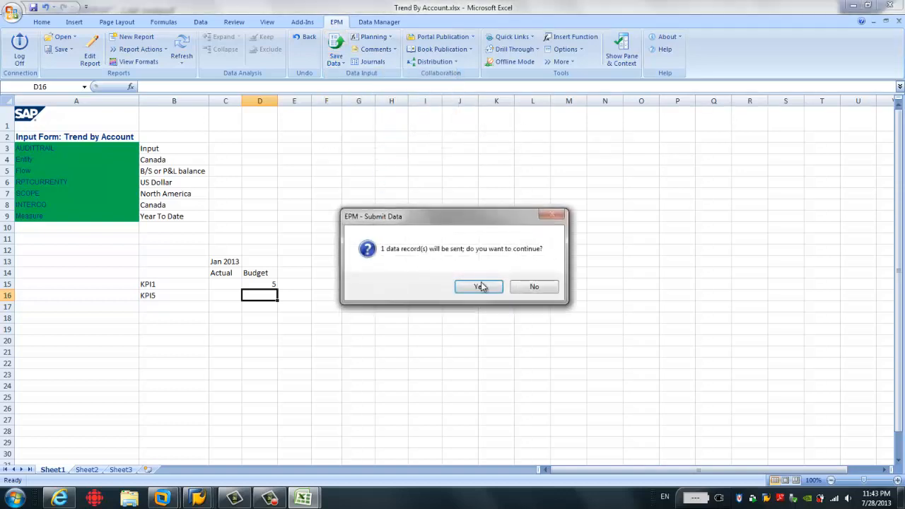
click(478, 285)
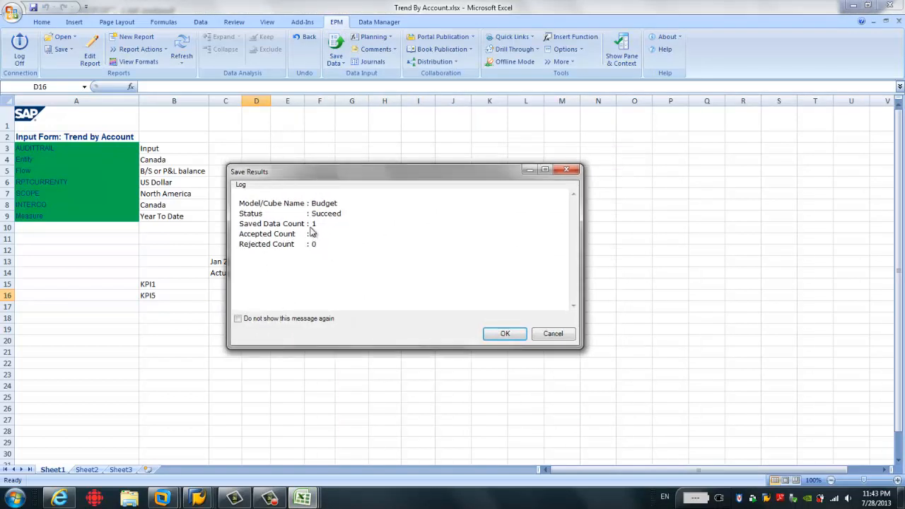
click(505, 334)
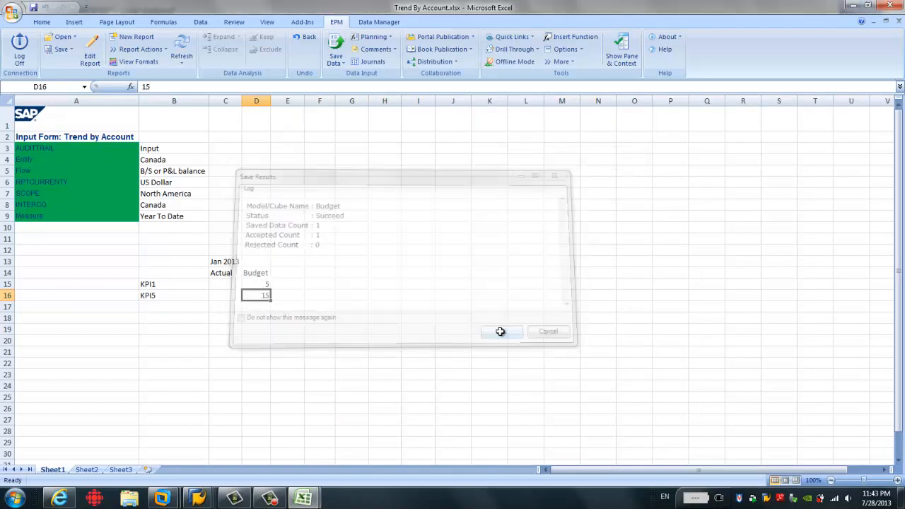
click(500, 331)
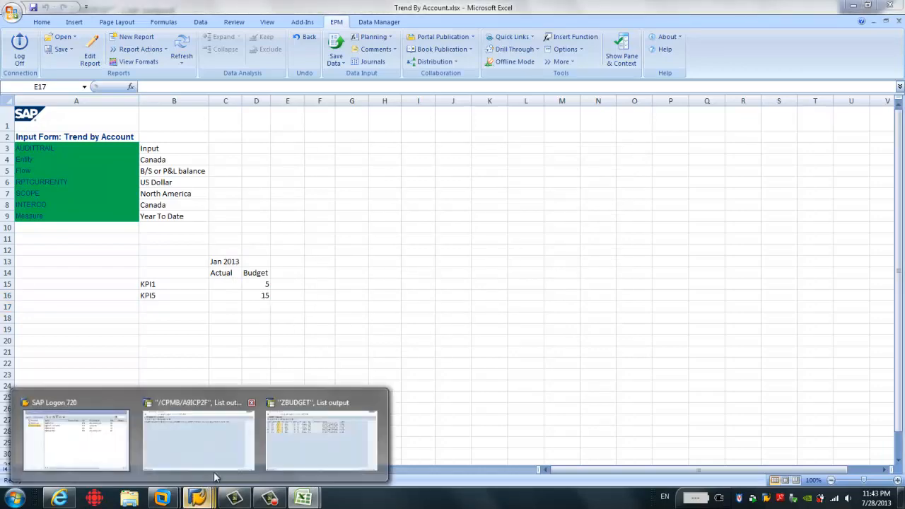
click(198, 438)
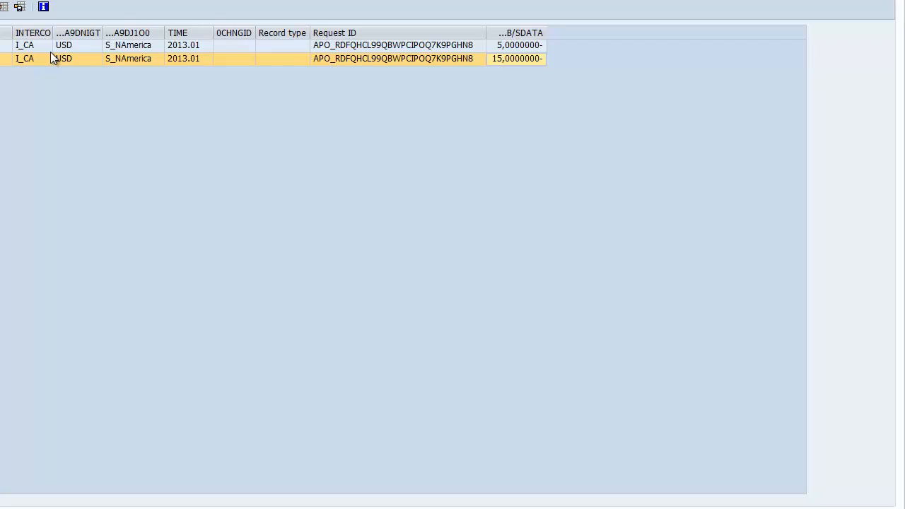
mouse_move(122, 421)
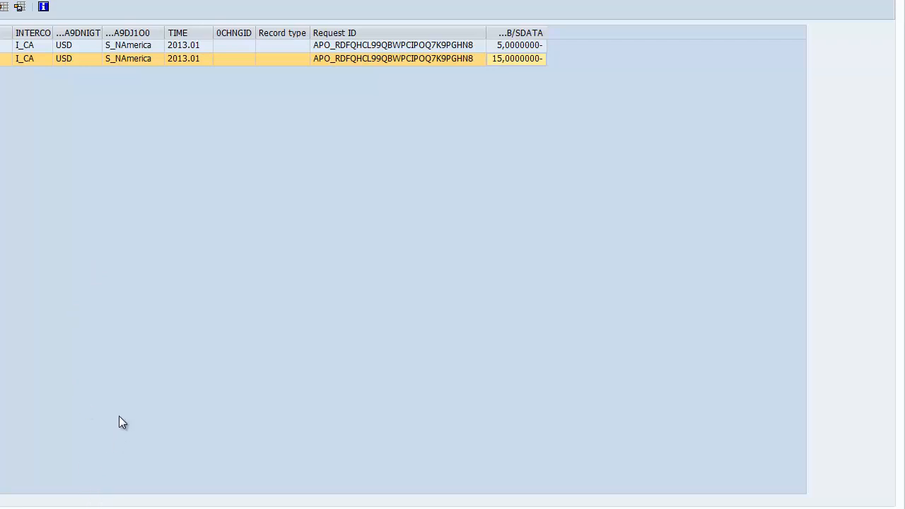
mouse_move(148, 390)
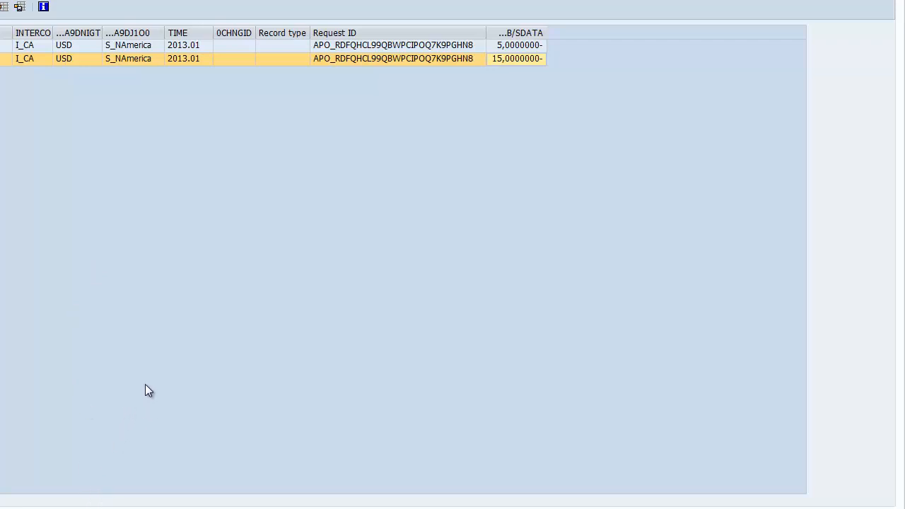
mouse_move(140, 371)
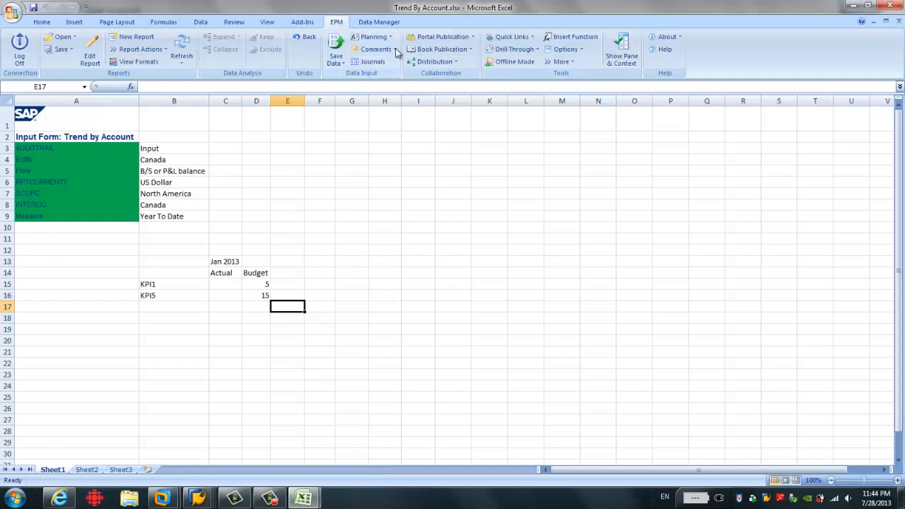
- In Data Manager's Run Package dialog select 'Load Transaction Data from BW InfoProvider UI' and run it
click(379, 22)
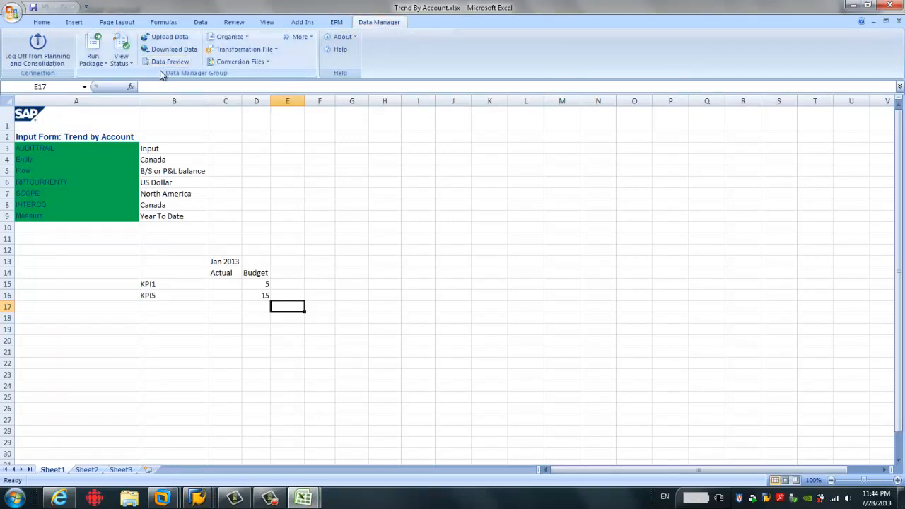
click(93, 54)
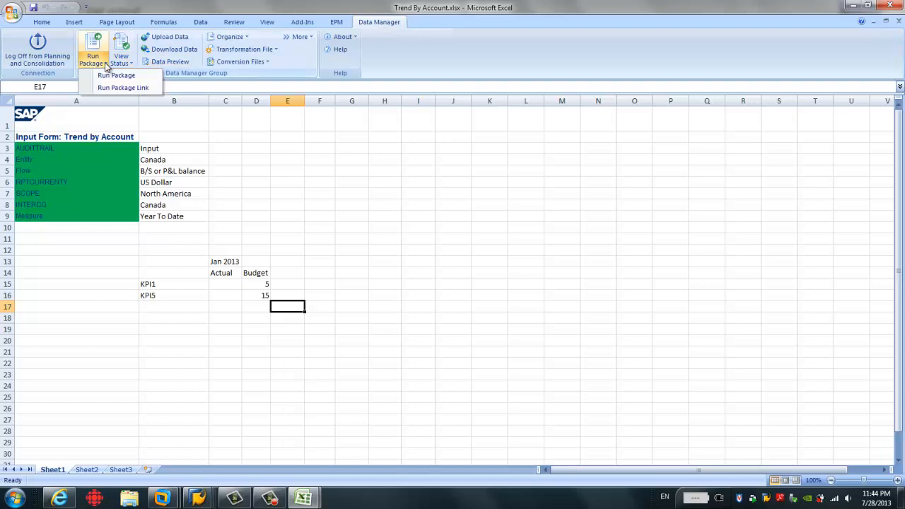
click(116, 75)
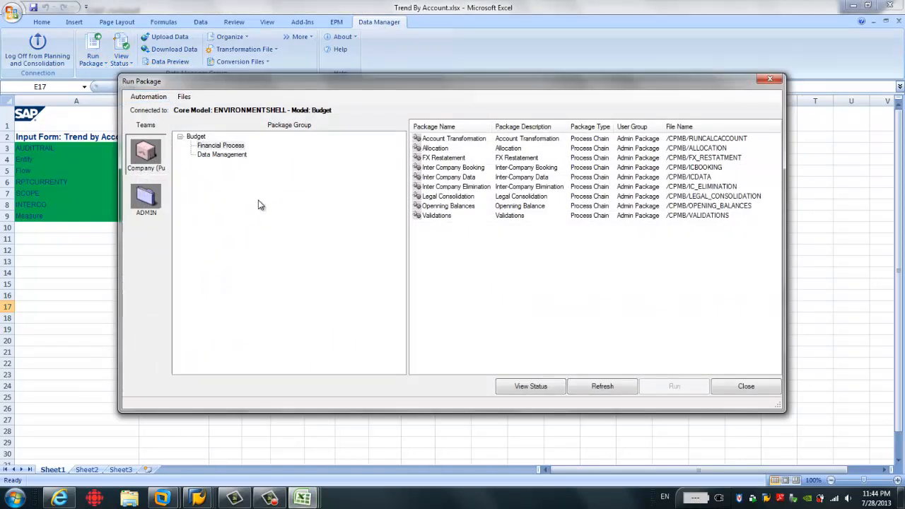
click(221, 154)
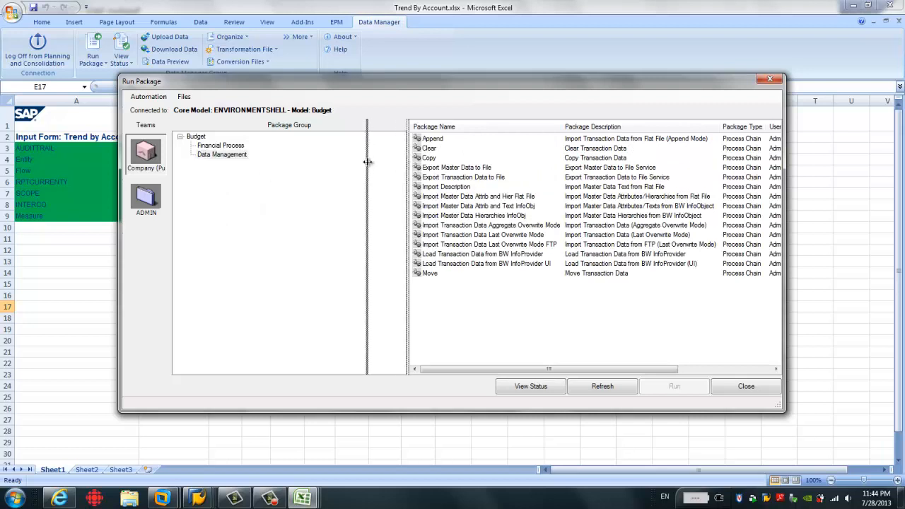
click(456, 263)
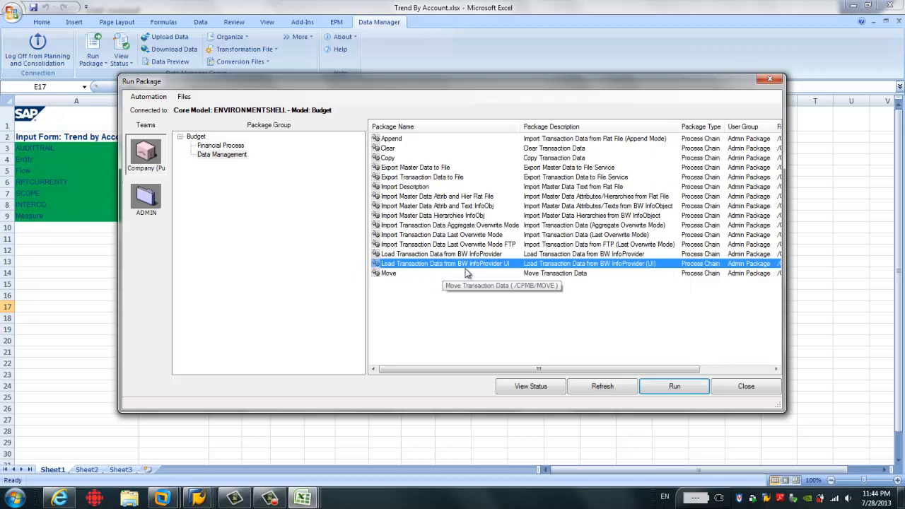
mouse_move(512, 273)
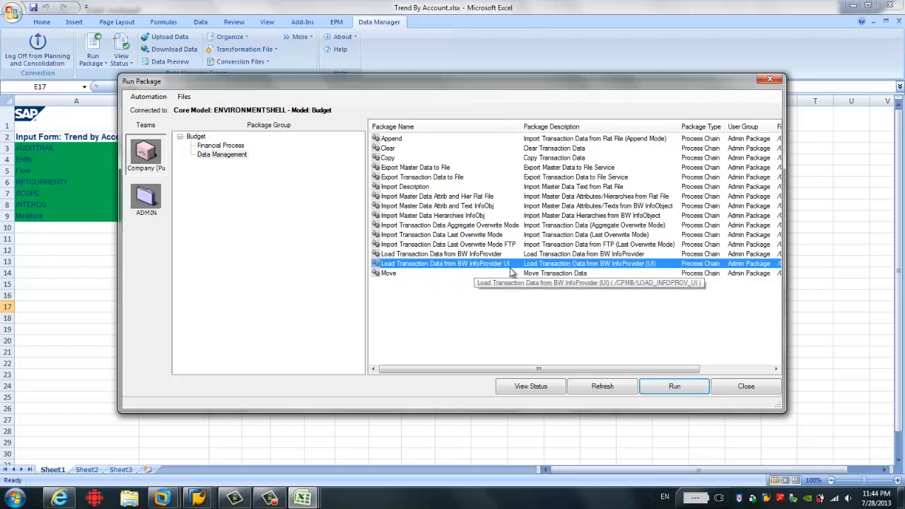
mouse_move(710, 268)
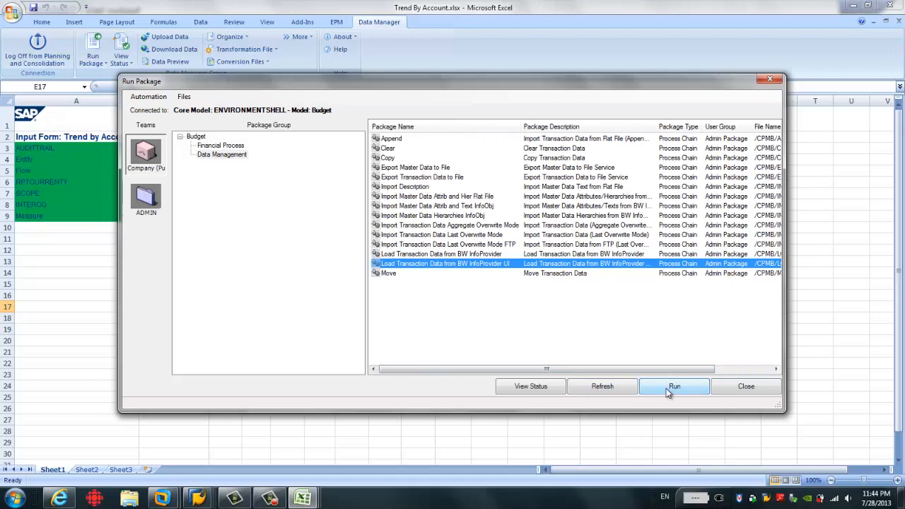
click(673, 386)
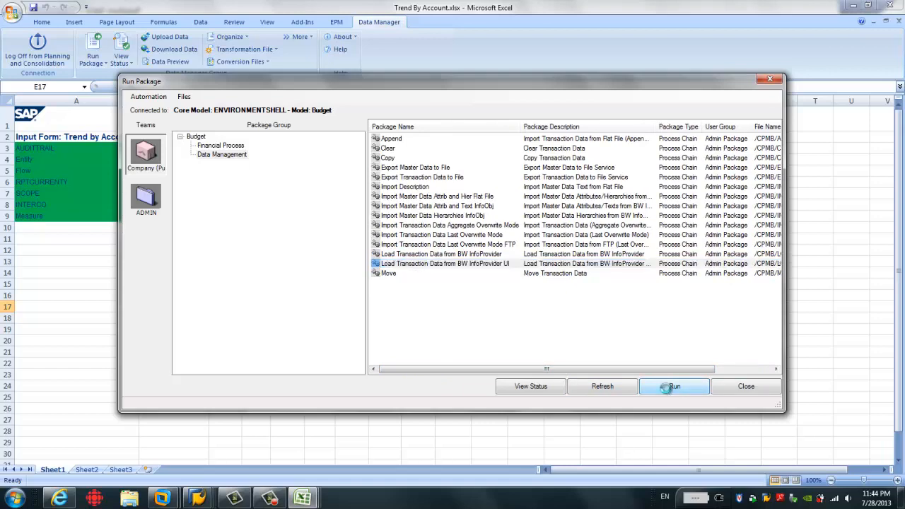
click(672, 386)
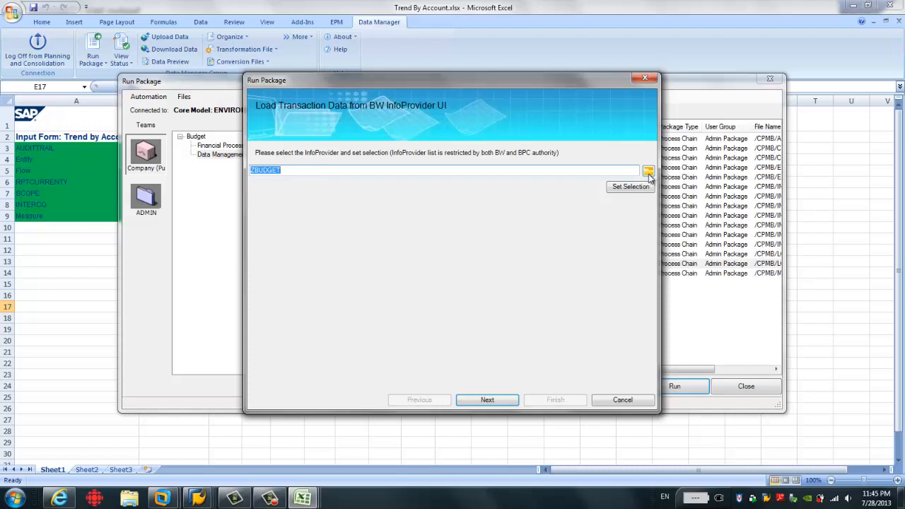
- Choose ZBUDGET as the source InfoProvider and restrict its selection to the ID fields
click(648, 171)
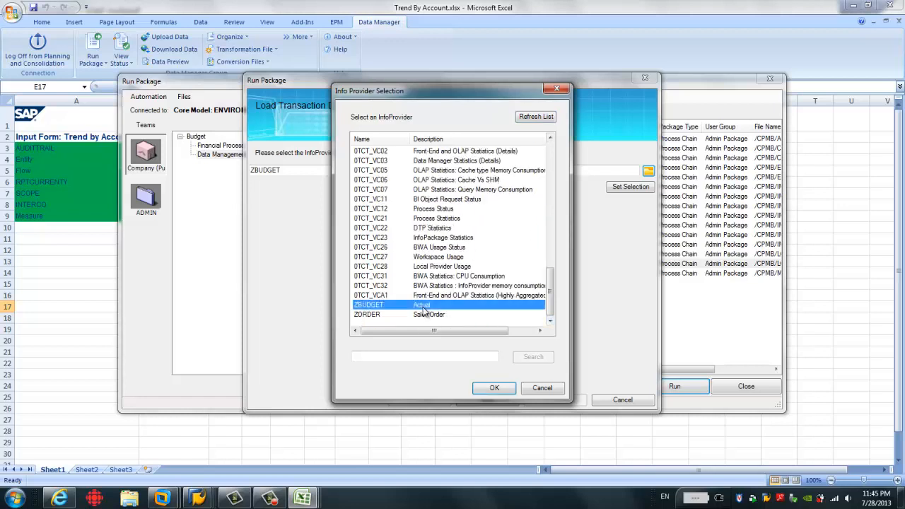
click(493, 387)
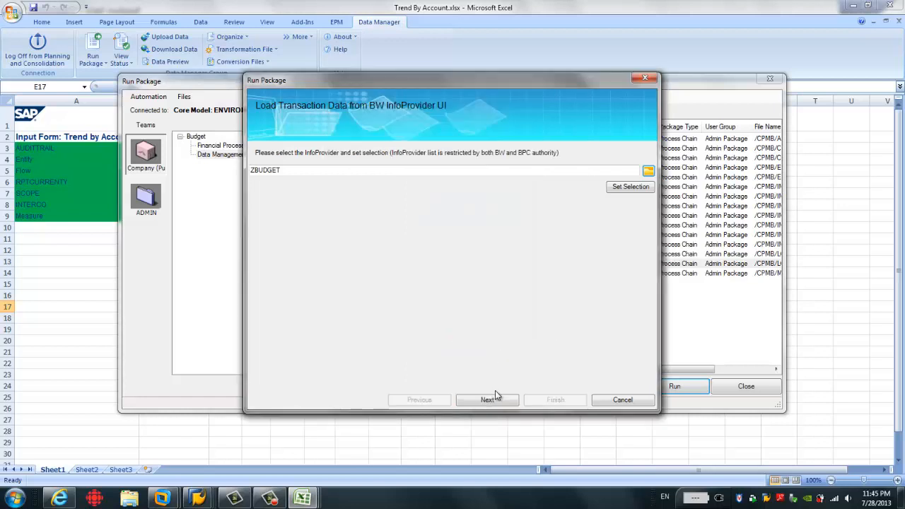
mouse_move(584, 229)
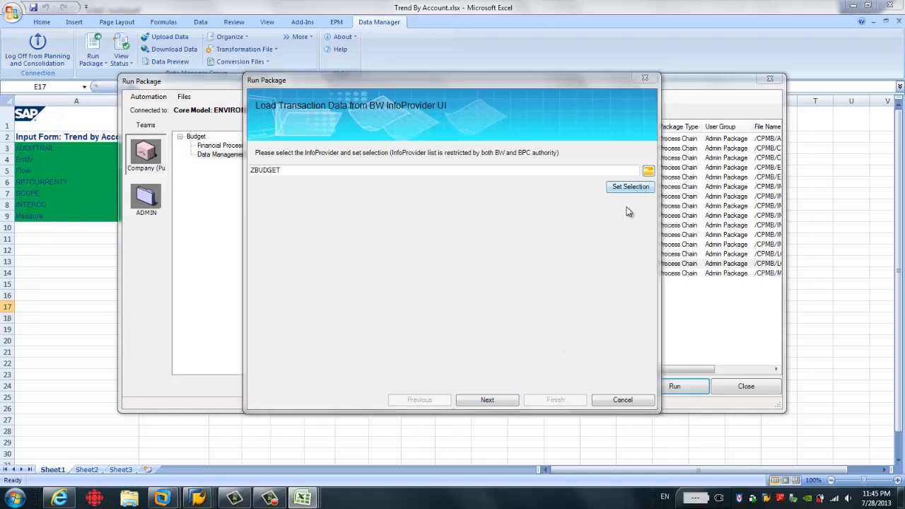
click(630, 187)
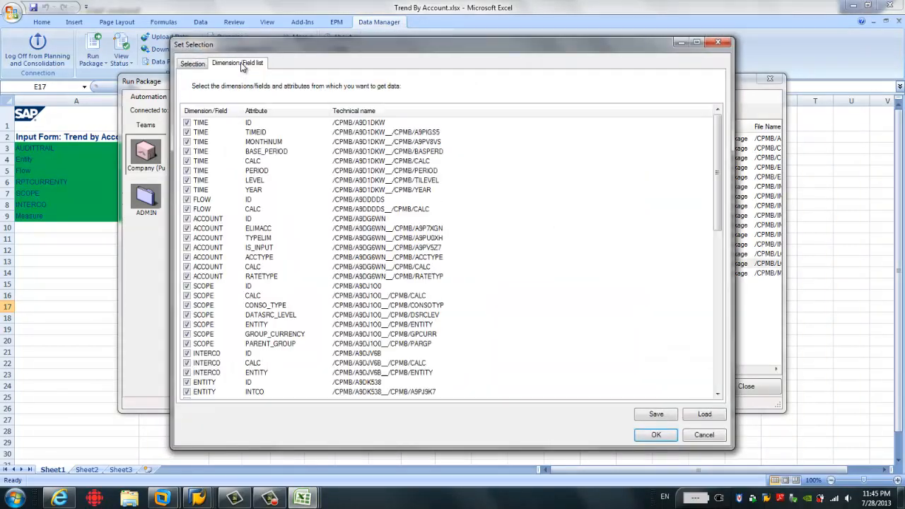
click(704, 413)
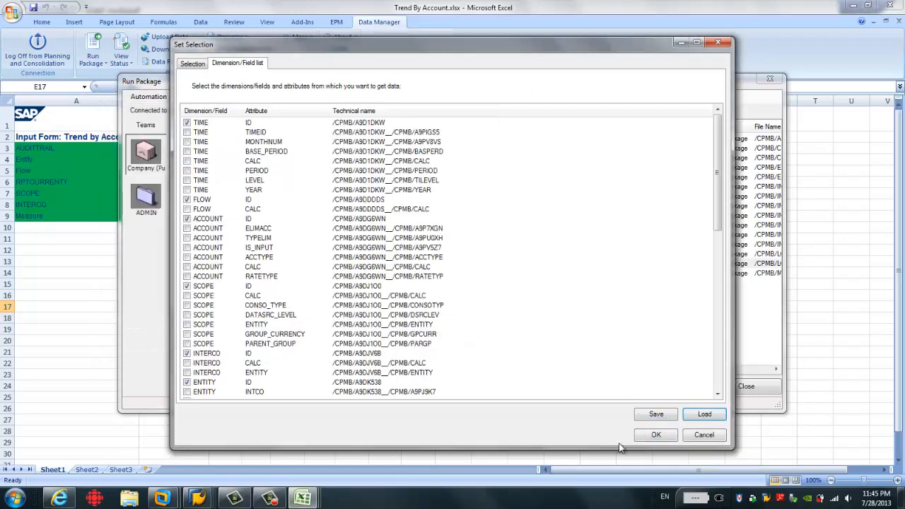
- Accept the field selection and advance the wizard to the transformation file step
click(656, 434)
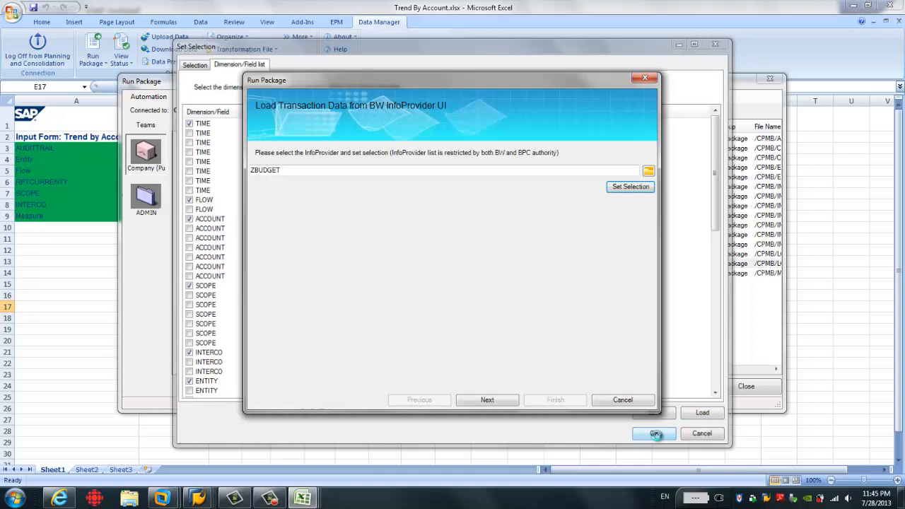
click(487, 399)
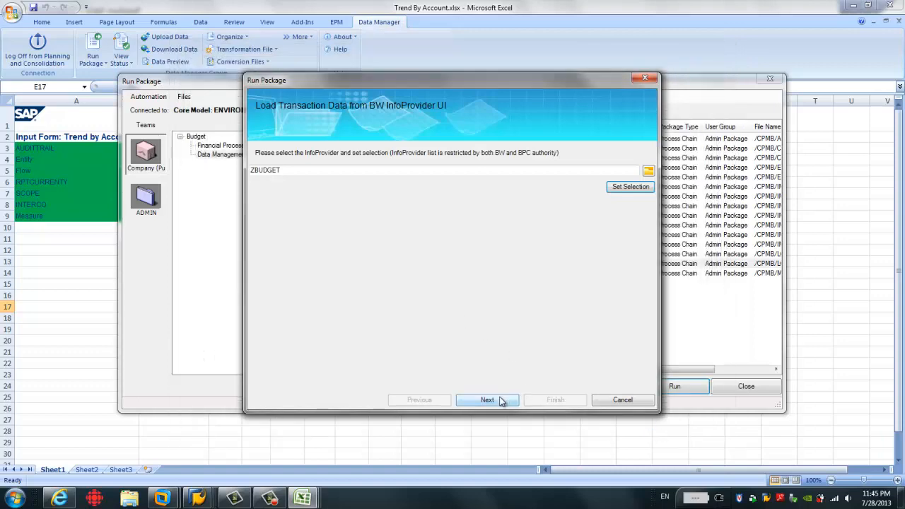
click(487, 399)
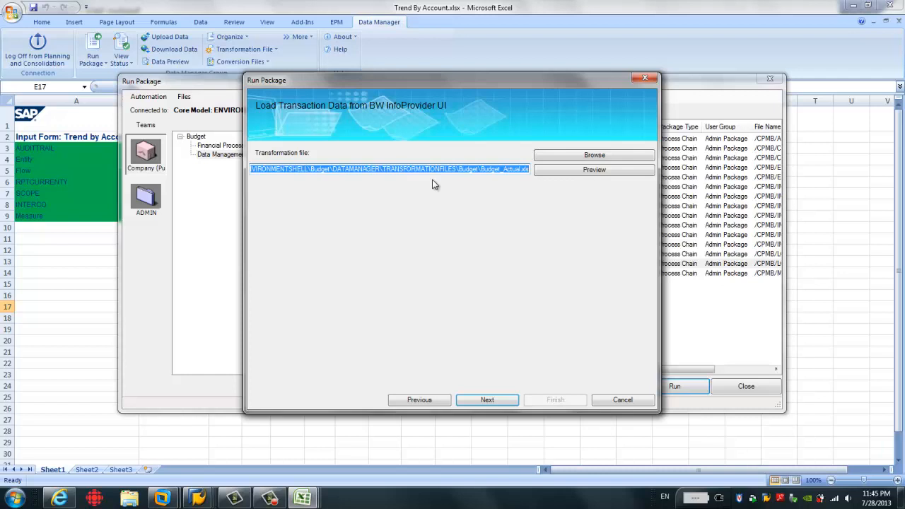
- Preview the Budget_Actual.xls transformation file and examine its OPTIONS section including MAXREJECTCOUNT
click(594, 169)
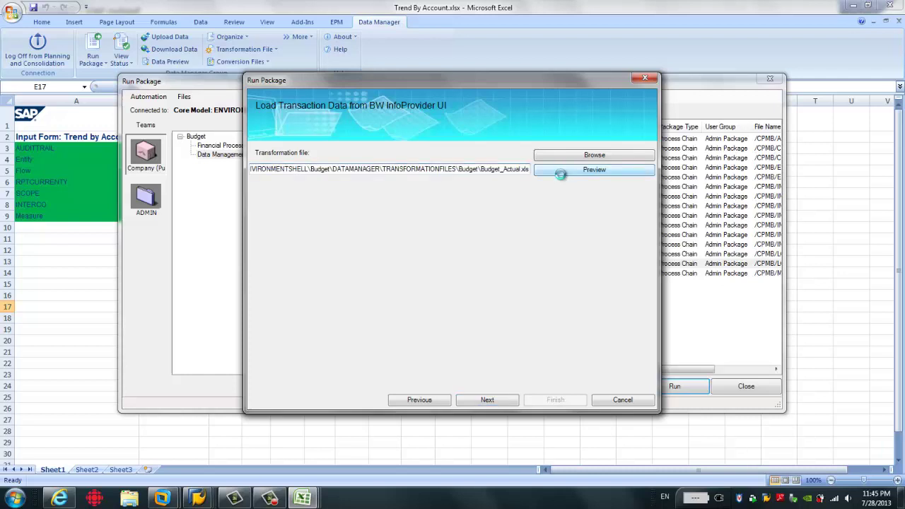
click(594, 170)
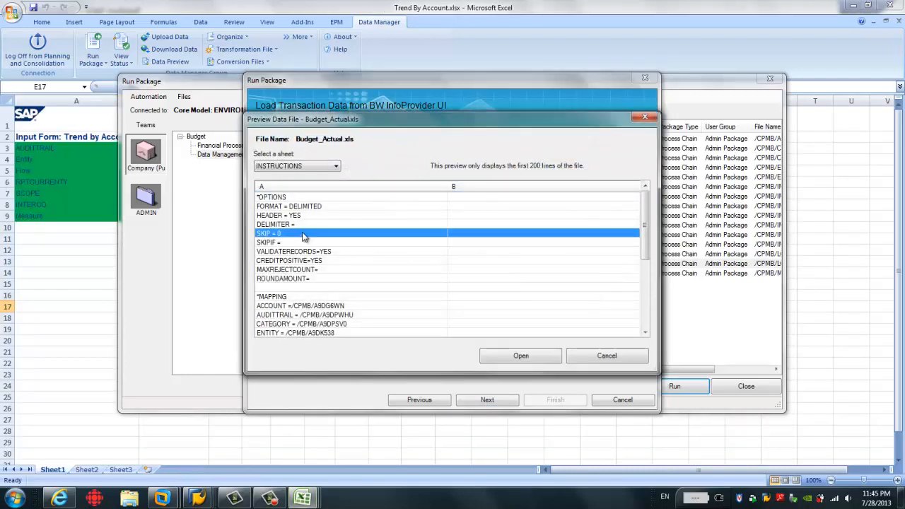
click(271, 196)
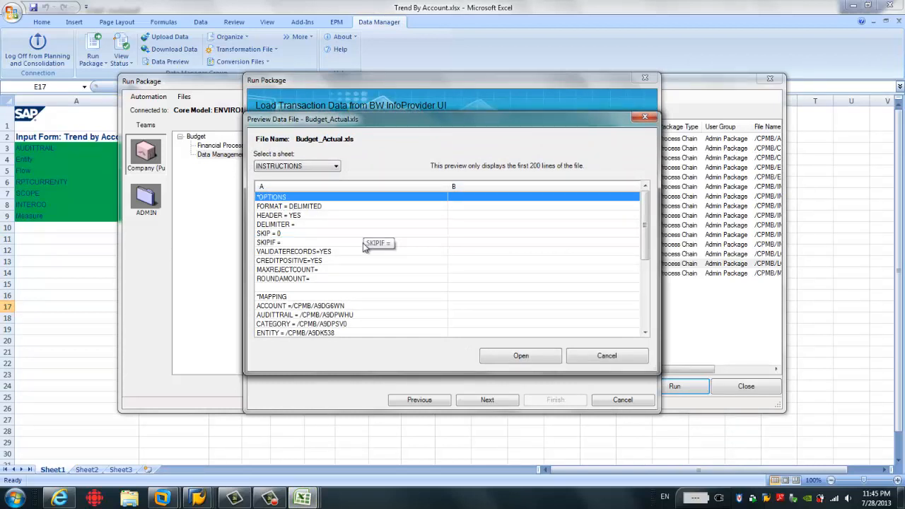
click(286, 269)
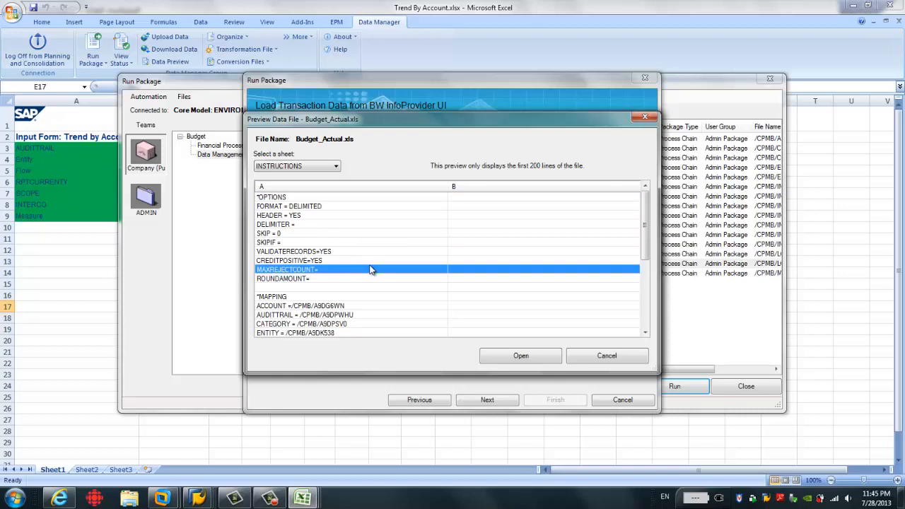
- Review the MAPPING and CONVERSION sections down to the TIME=ACTUAL.XLS conversion entry
scroll(down, 3)
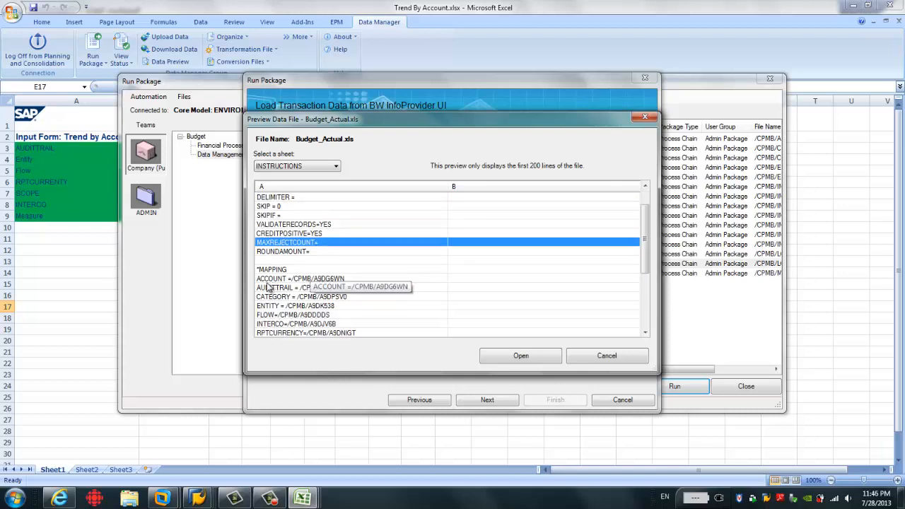
mouse_move(275, 288)
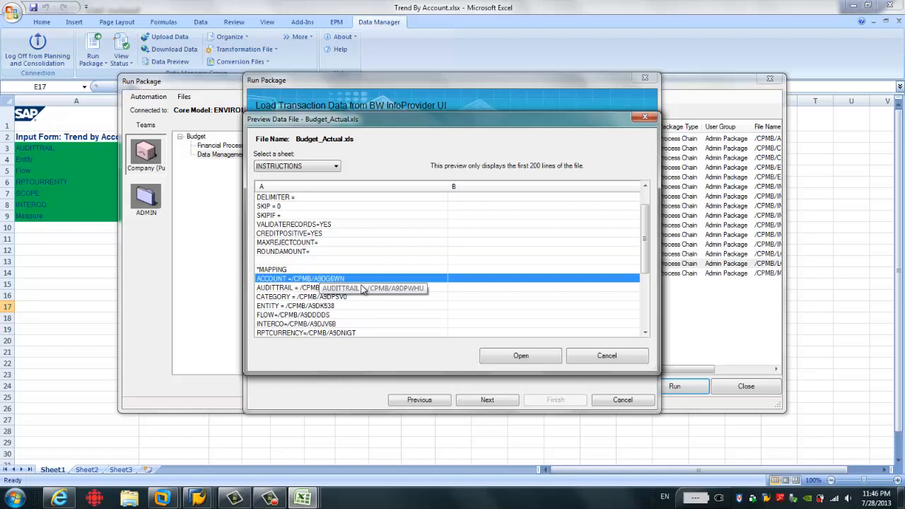
scroll(down, 3)
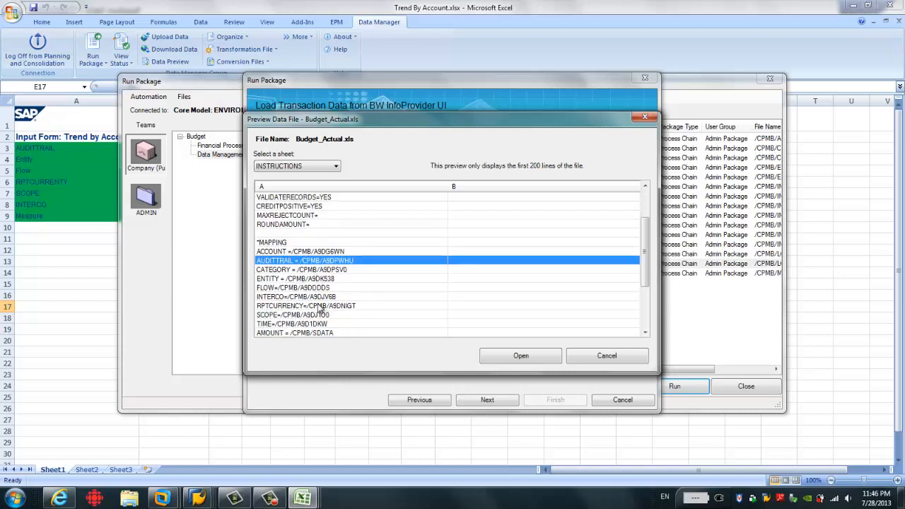
scroll(down, 3)
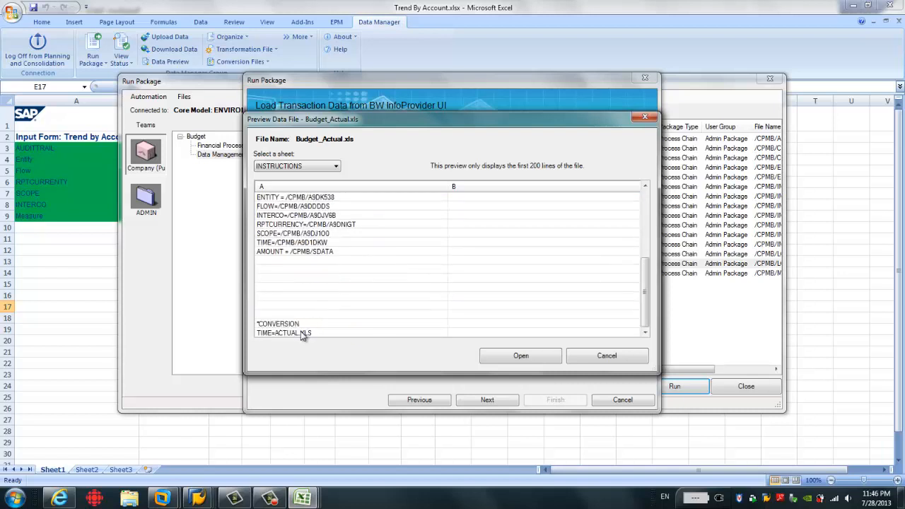
click(283, 332)
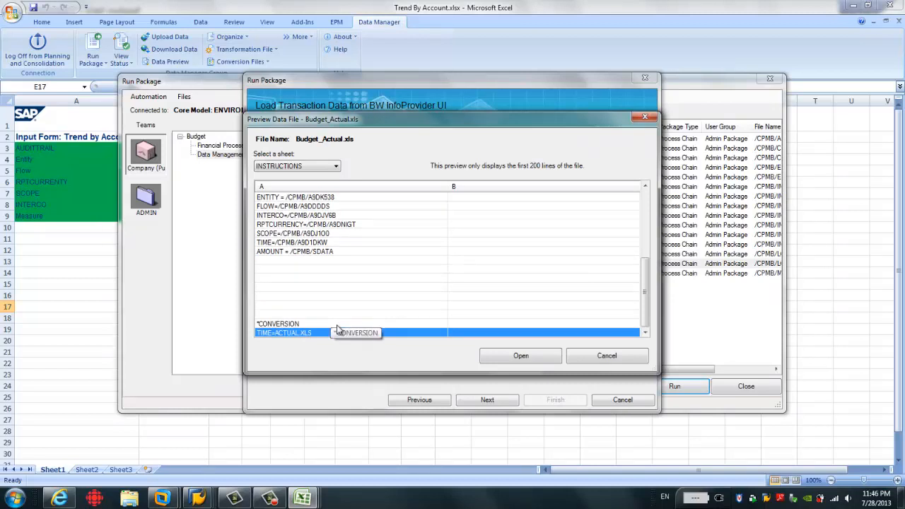
mouse_move(294, 345)
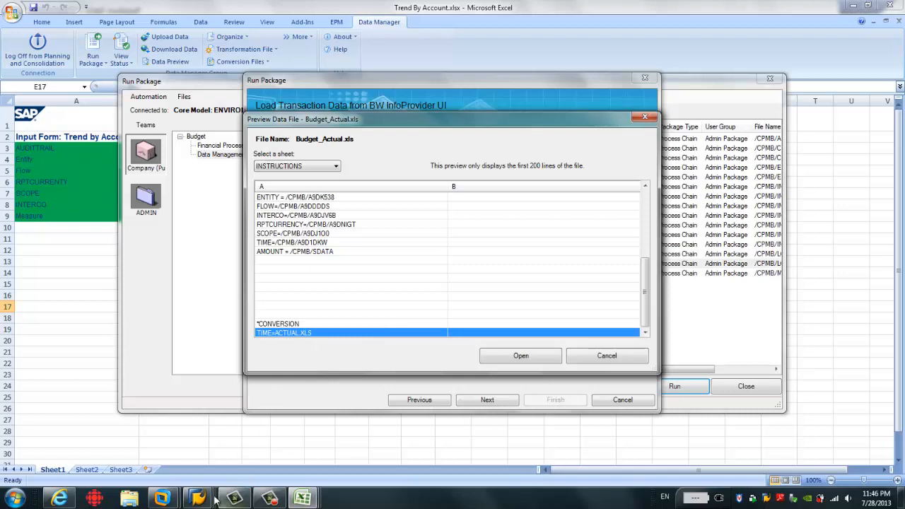
mouse_move(342, 327)
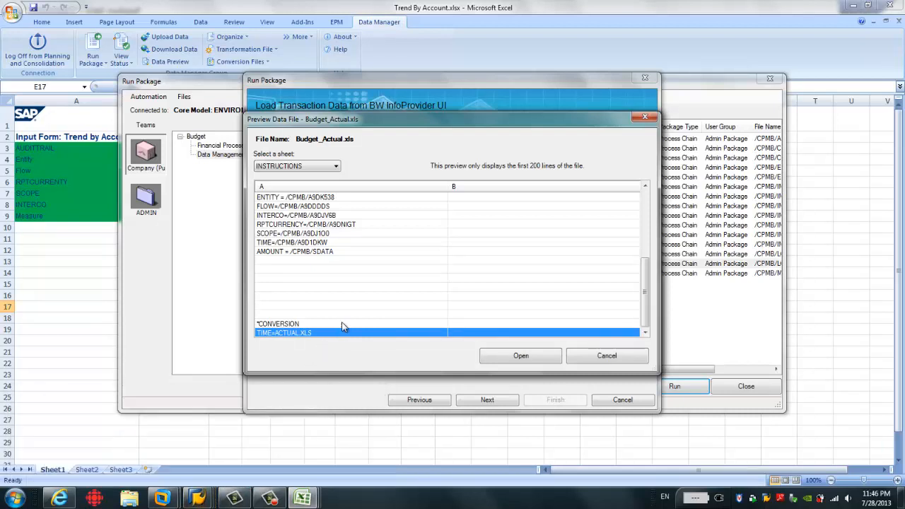
mouse_move(349, 318)
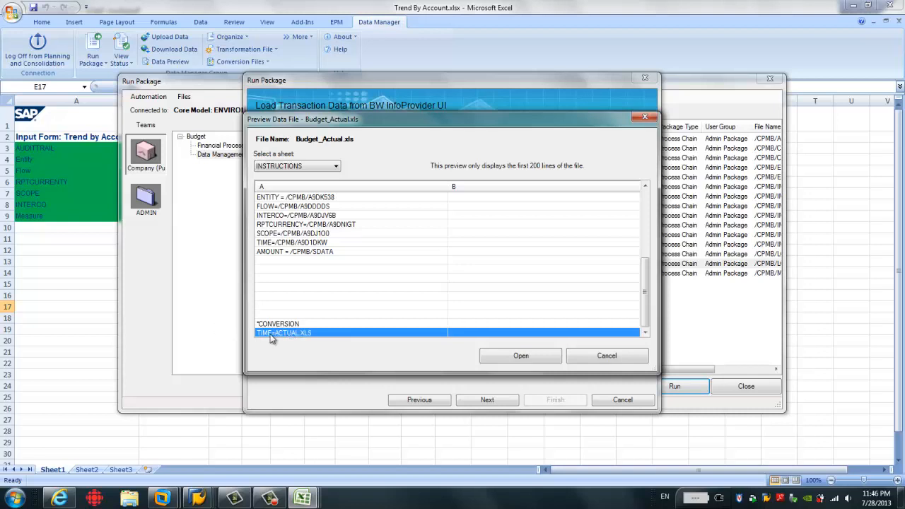
mouse_move(520, 357)
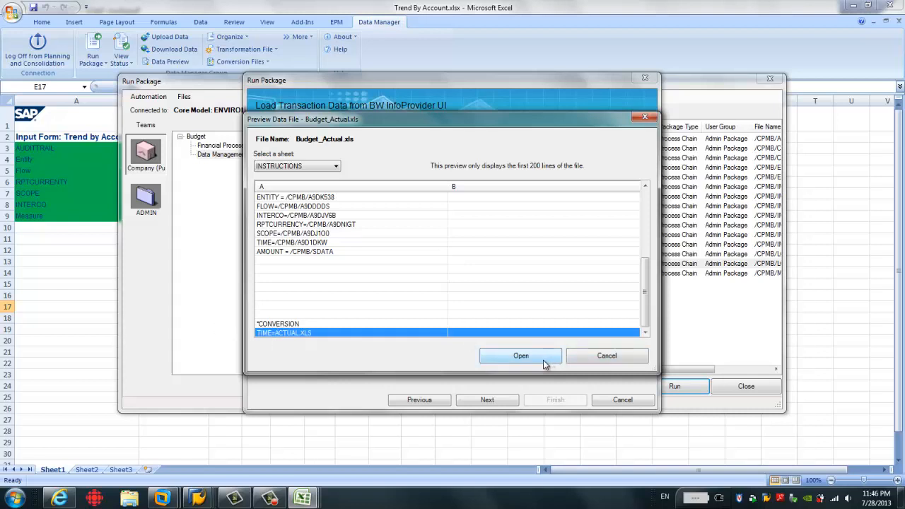
- Browse the Budget folder on the server and select Budget_Actual.xls as the transformation file
click(521, 356)
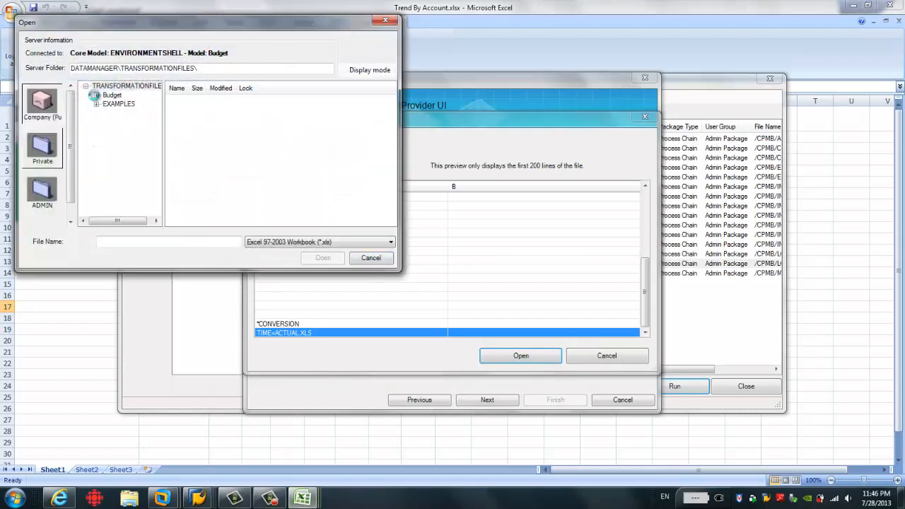
click(110, 94)
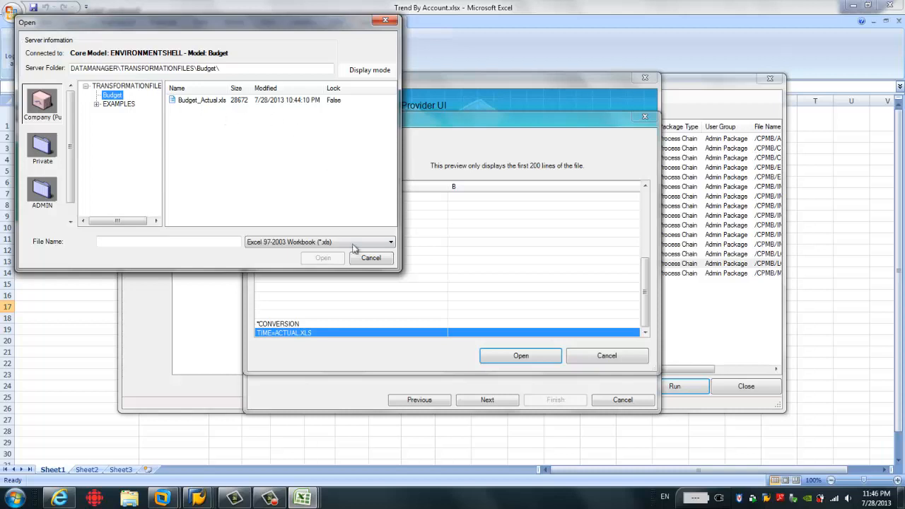
click(322, 257)
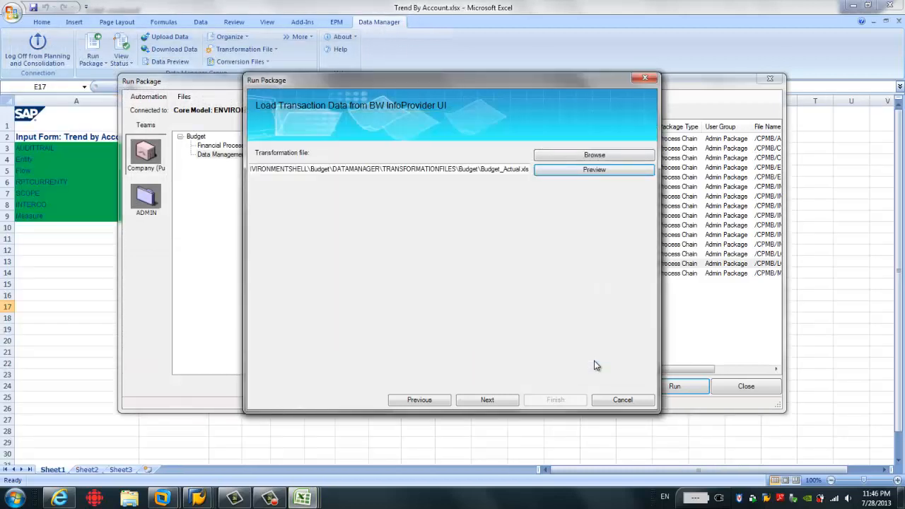
- Keep overwrite by match key, no default logic and work status check, advancing to the Run confirmation
click(486, 399)
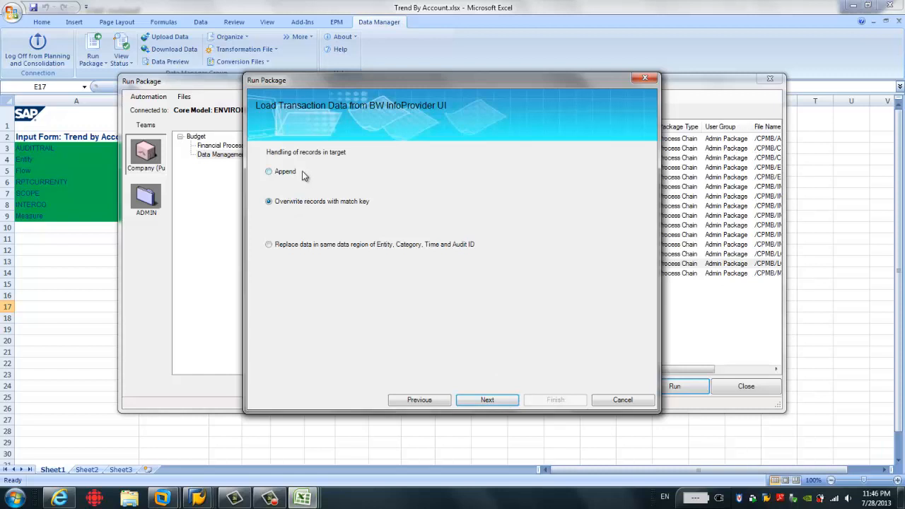
mouse_move(322, 182)
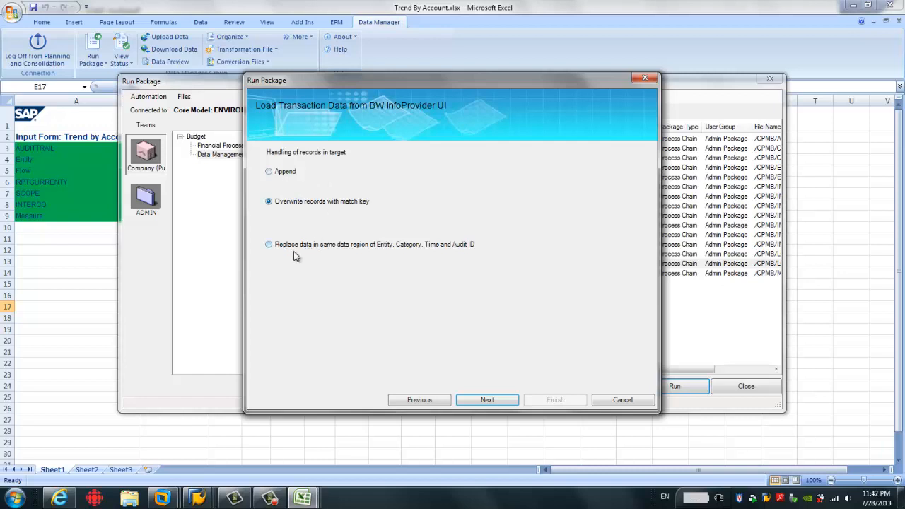
mouse_move(323, 208)
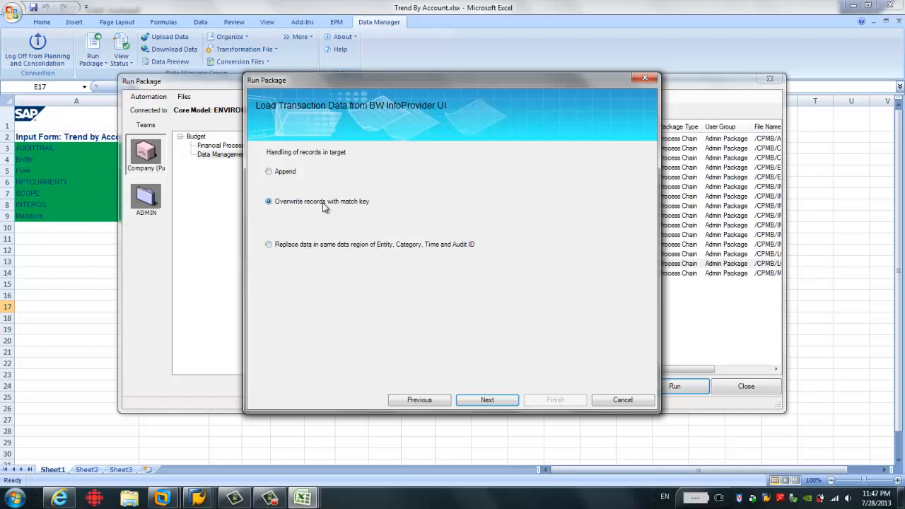
mouse_move(339, 212)
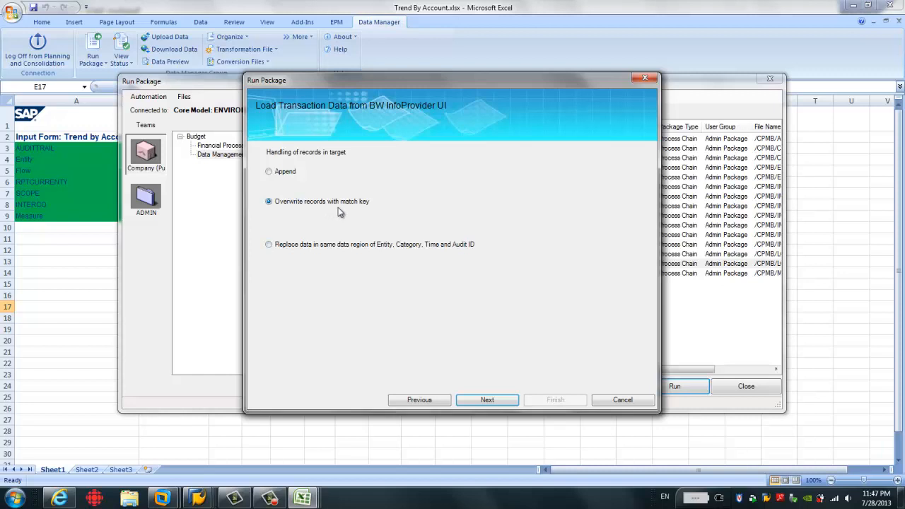
mouse_move(376, 222)
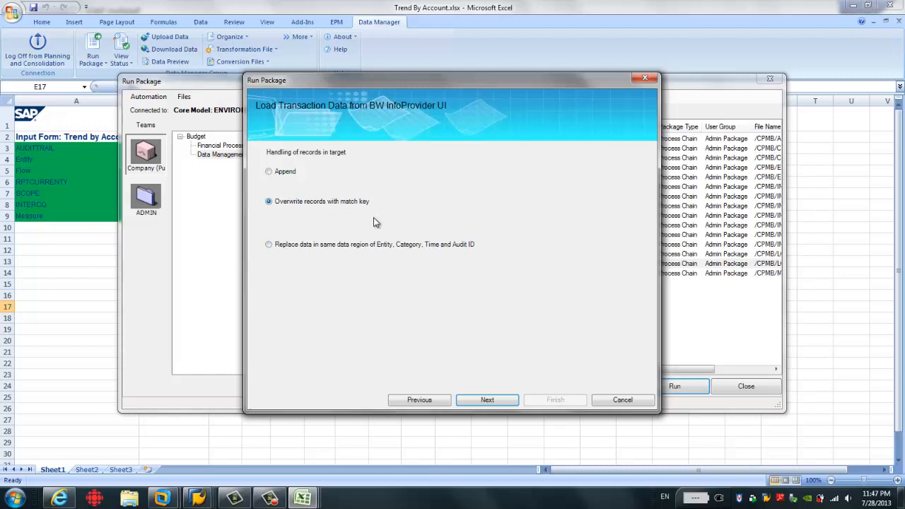
click(486, 398)
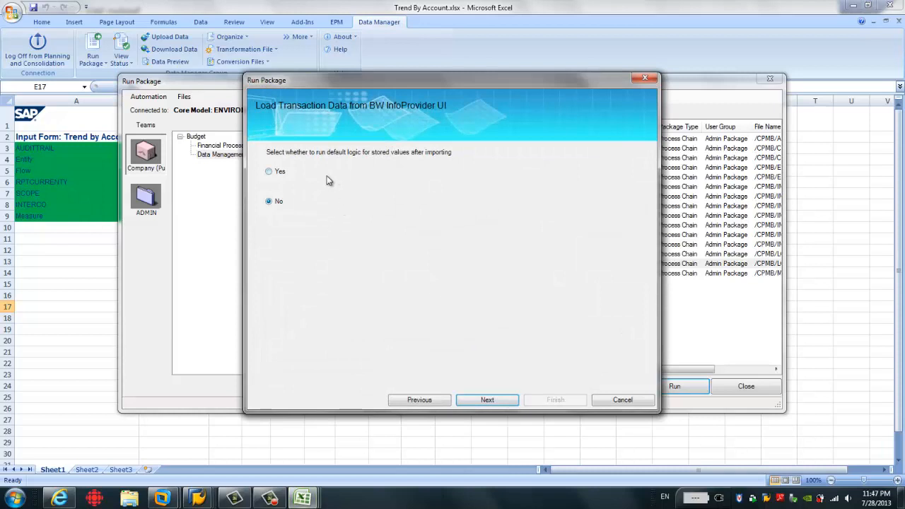
mouse_move(356, 169)
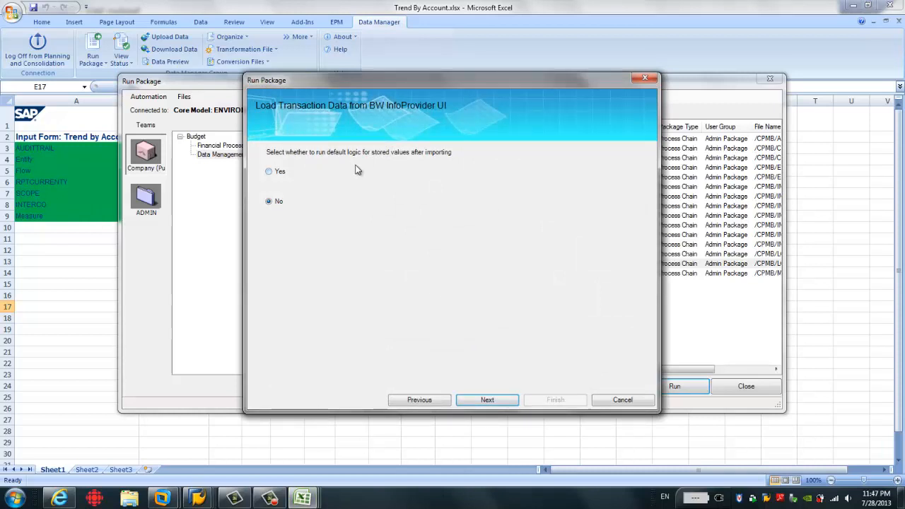
mouse_move(305, 191)
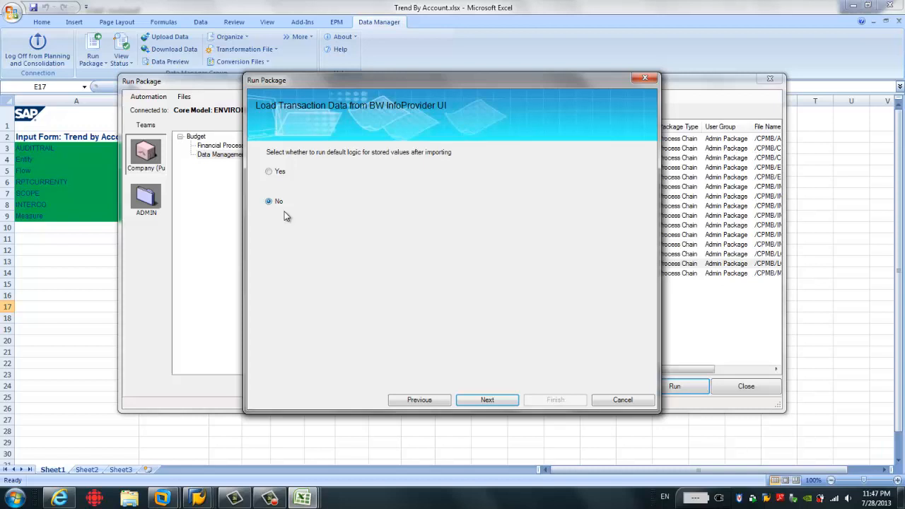
mouse_move(307, 225)
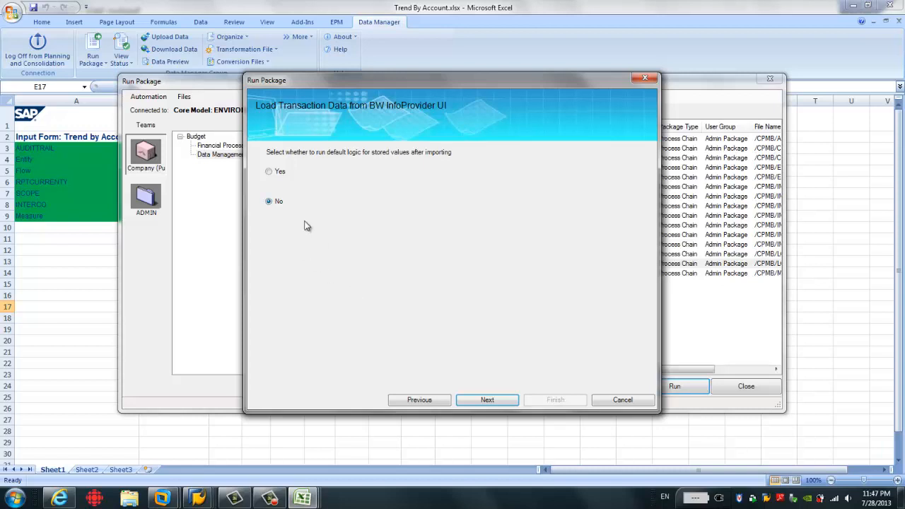
click(486, 399)
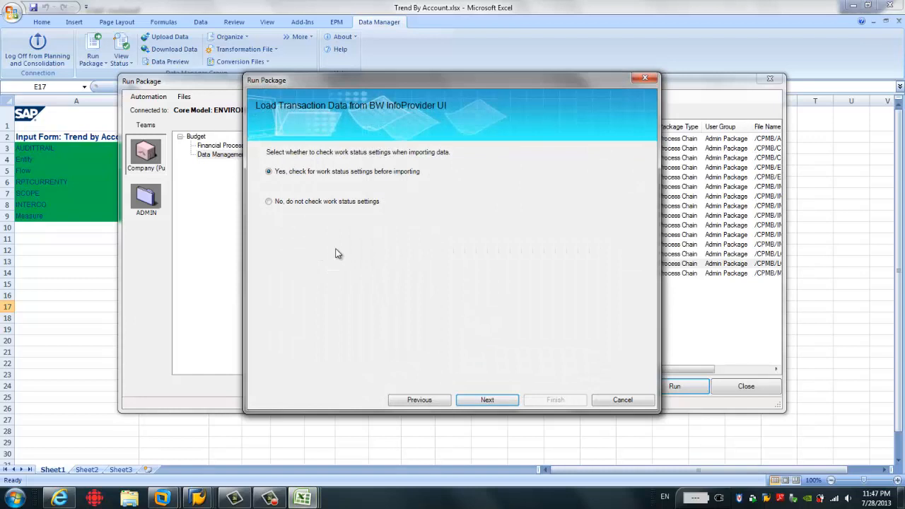
mouse_move(361, 192)
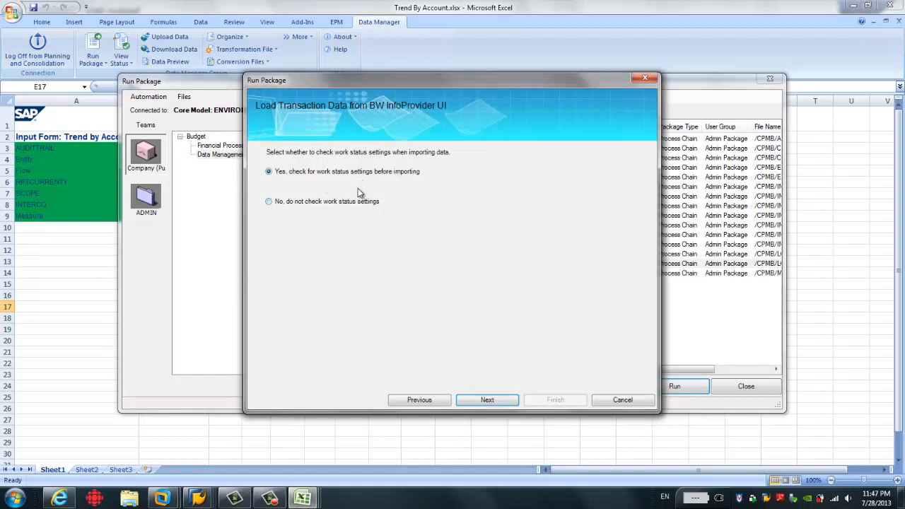
click(487, 398)
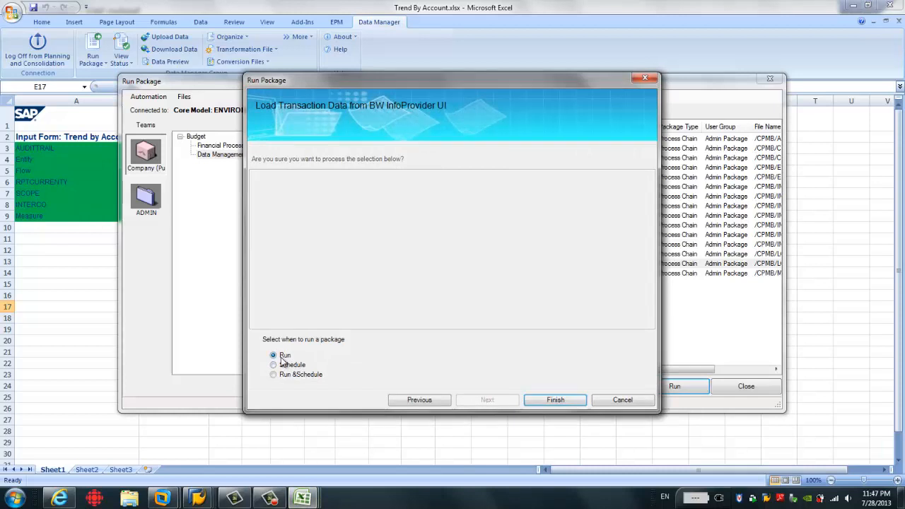
mouse_move(554, 399)
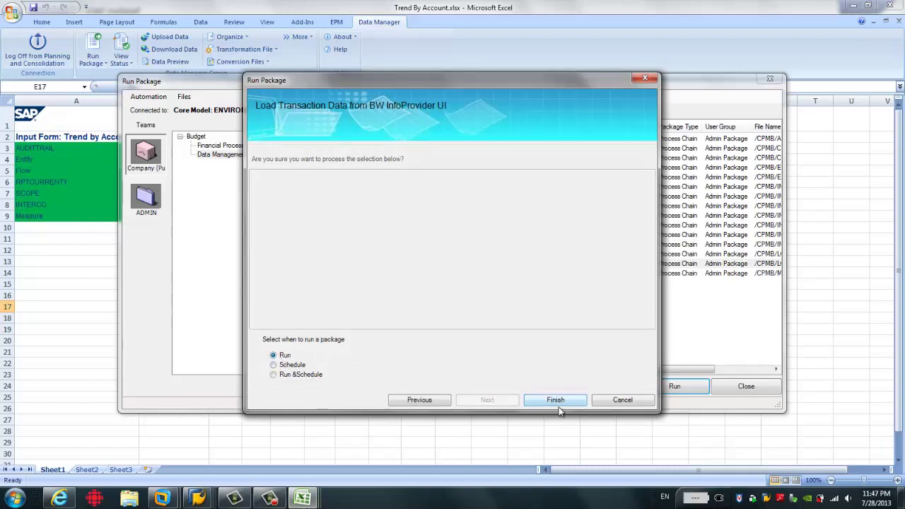
- Finish the Run Package wizard and acknowledge the 'package is now running' message
click(554, 399)
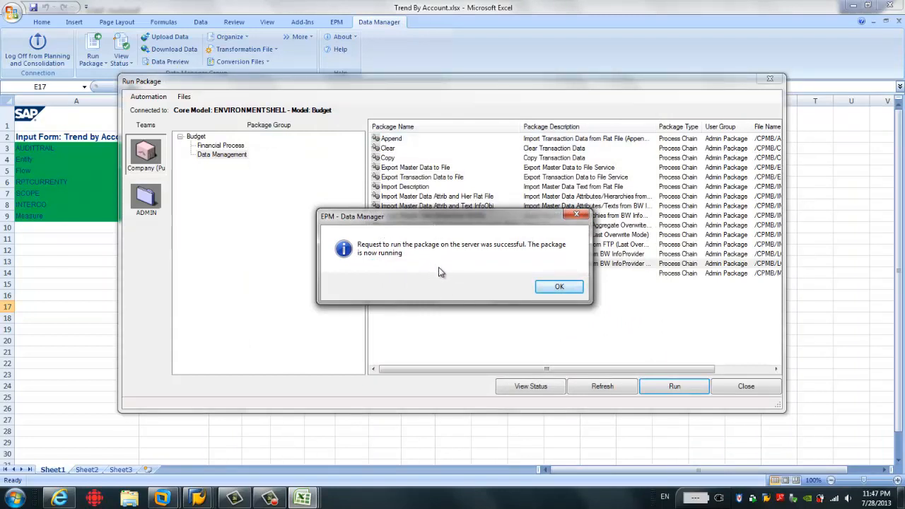
mouse_move(539, 266)
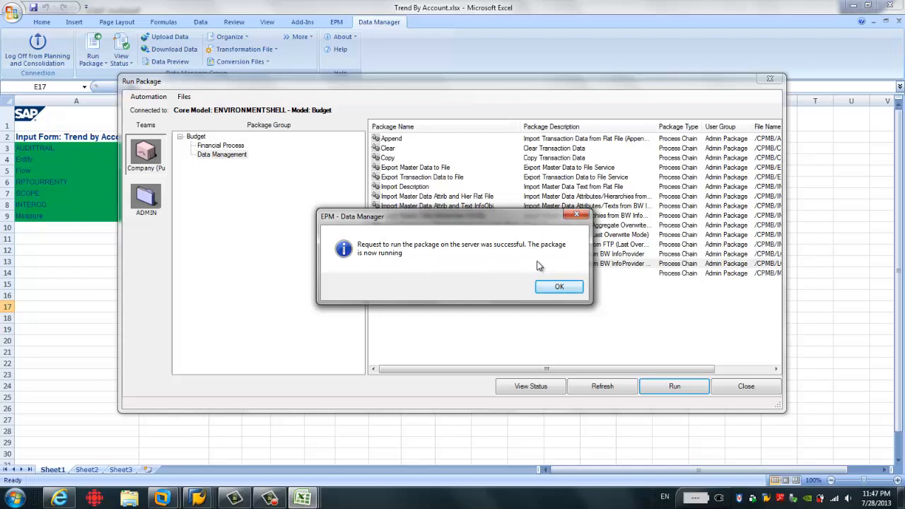
click(560, 286)
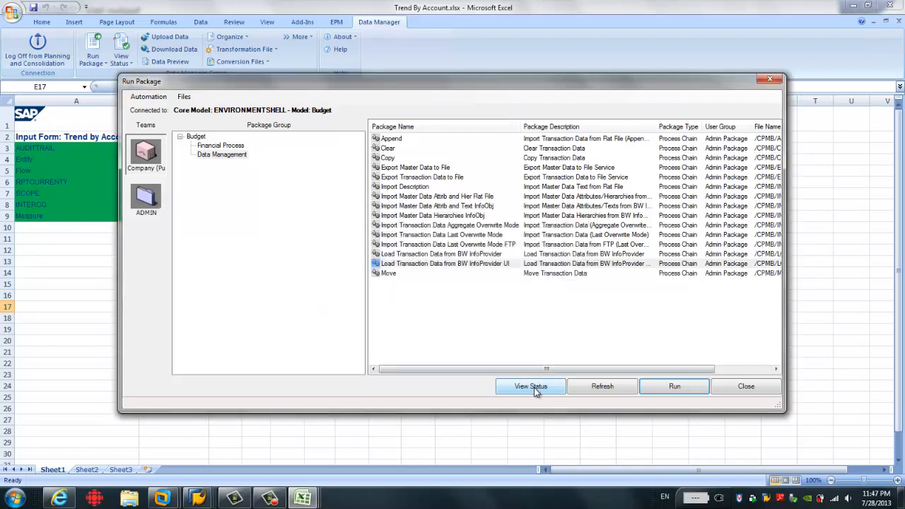
- View the package status and read the detailed log of the succeeded BW load run
click(530, 386)
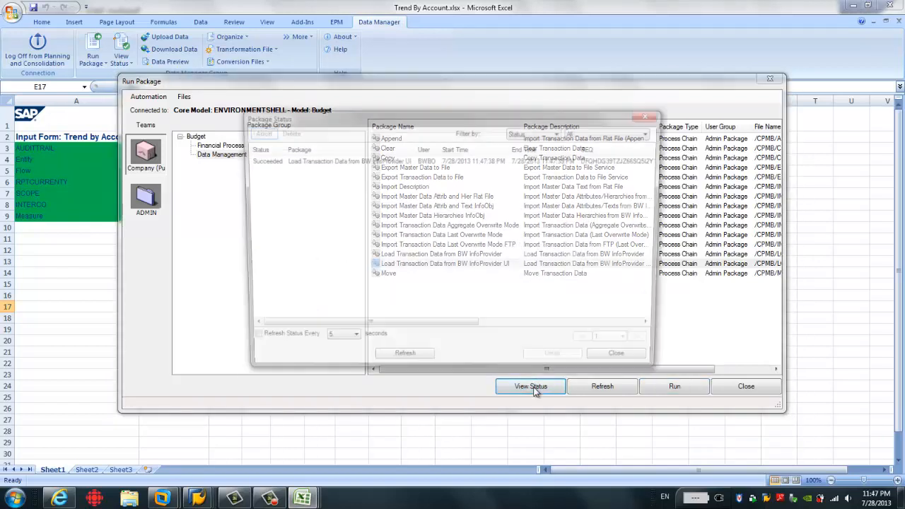
click(530, 386)
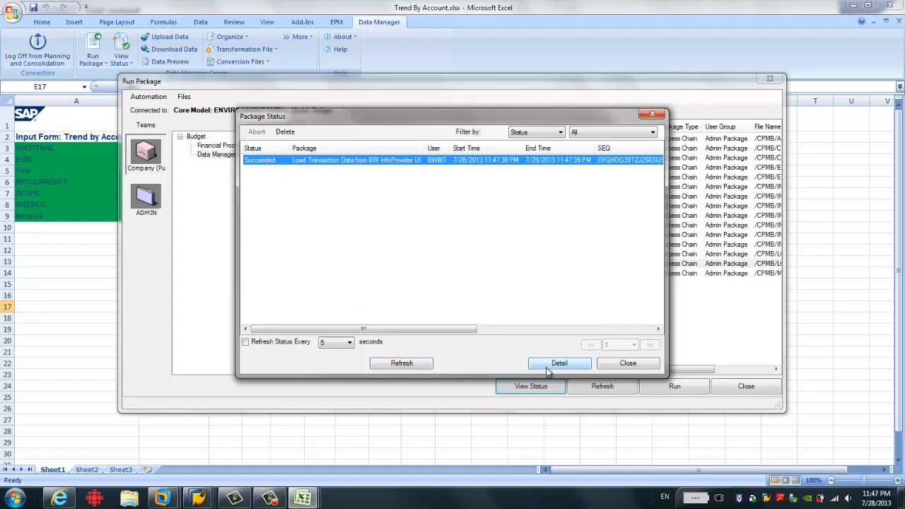
click(559, 362)
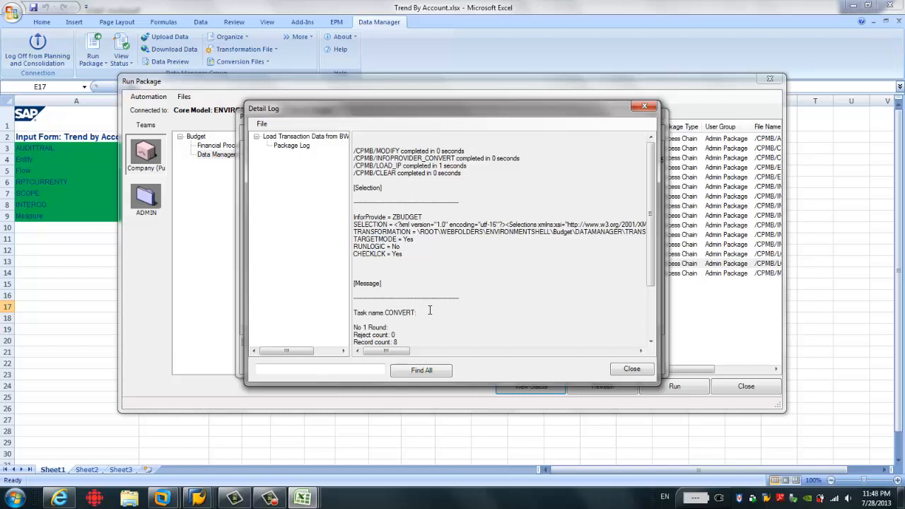
scroll(down, 3)
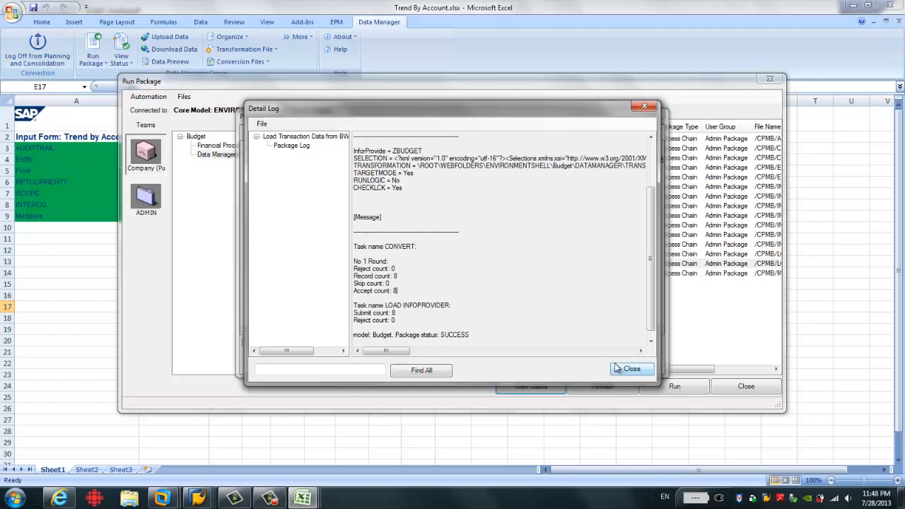
mouse_move(629, 368)
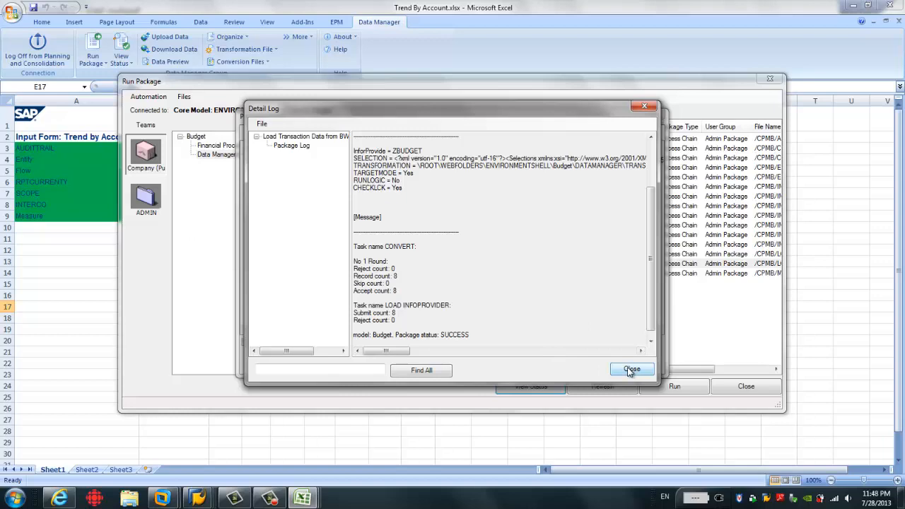
- Close the detail log and the Run Package window
click(630, 369)
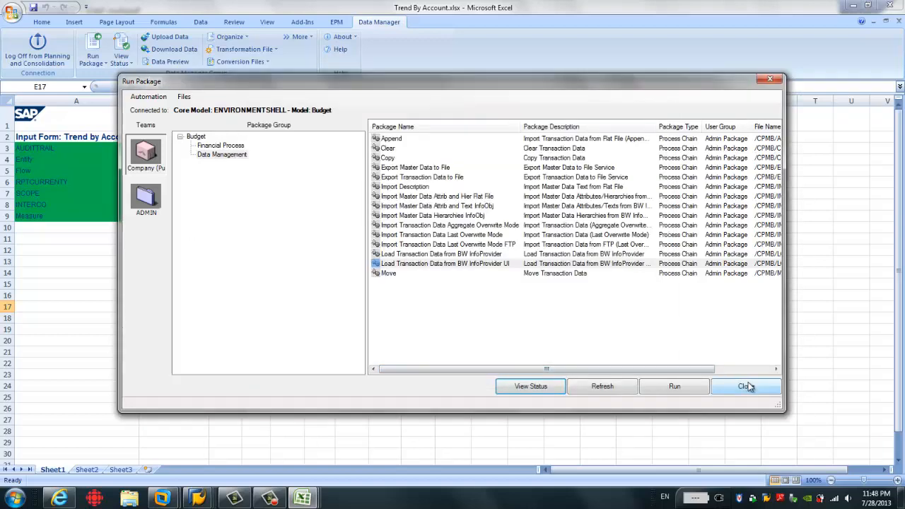
click(746, 386)
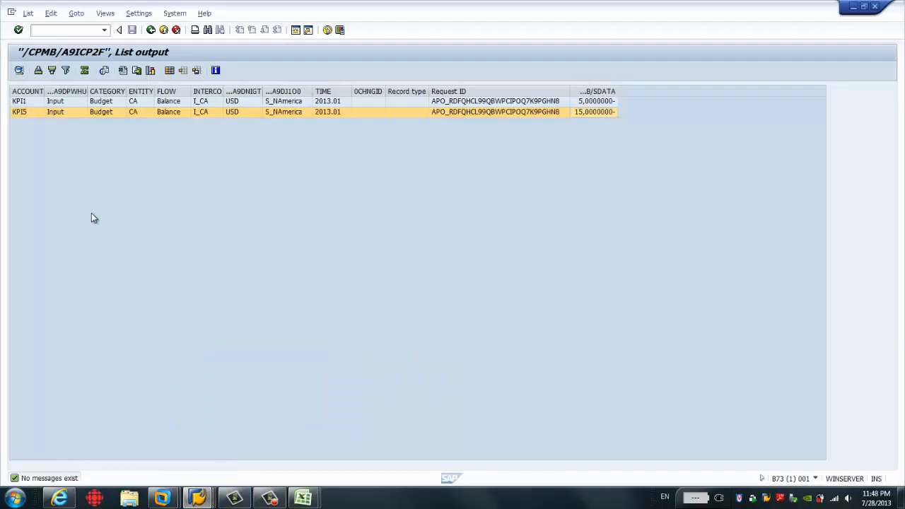
mouse_move(78, 84)
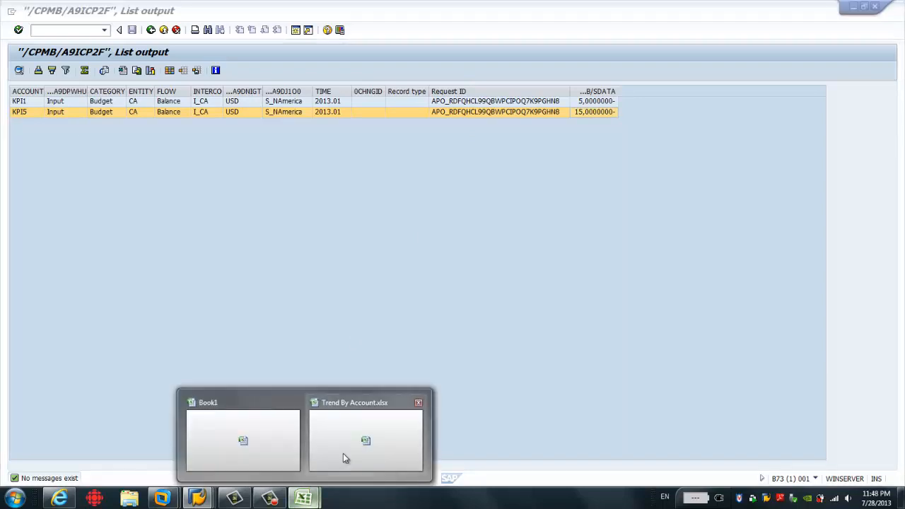
- Return to the Trend By Account workbook, enter 15 and inspect the Budget heading formula
click(365, 438)
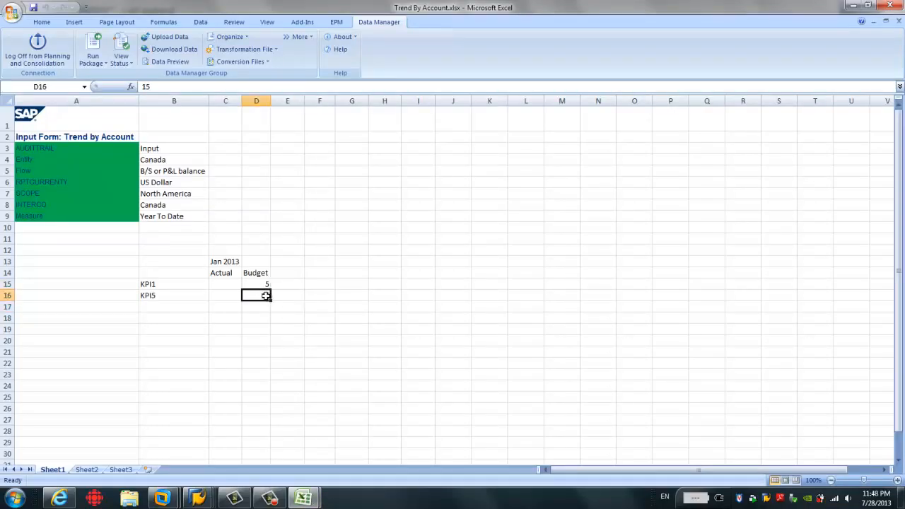
text(15)
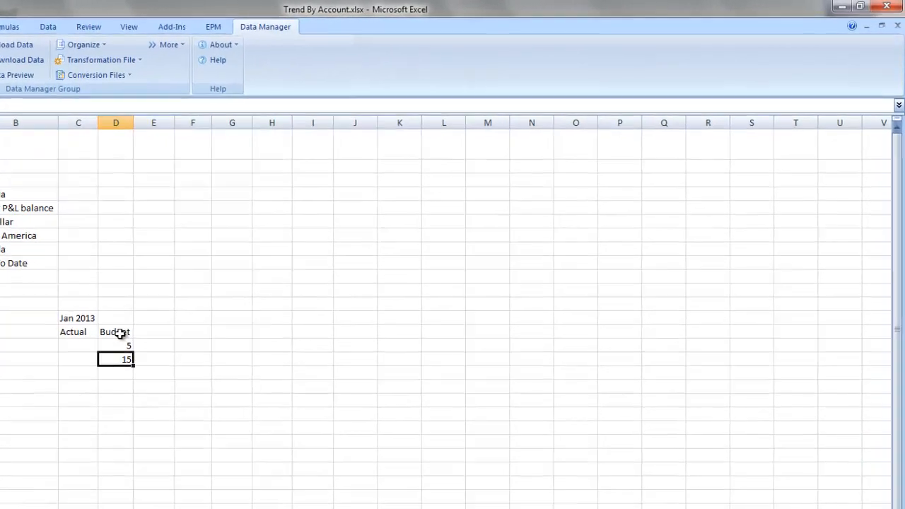
click(114, 332)
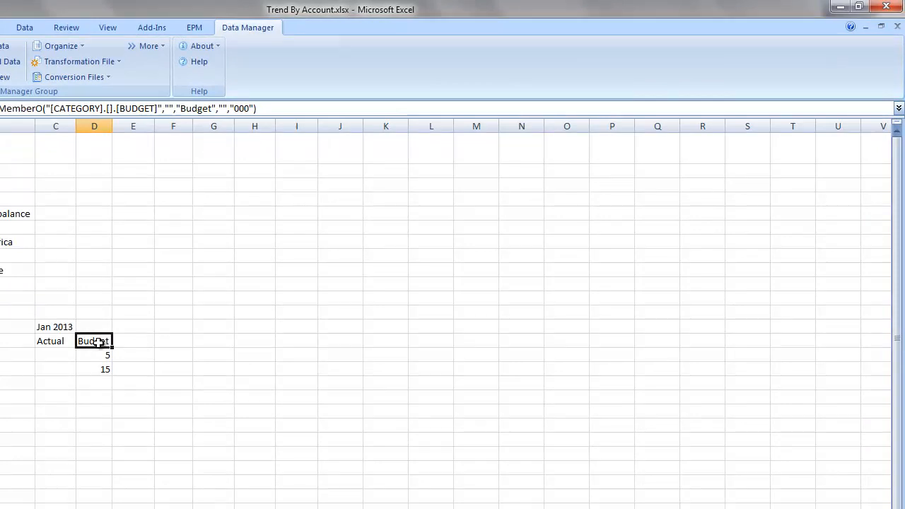
mouse_move(142, 322)
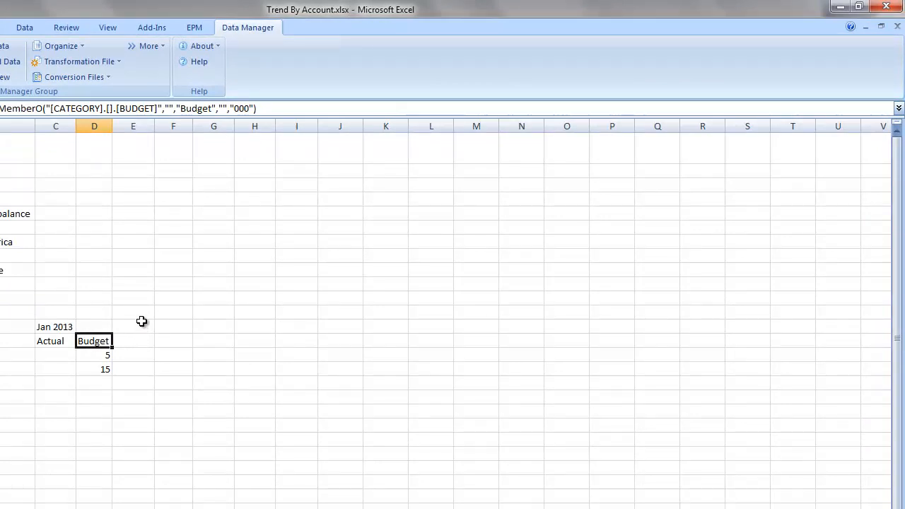
mouse_move(198, 62)
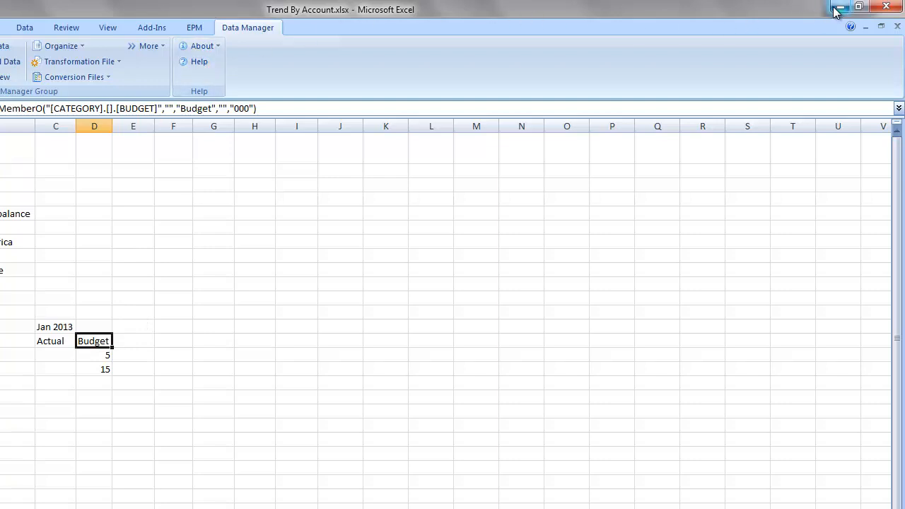
mouse_move(840, 7)
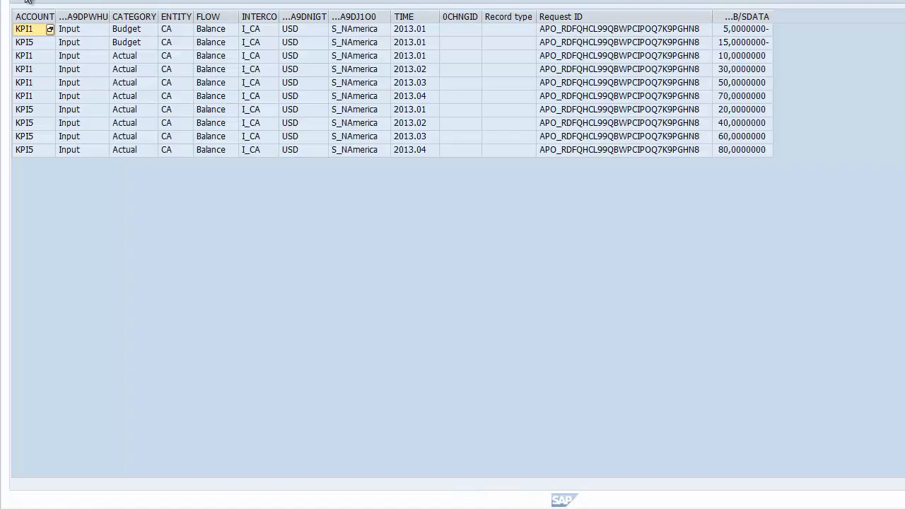
click(25, 68)
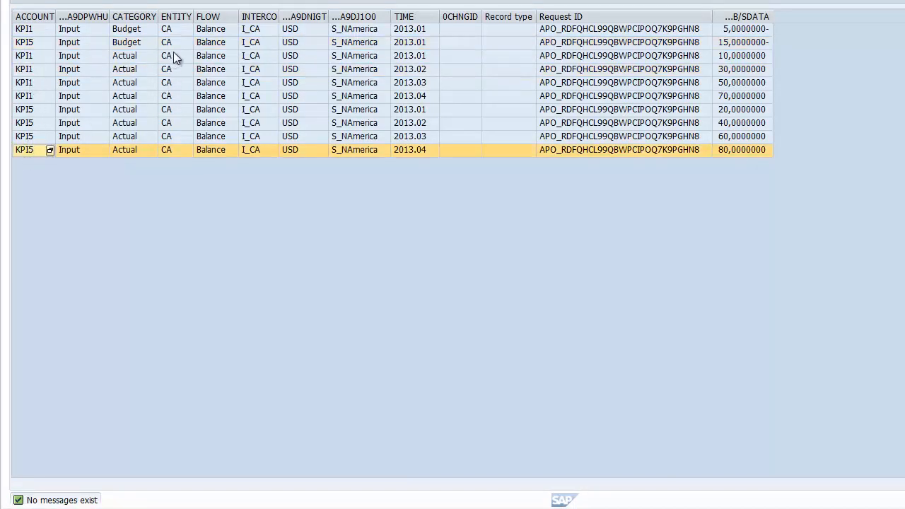
mouse_move(260, 102)
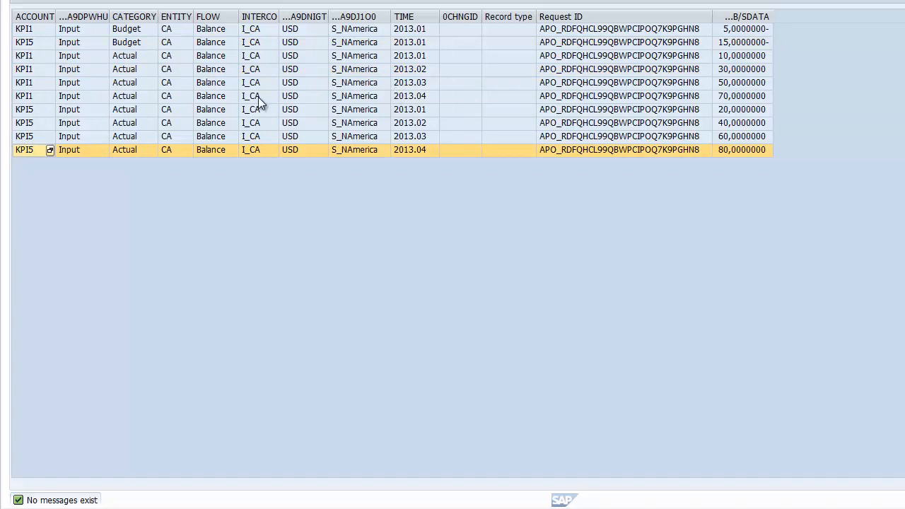
click(124, 55)
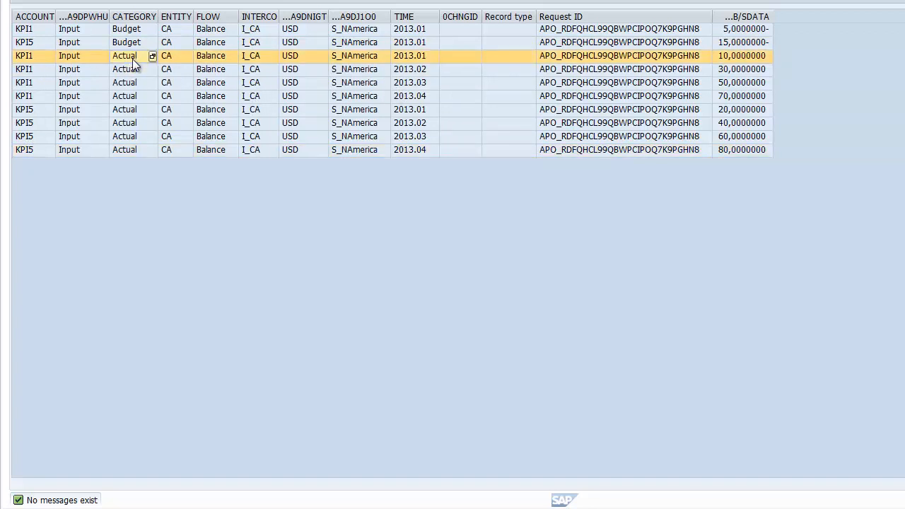
mouse_move(141, 79)
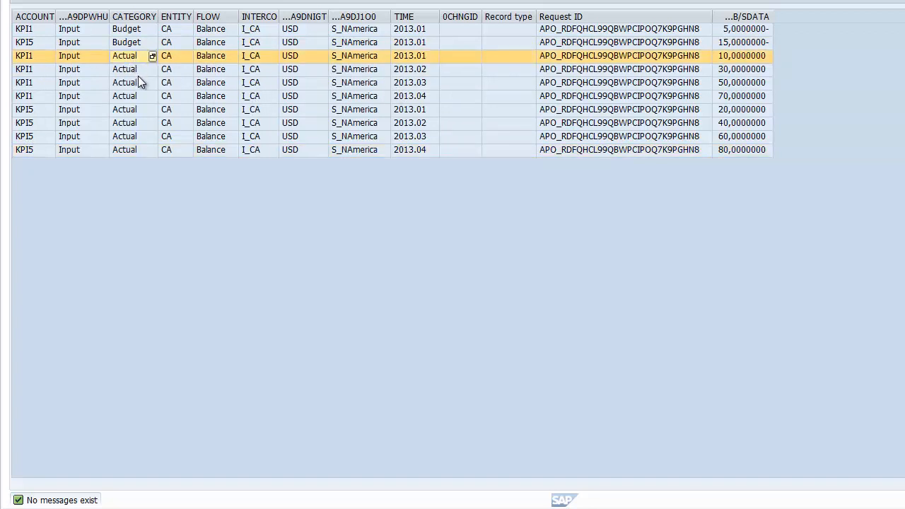
mouse_move(145, 17)
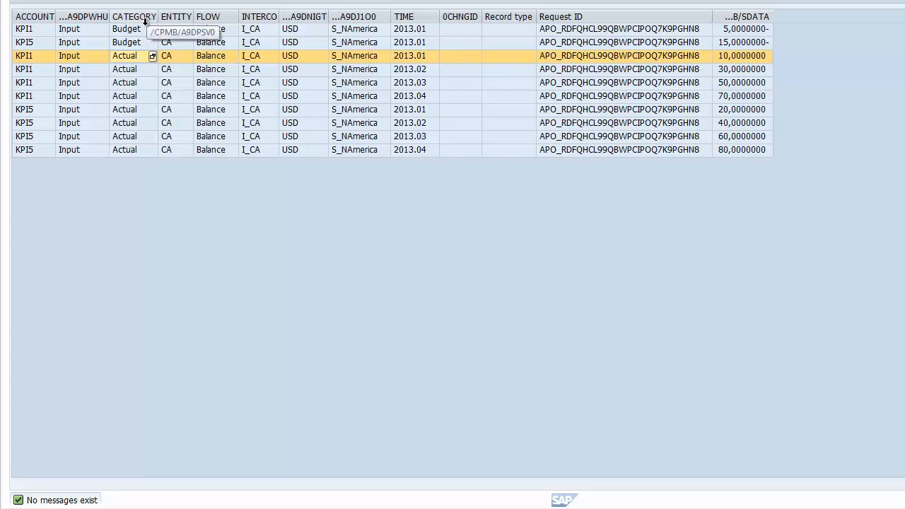
mouse_move(130, 76)
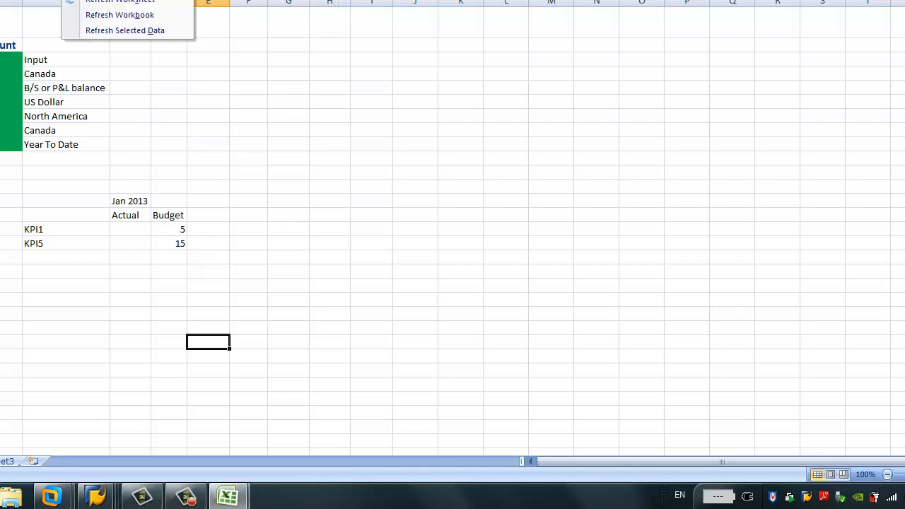
- Refresh the worksheet so Jan 2013 Actual shows -10 for KPI1 and -20 for KPI5
click(118, 3)
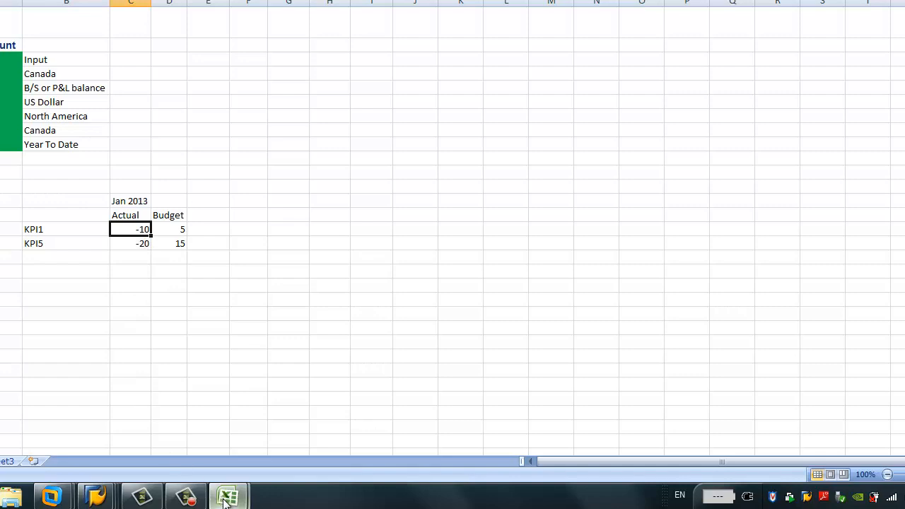
mouse_move(144, 309)
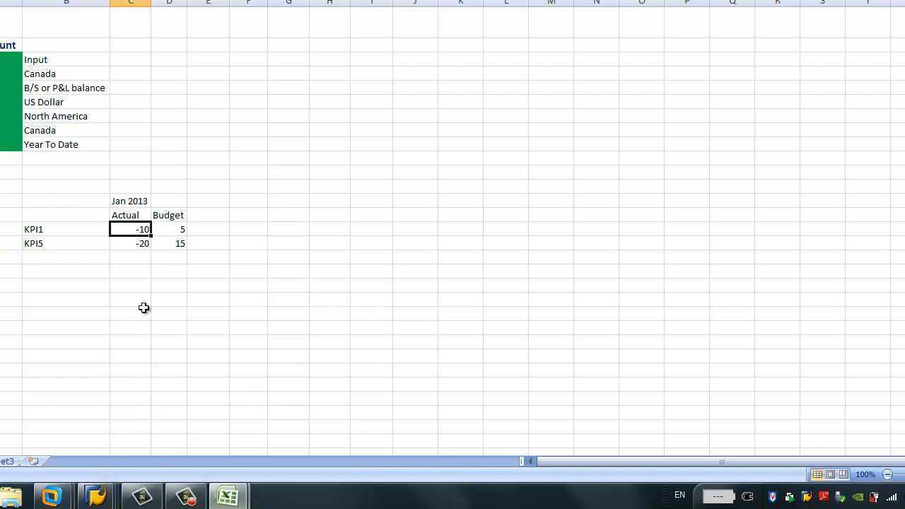
mouse_move(58, 233)
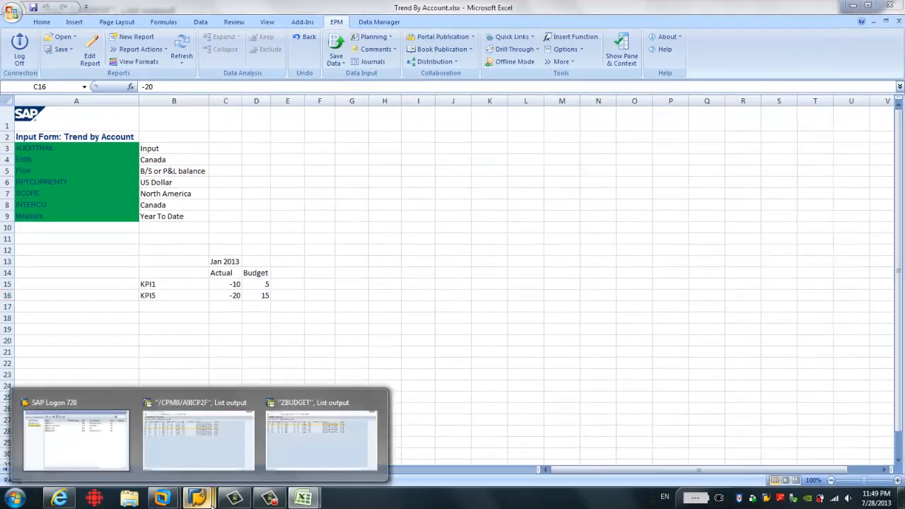
mouse_move(218, 453)
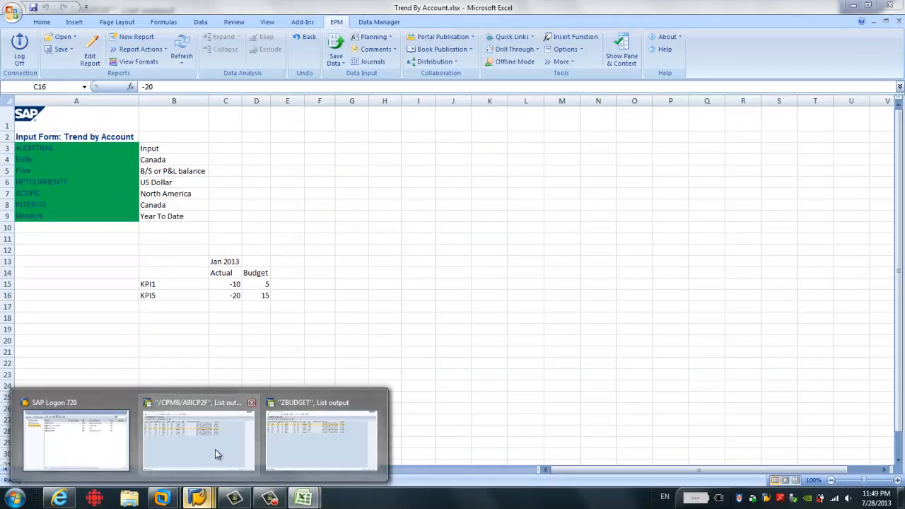
click(198, 438)
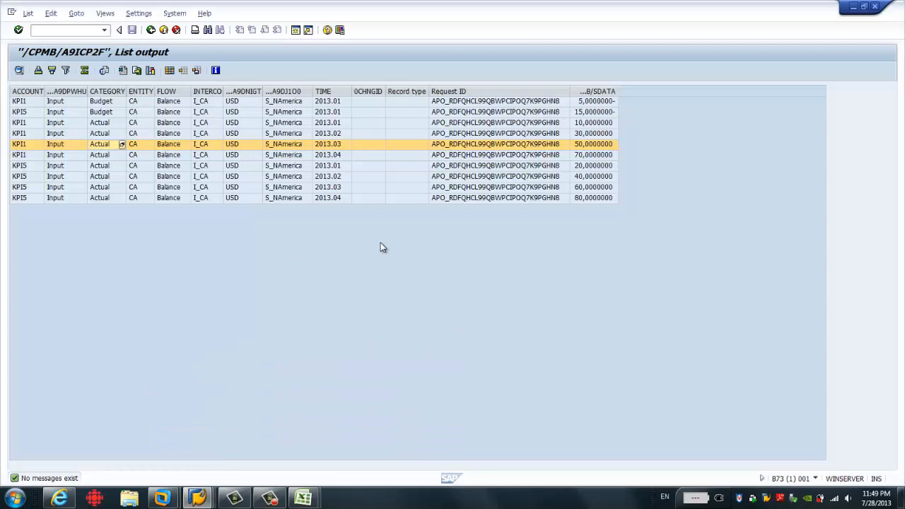
click(29, 165)
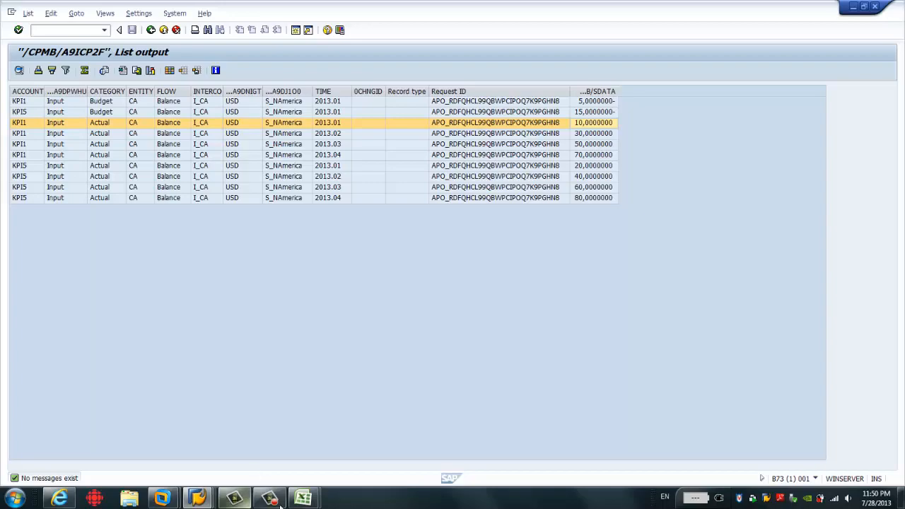
click(302, 498)
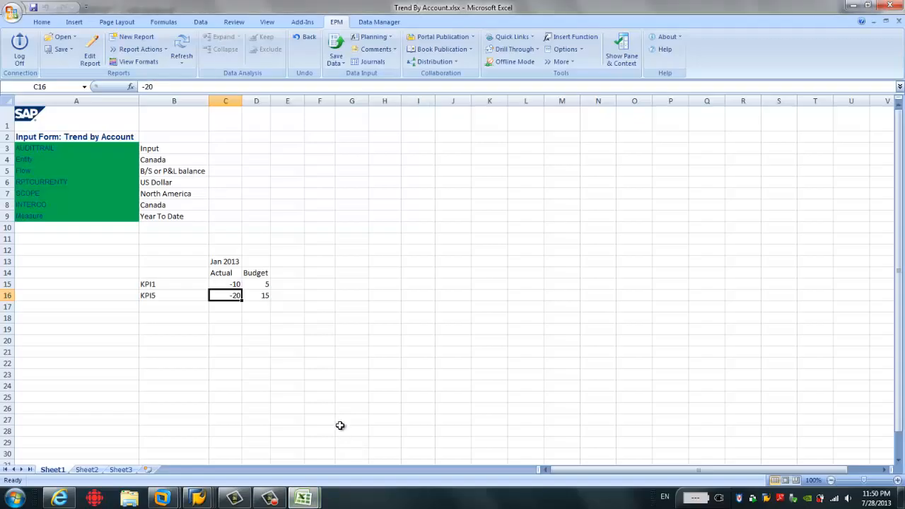
mouse_move(347, 395)
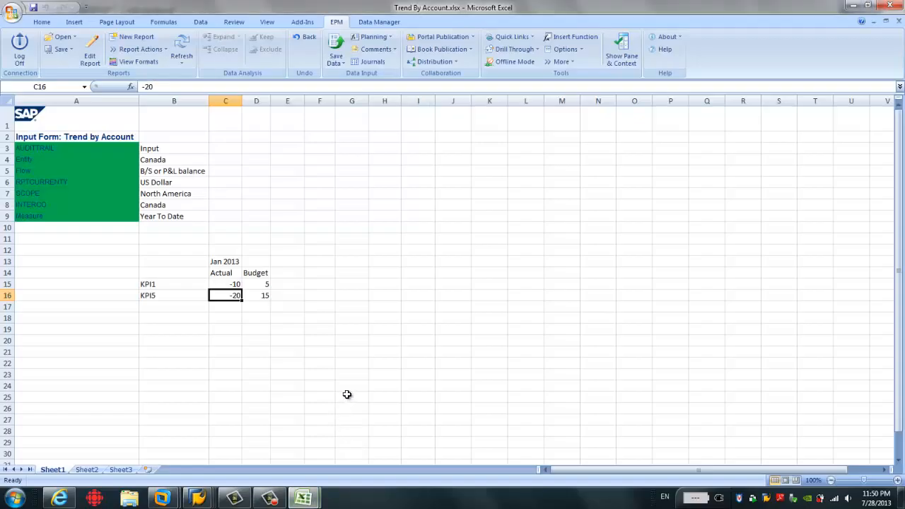
mouse_move(328, 379)
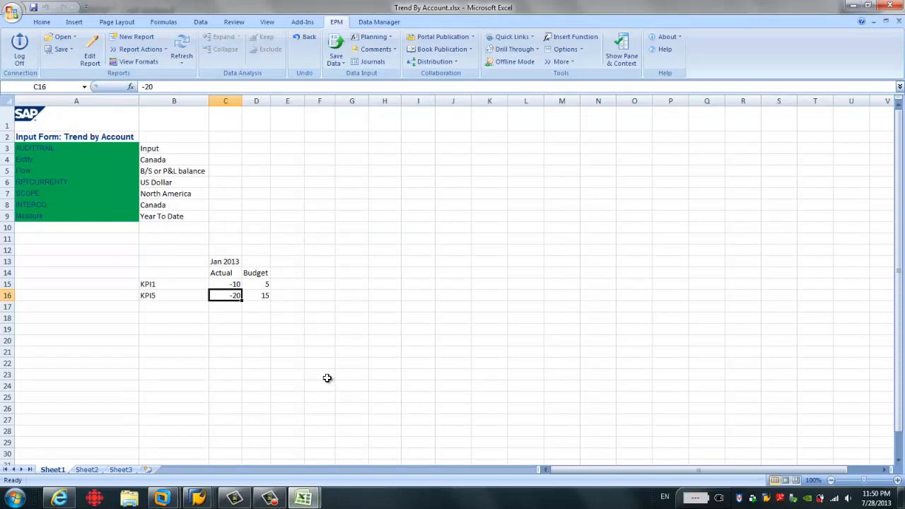
mouse_move(381, 367)
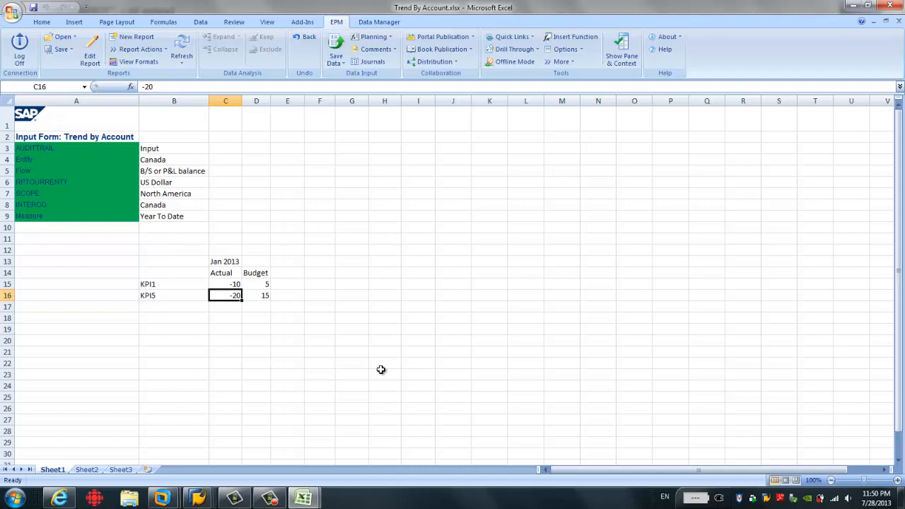
click(379, 22)
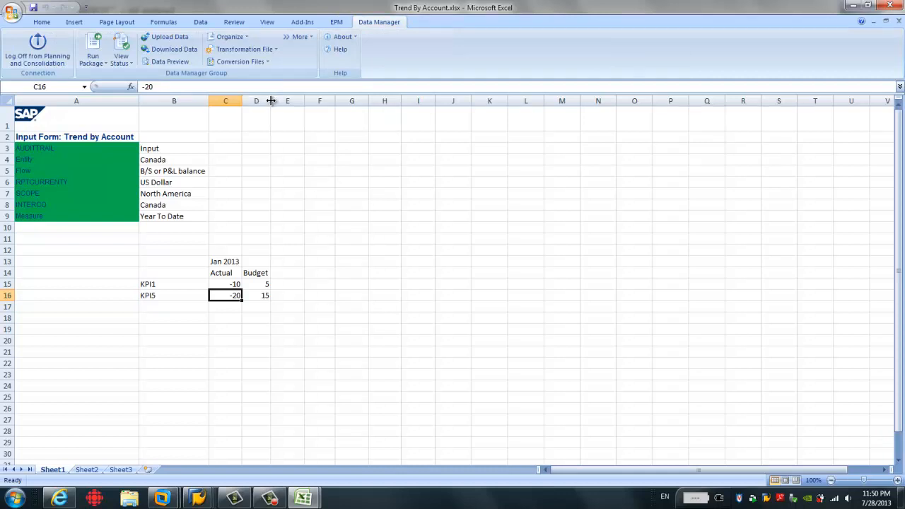
- Load Budget_Actual.xls from the transformation file manager and view its conversion section
click(243, 48)
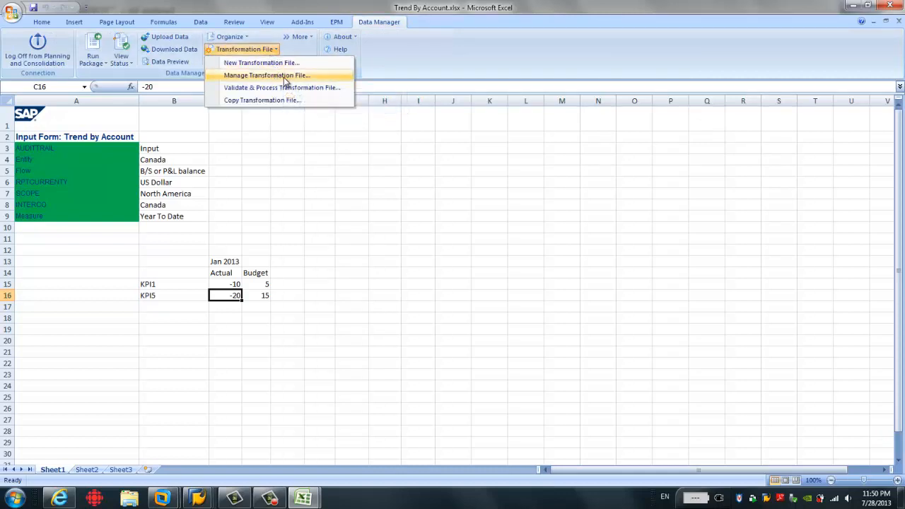
mouse_move(266, 75)
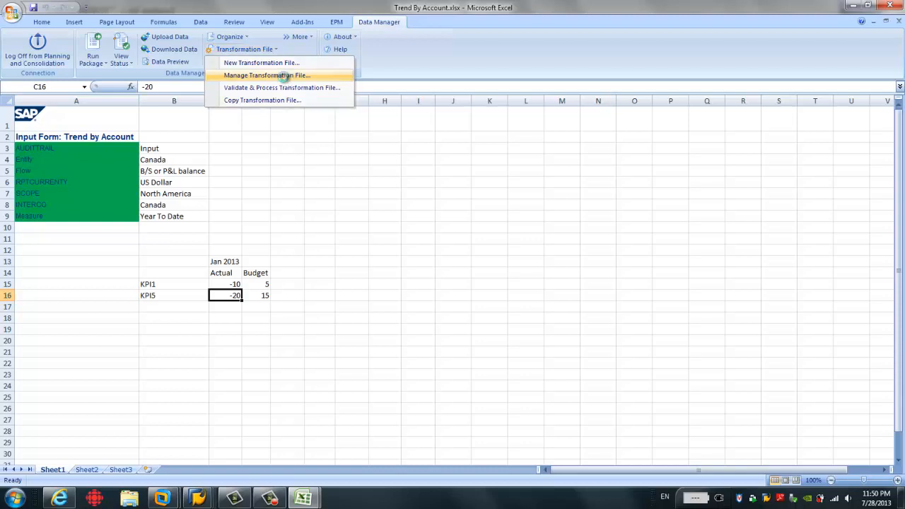
click(266, 75)
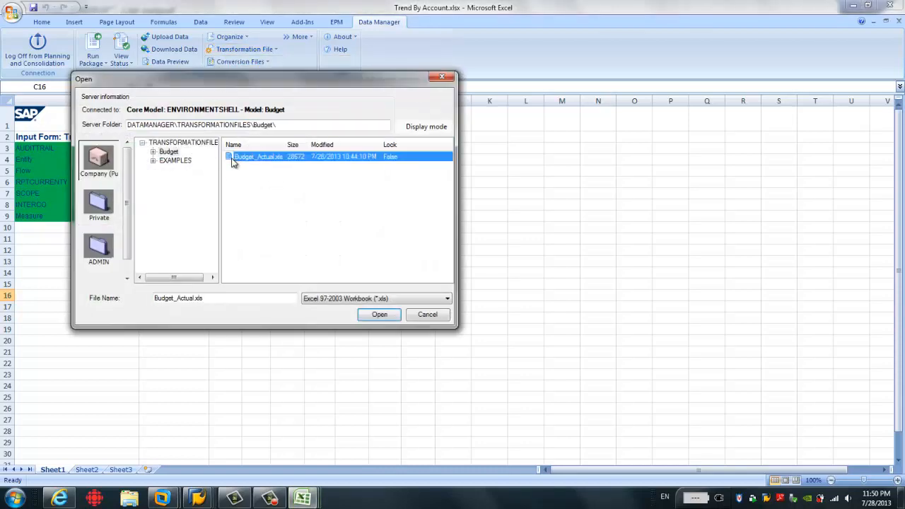
click(379, 314)
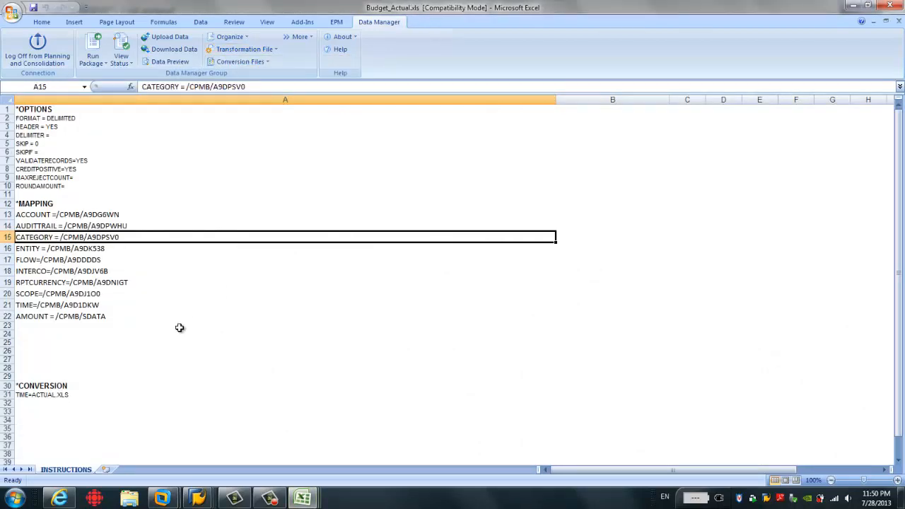
mouse_move(76, 260)
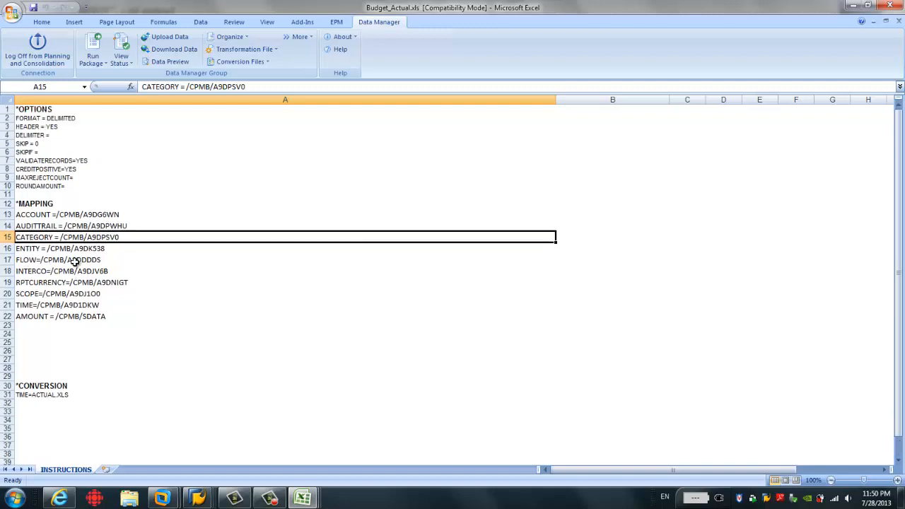
click(39, 385)
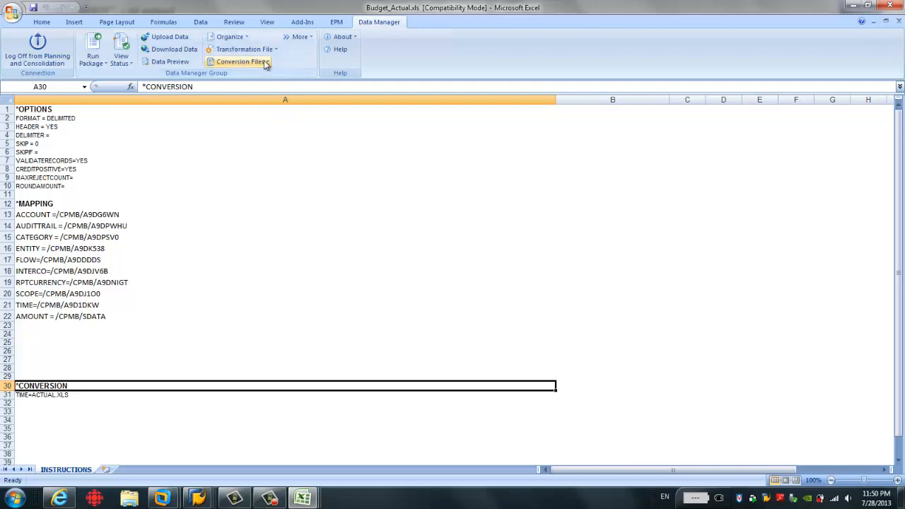
- Review the ACTUAL.xls conversion mapping 201301–201306 to 2013.01–2013.06, then return to Trend By Account
click(241, 62)
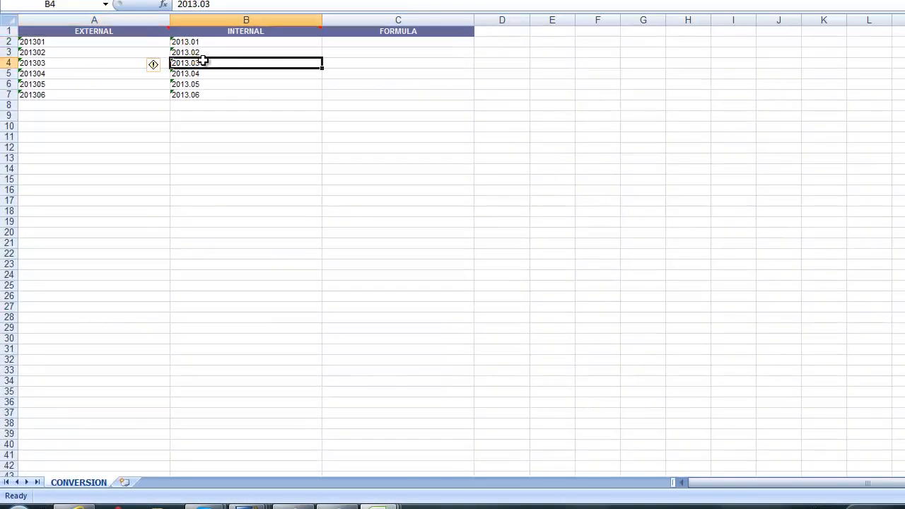
mouse_move(212, 45)
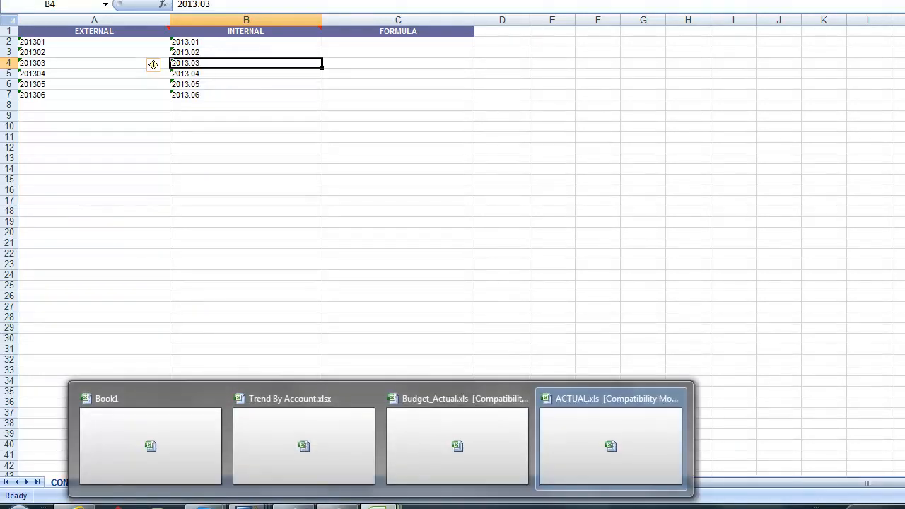
click(304, 439)
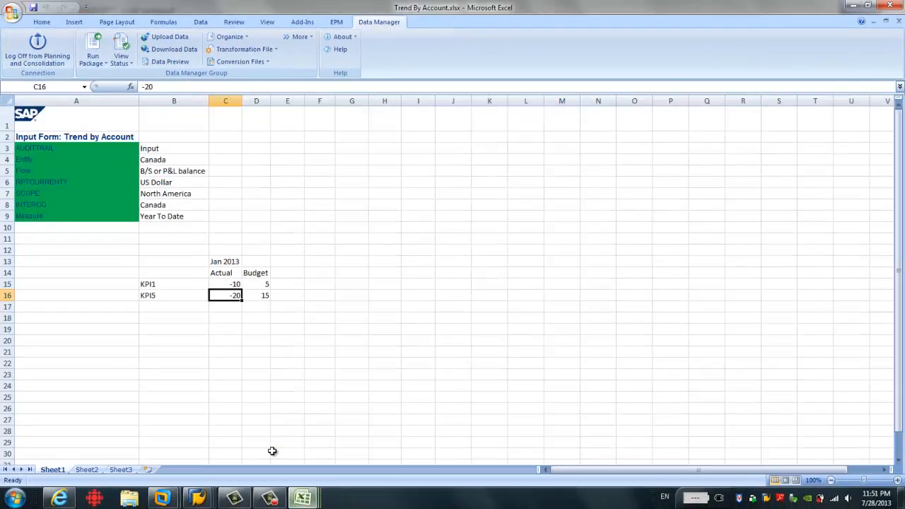
click(256, 328)
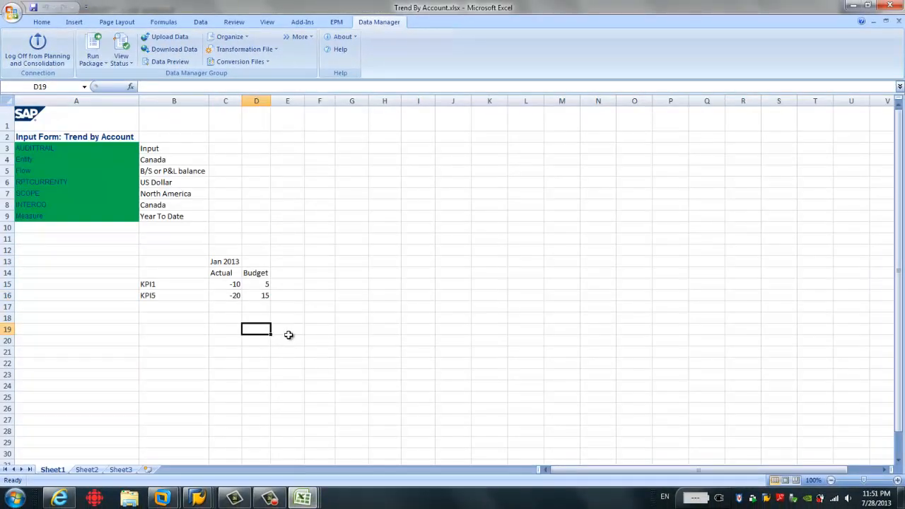